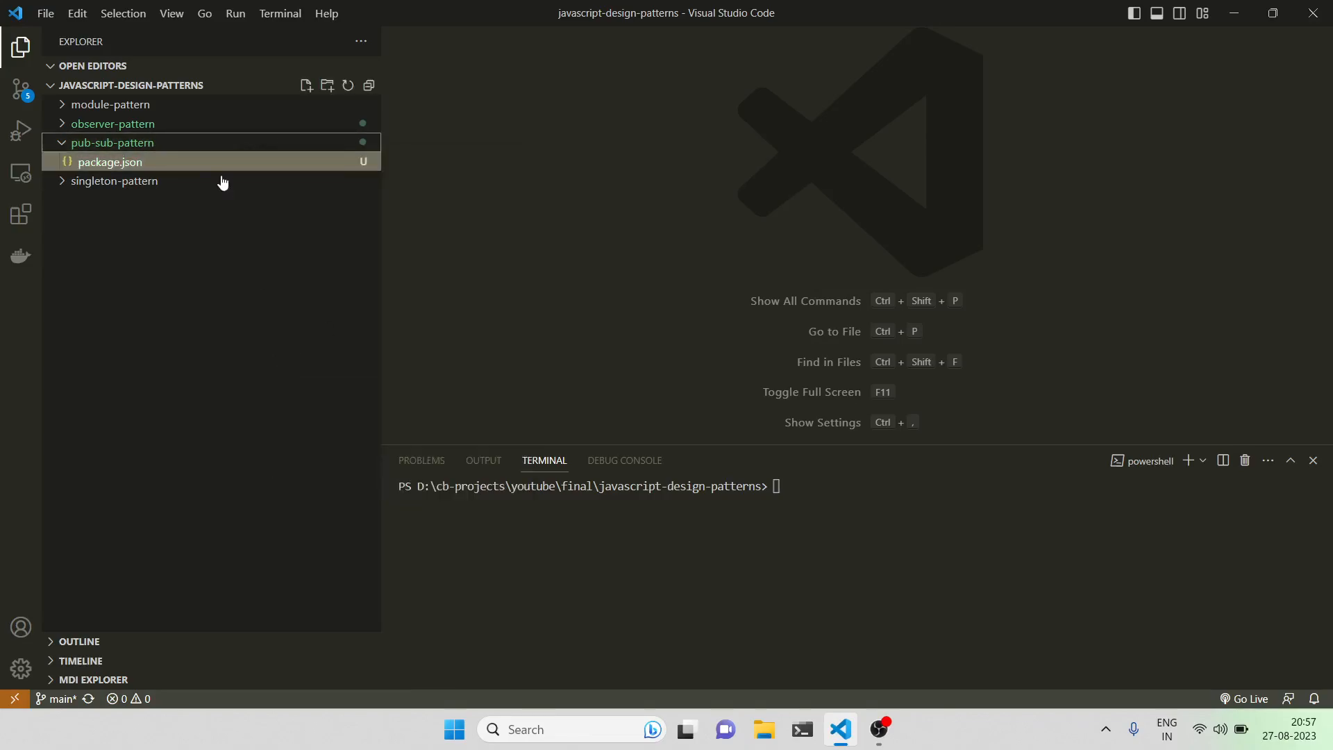
Step: Open package.json from the pub-sub-pattern folder in the editor
double_click(109, 162)
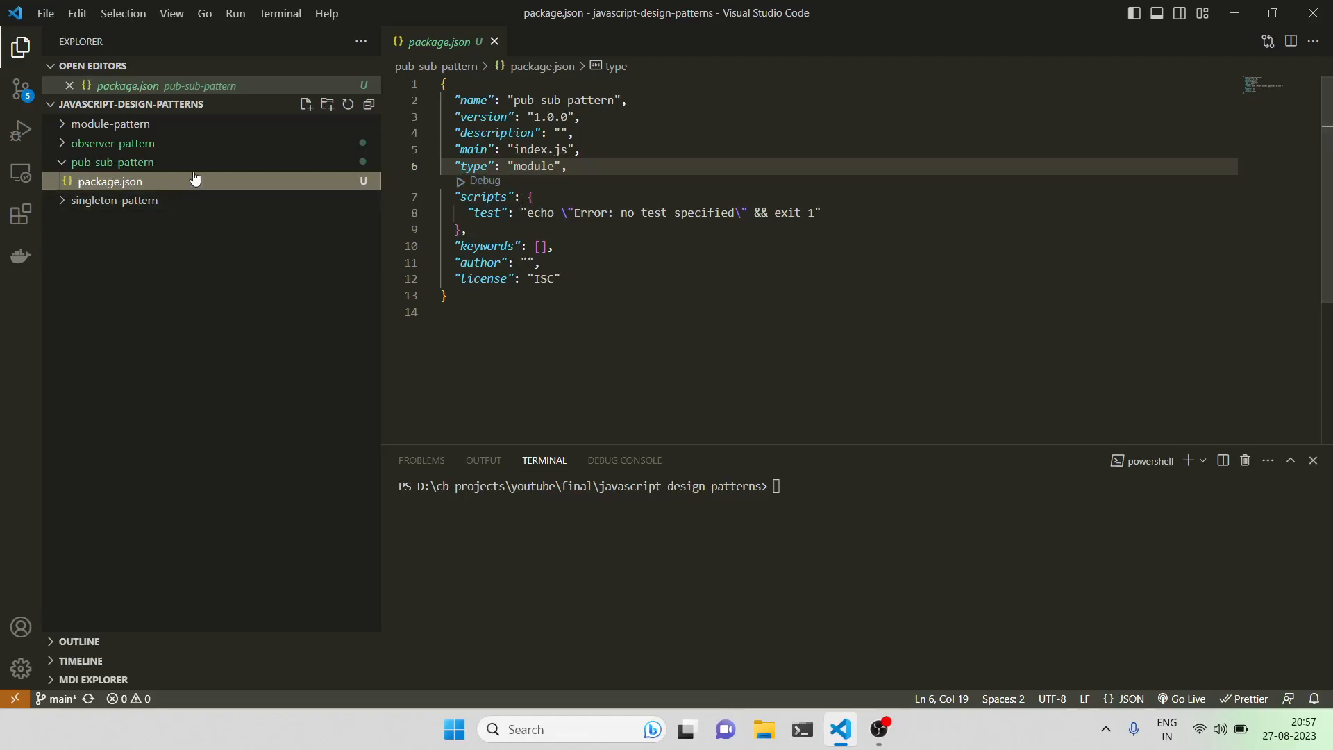
click(110, 162)
text(cla)
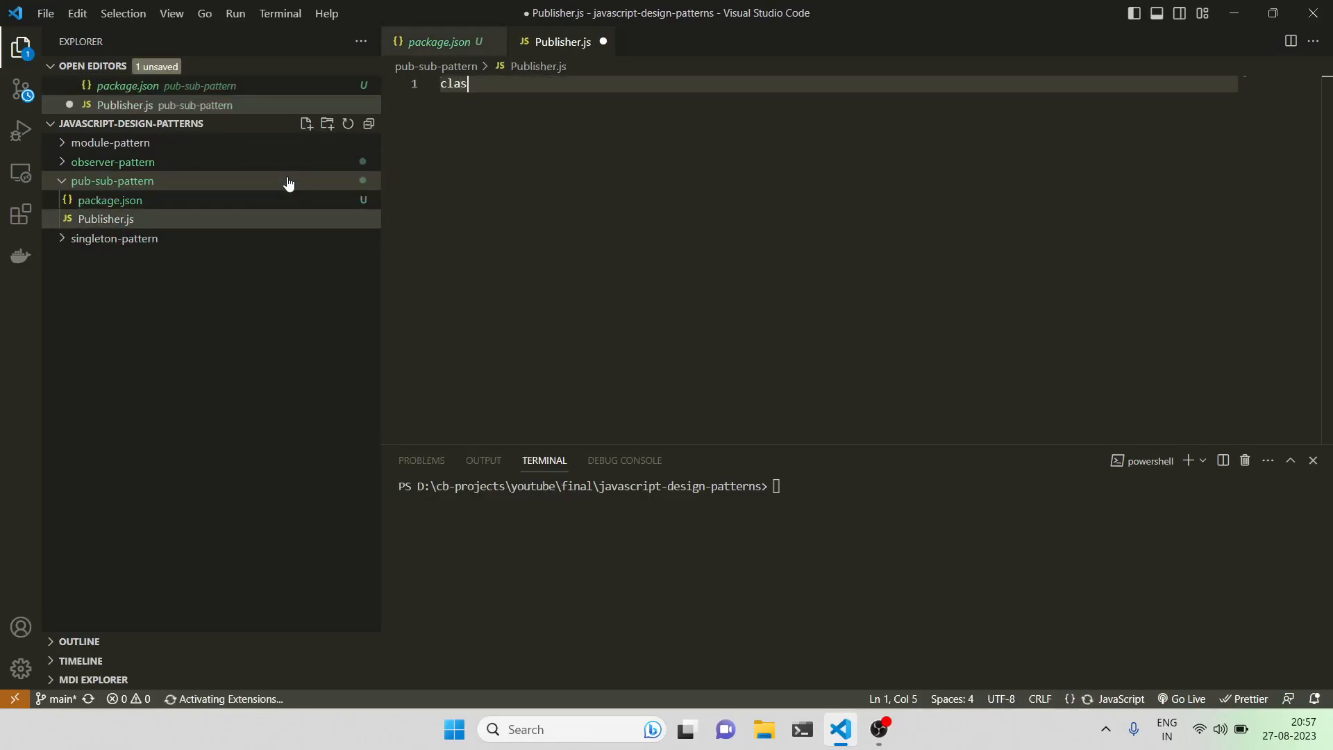
Step: Declare a default-exported Publisher class whose constructor stores the broker
text(s Publishe)
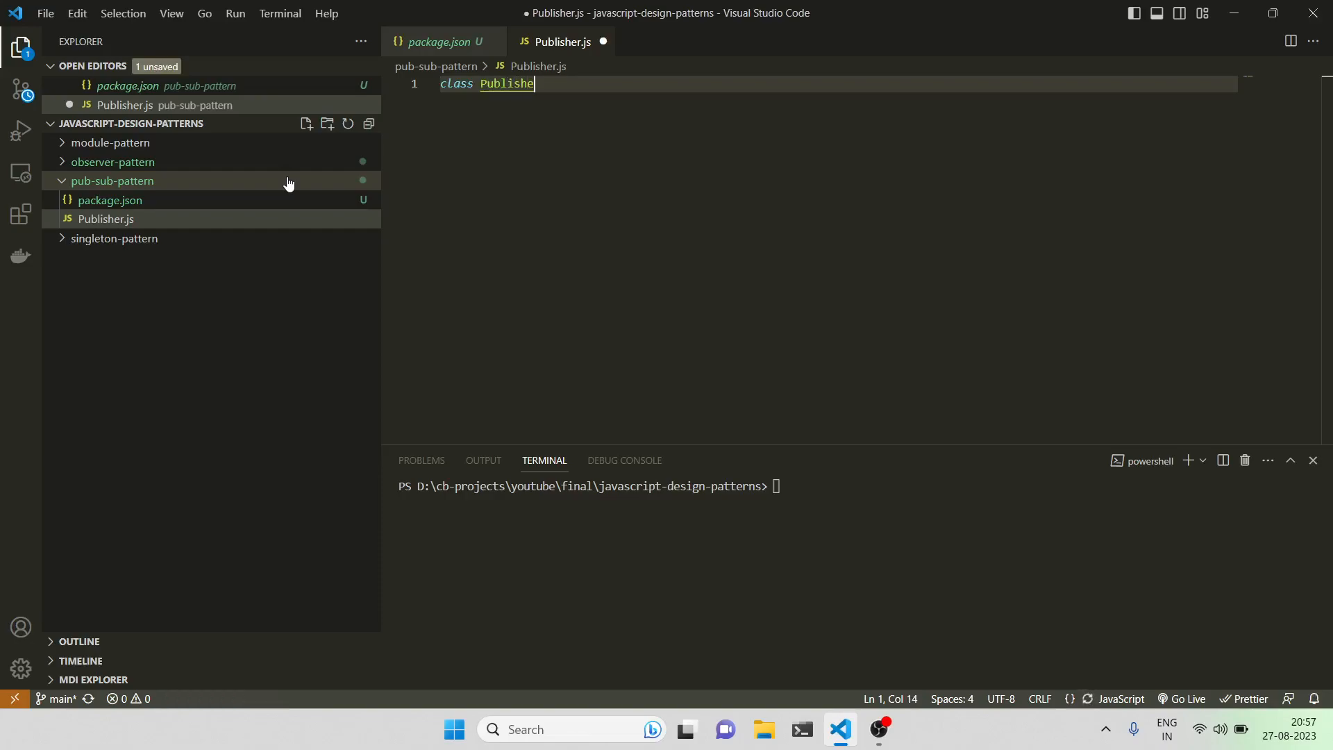
text(r{)
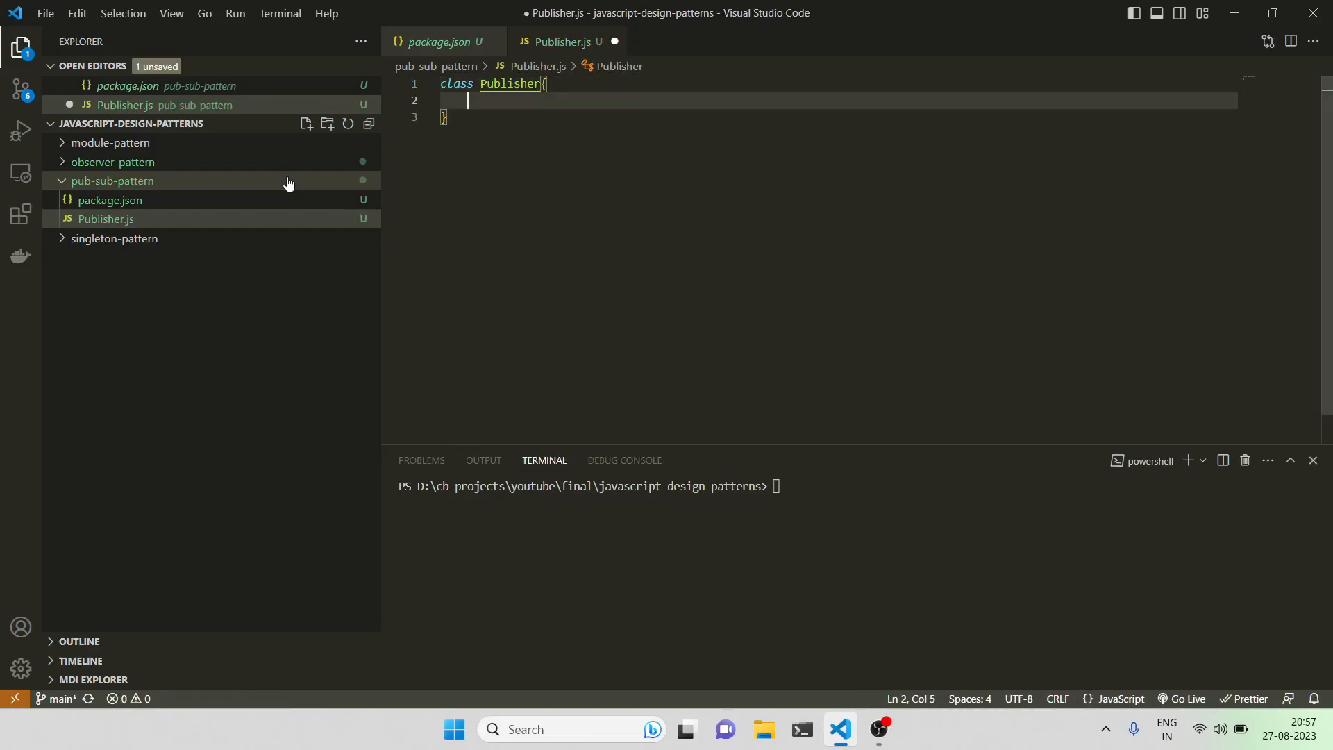
text(export)
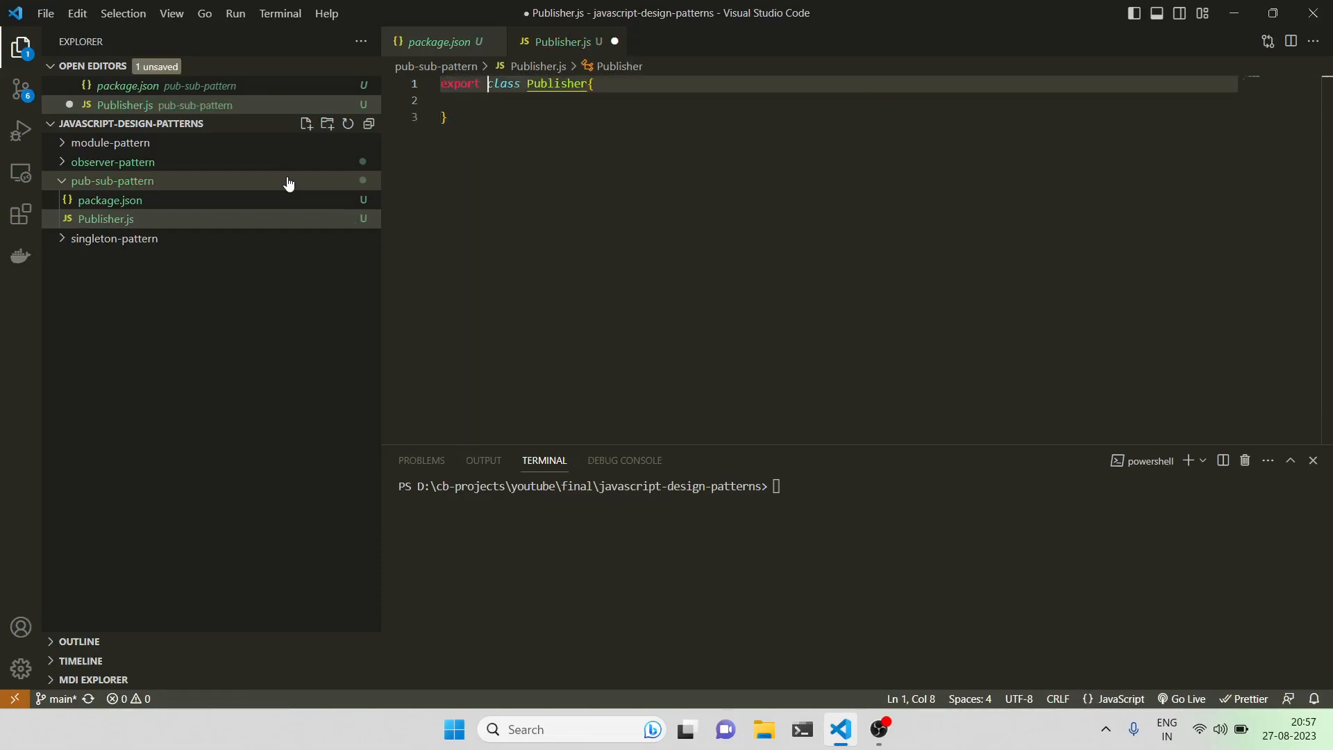
text(default)
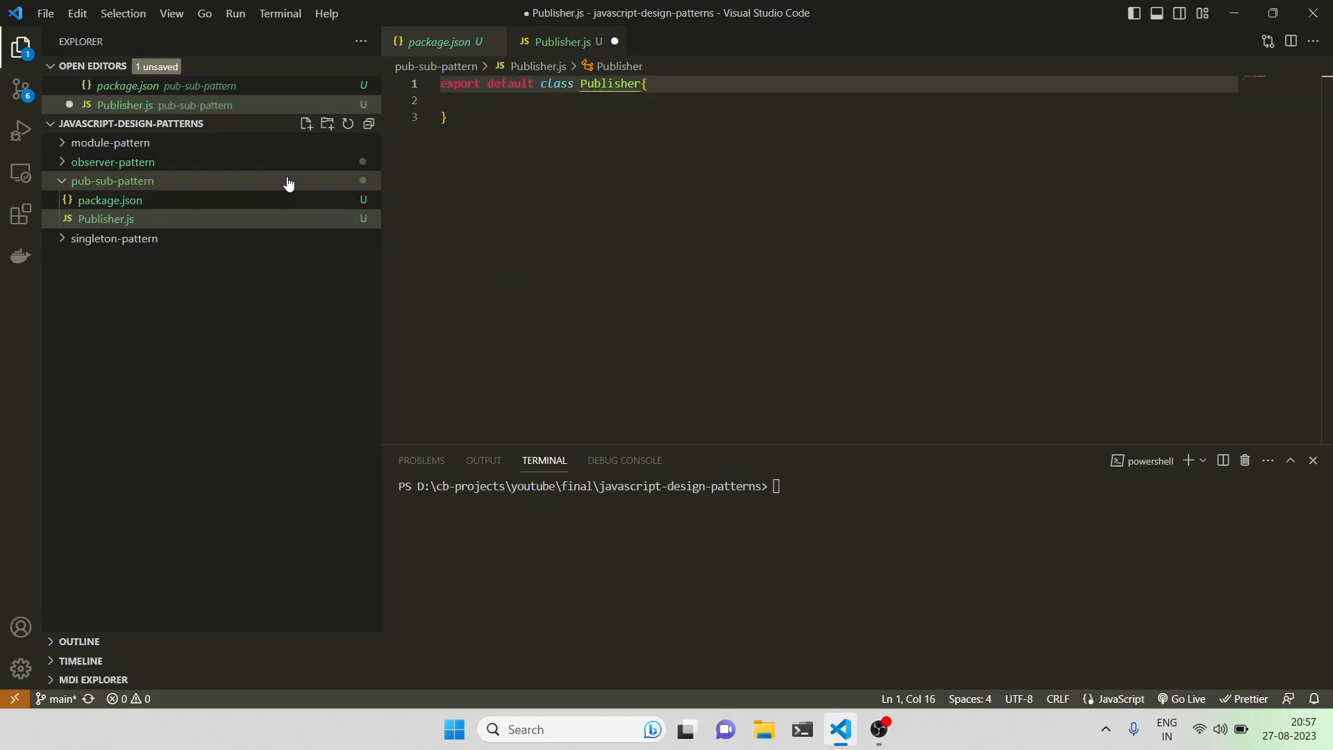
text(constructor(broker){)
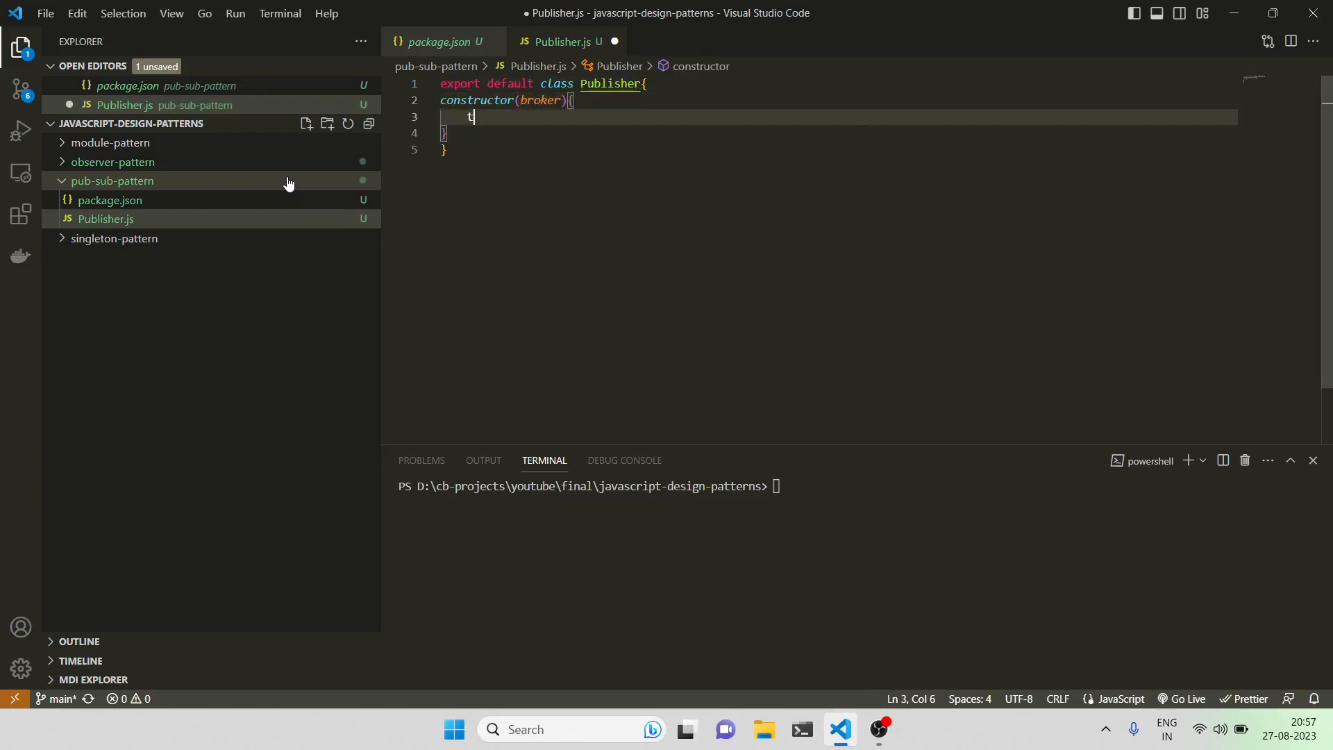
text(his.b)
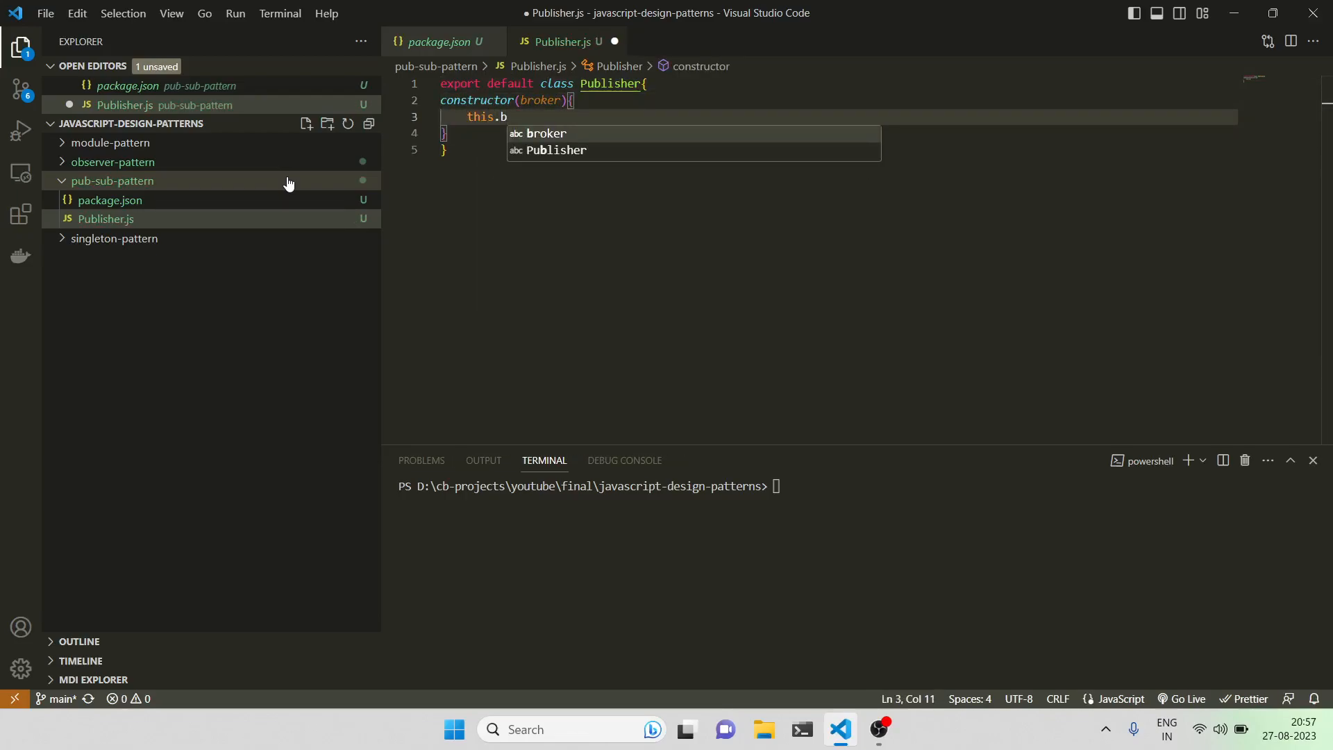
text(roker =)
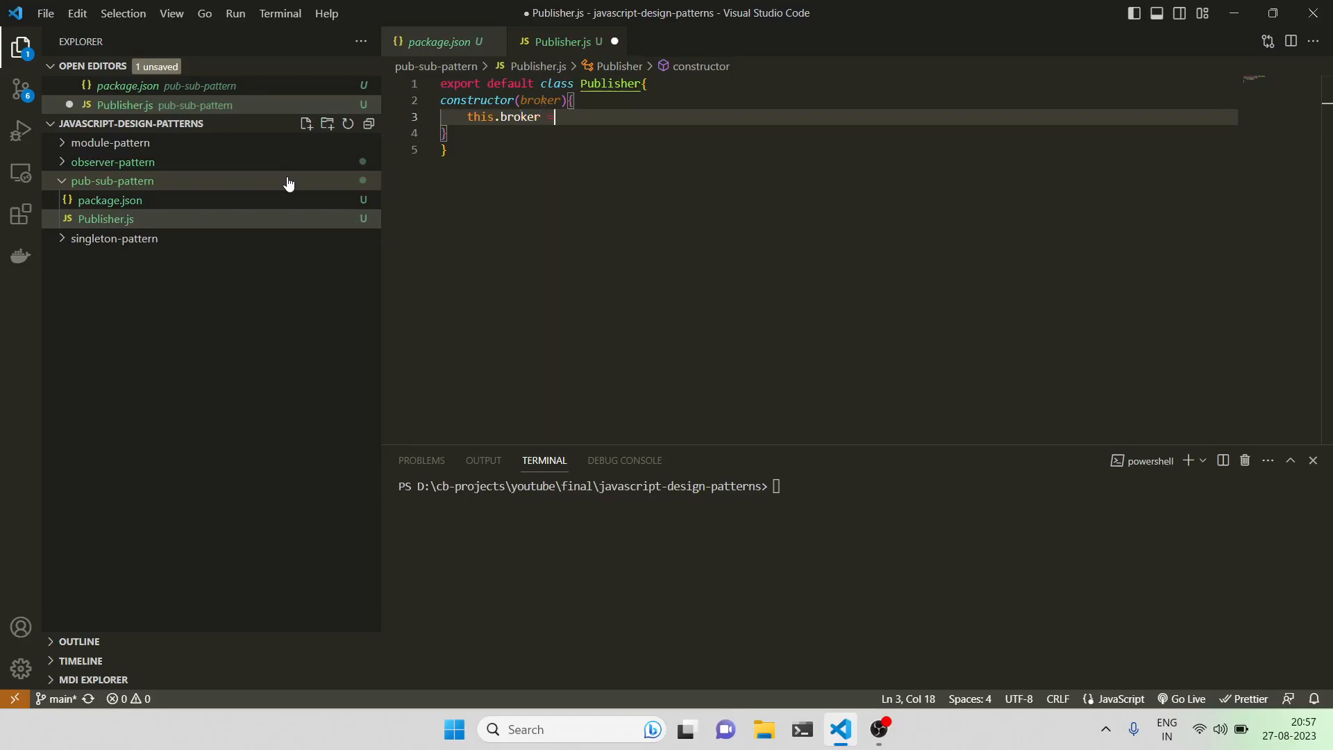
text(bo)
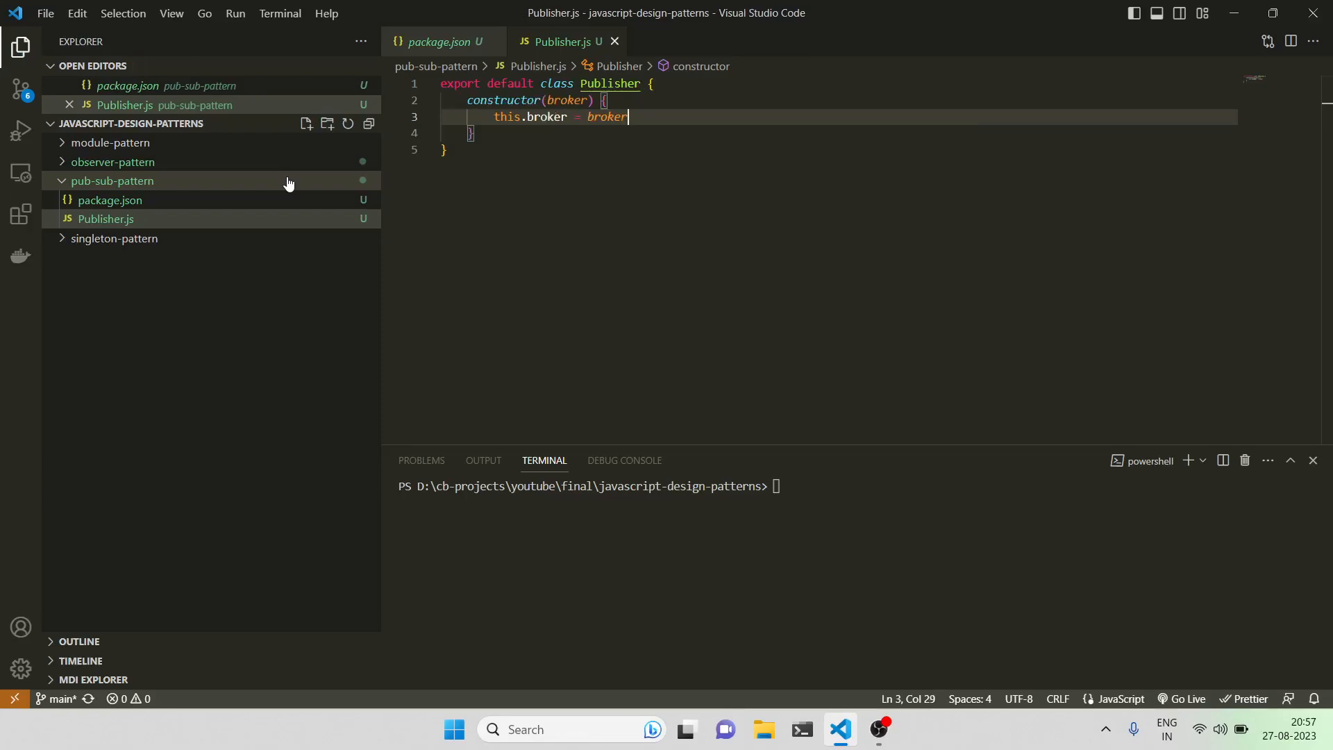
Step: Add publish(event, data) forwarding to this.broker.publish and save Publisher.js
key(Enter)
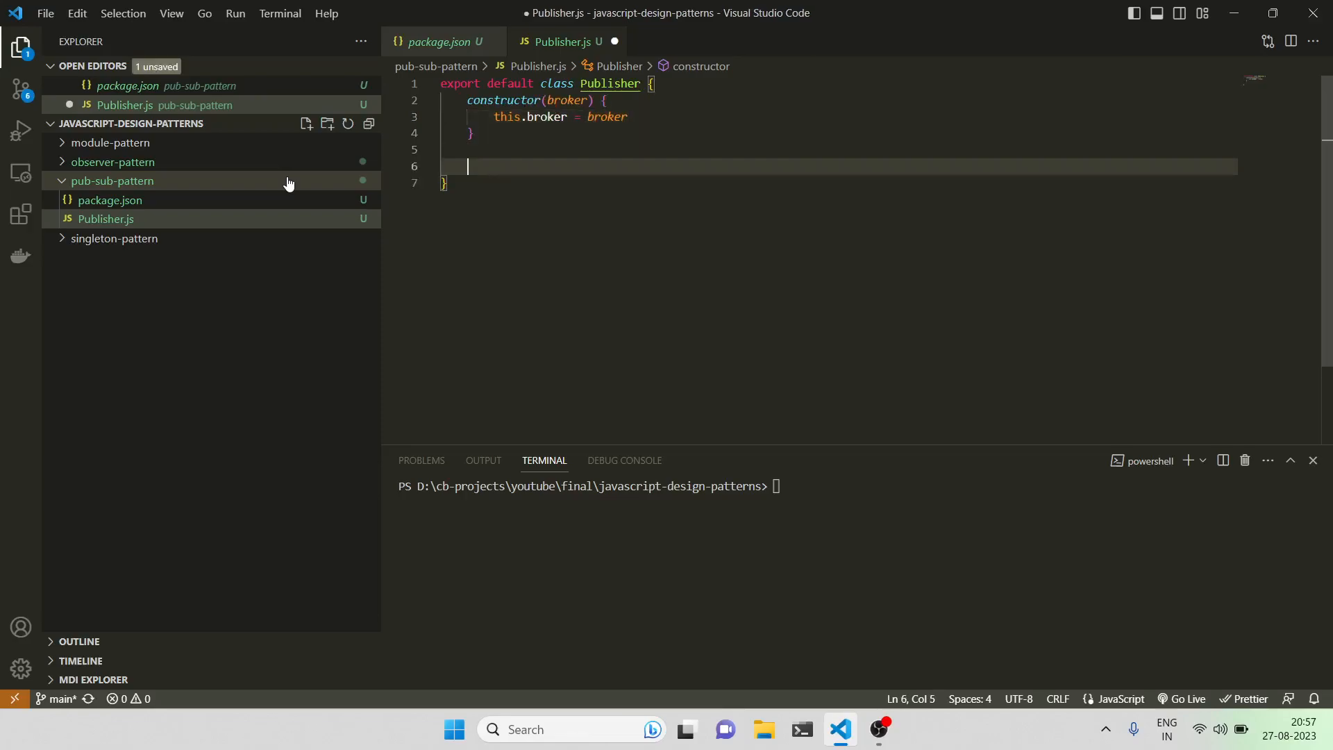
text(pub)
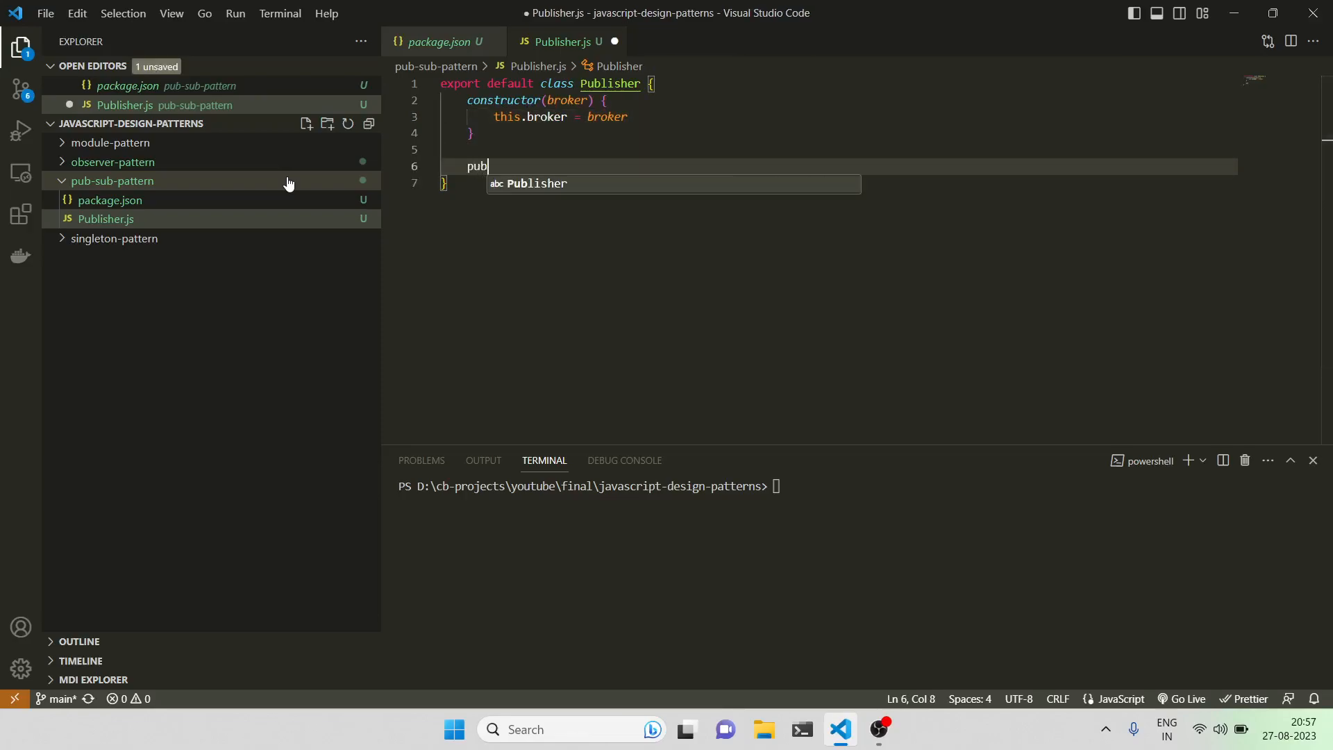
text(lish(event,data)
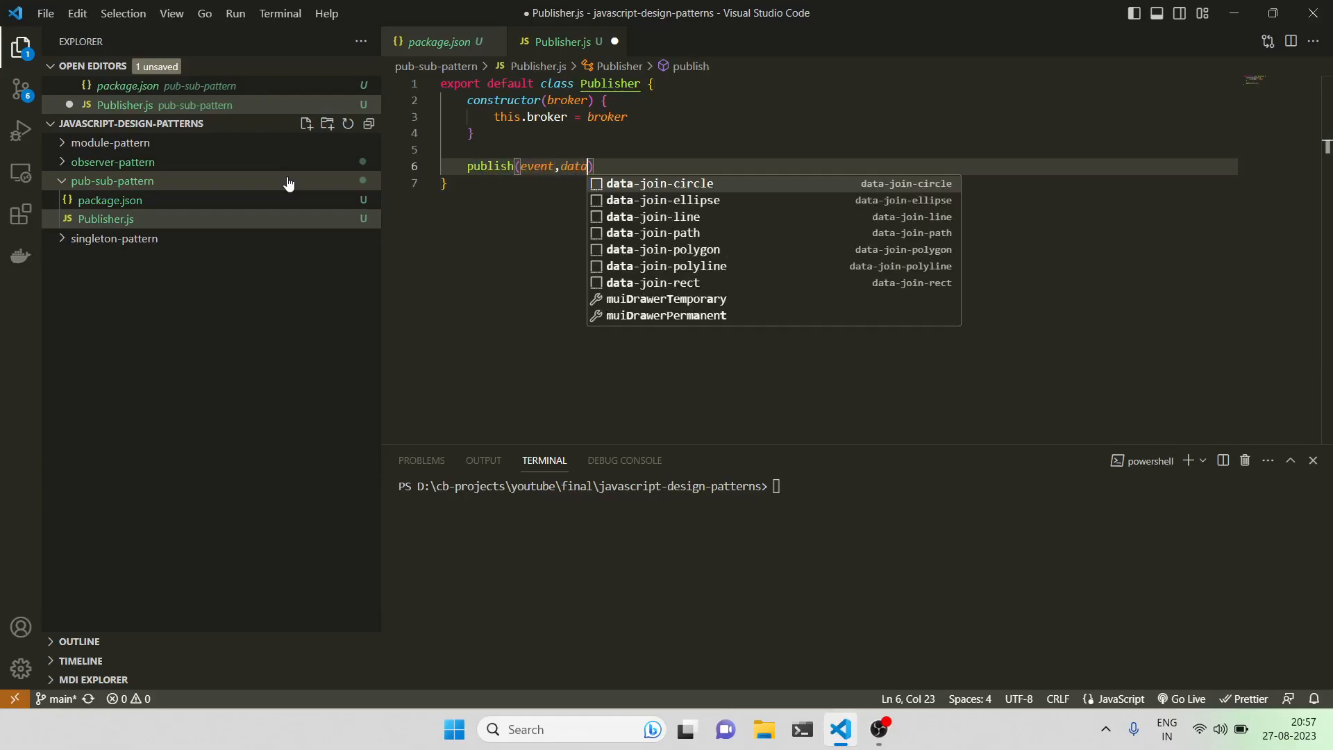
text({)
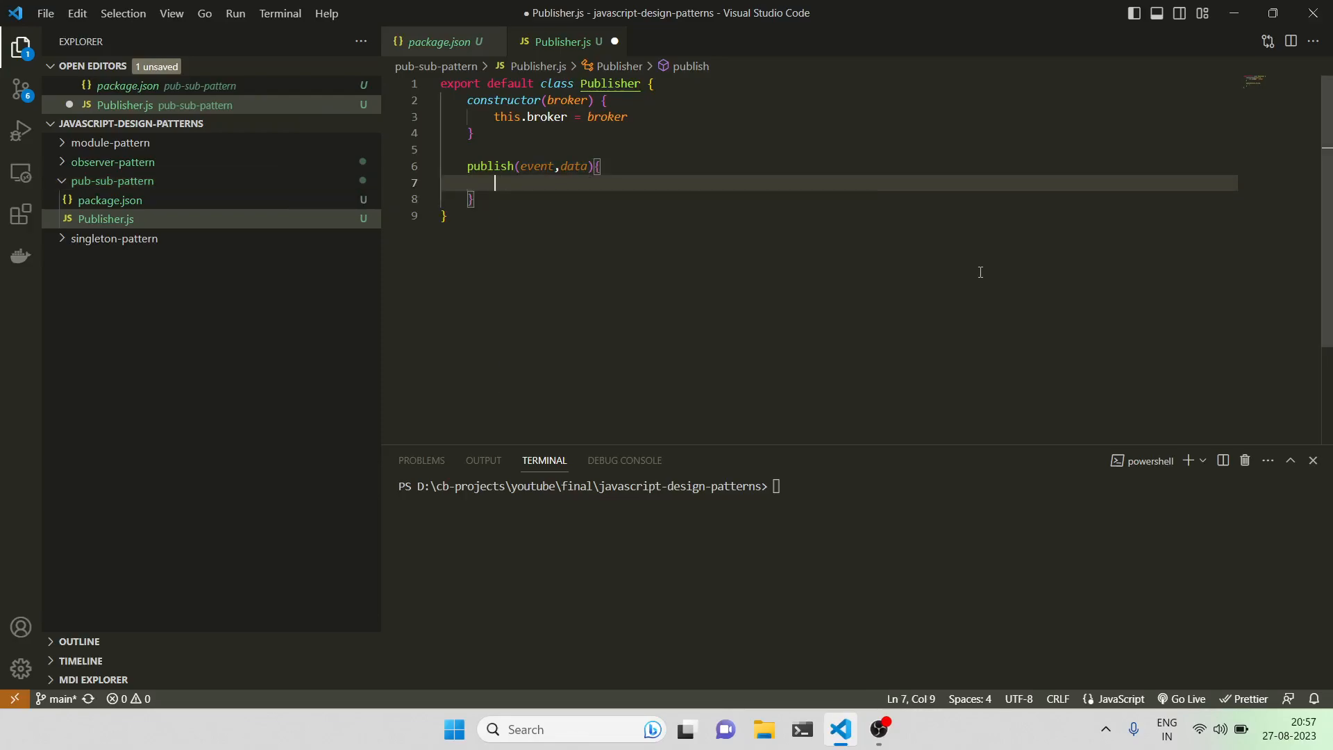
text(this.broker)
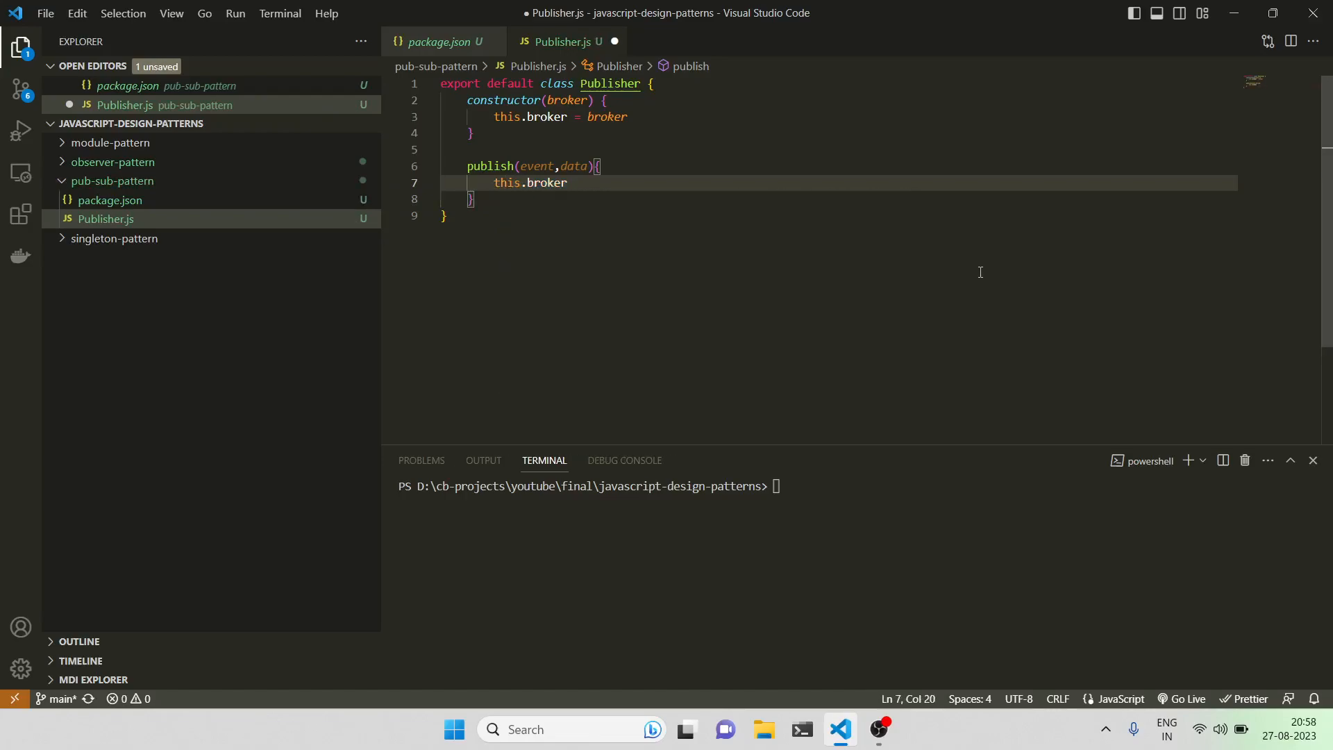
text(.publish)
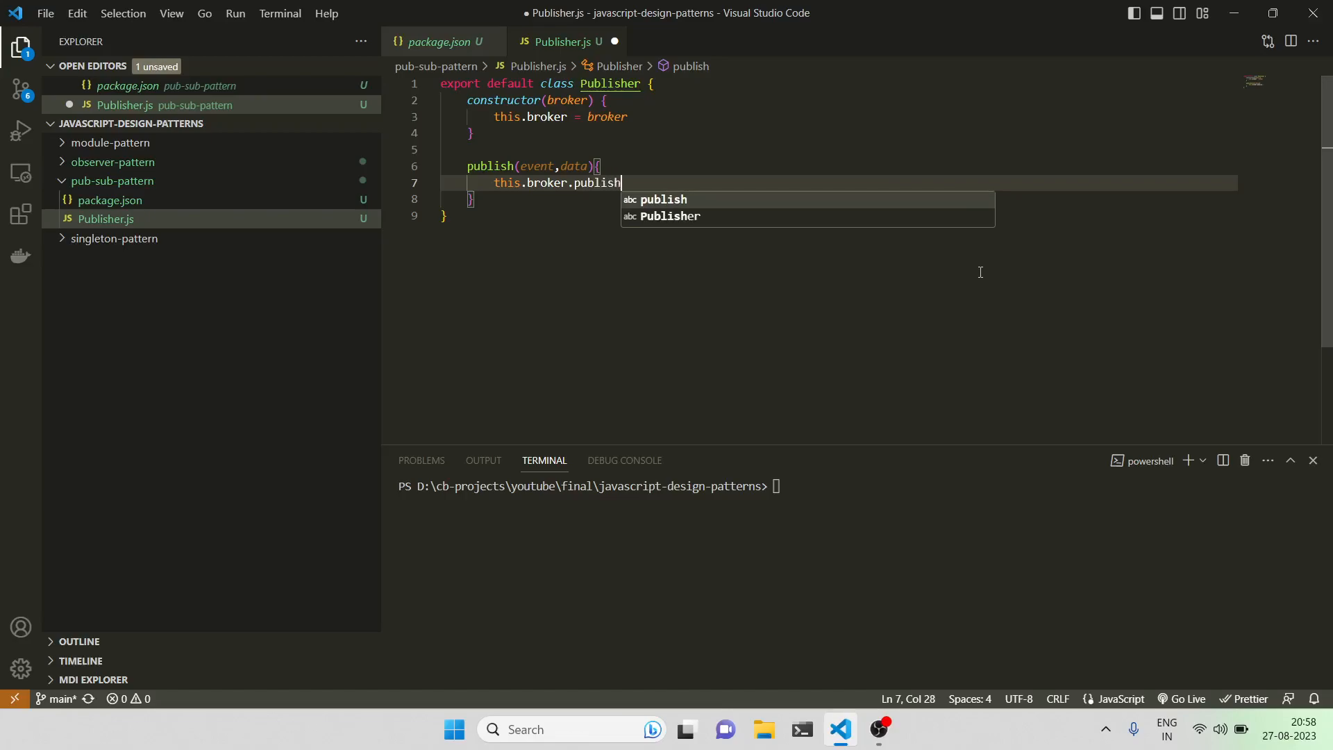
text((event, data)
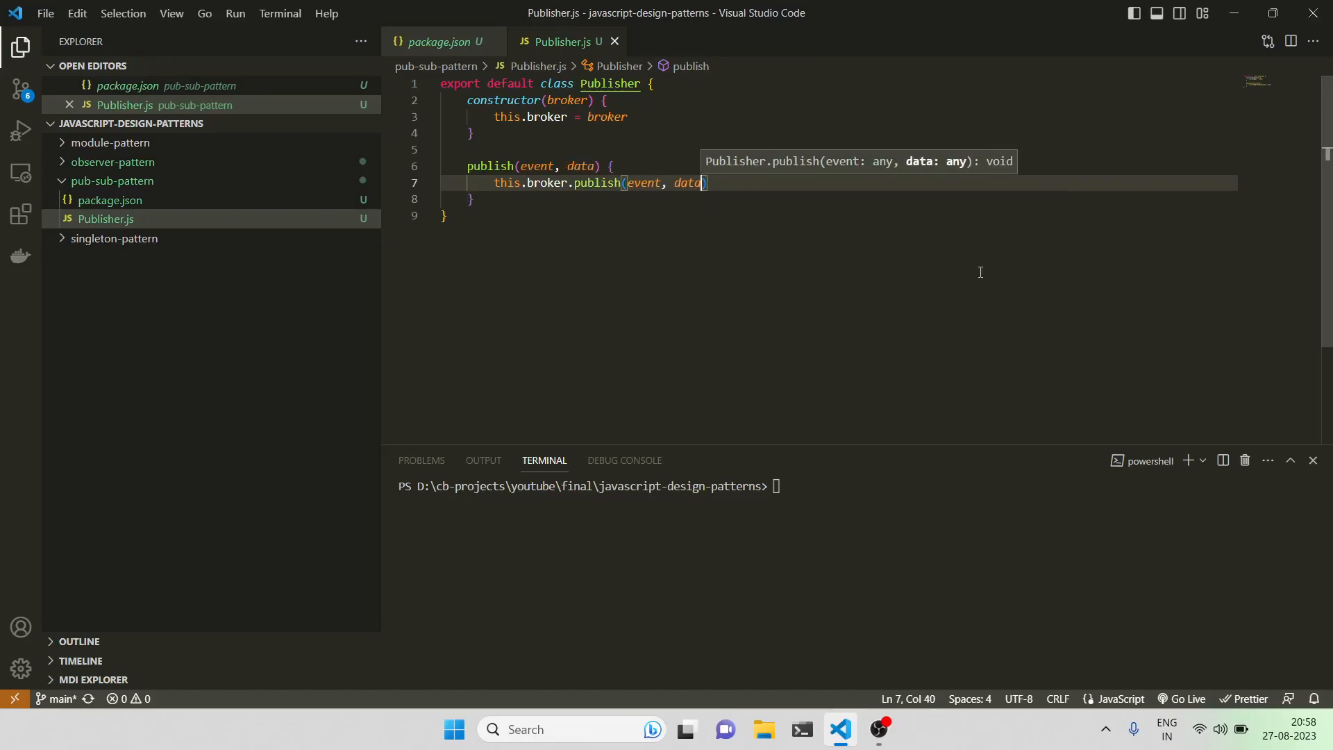
right_click(111, 181)
text(Broke)
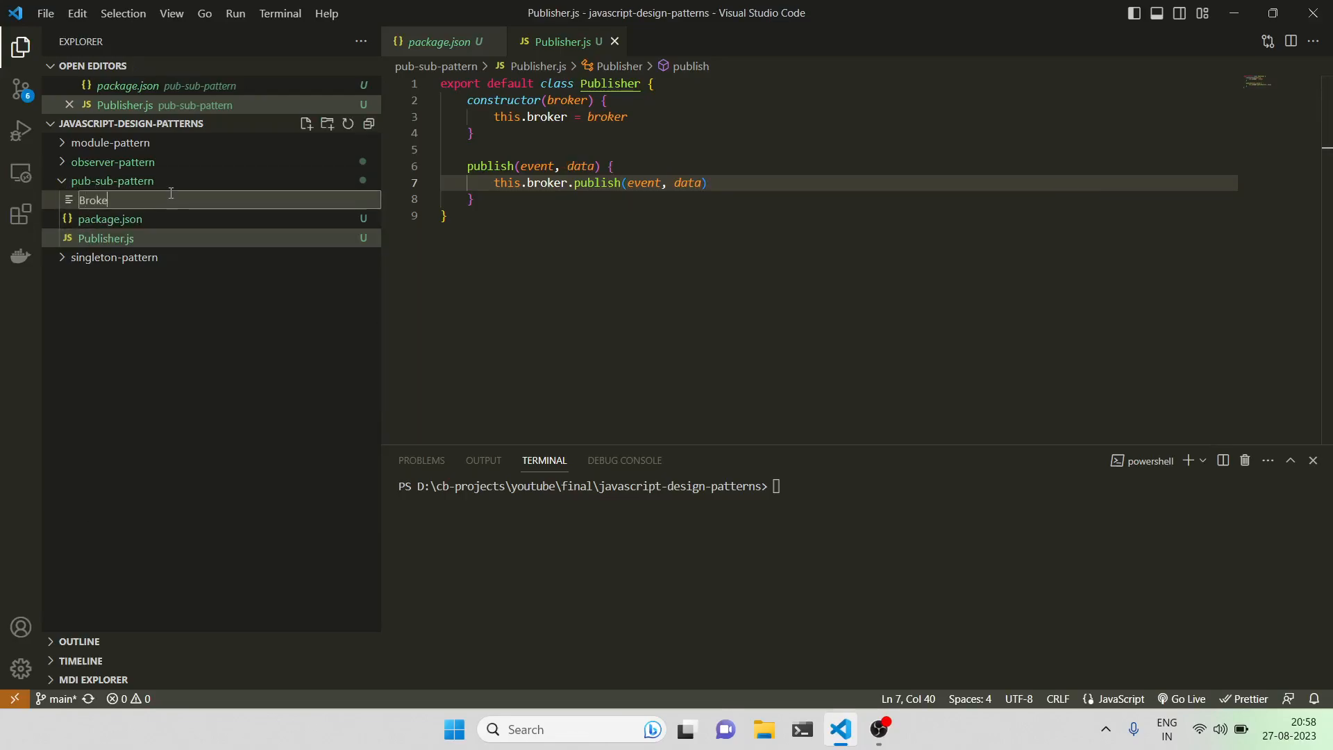
Step: Name the new file Broker.js and start typing its export
text(r.)
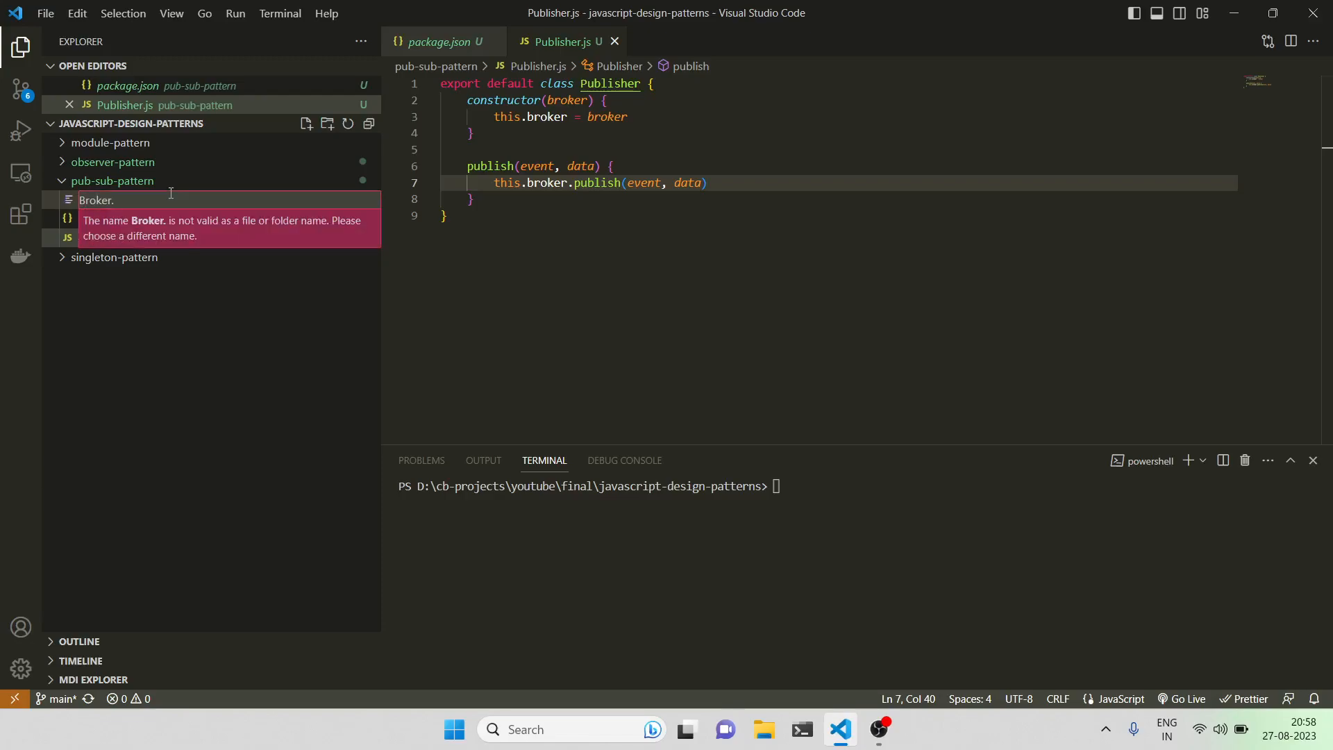
text(export default cla)
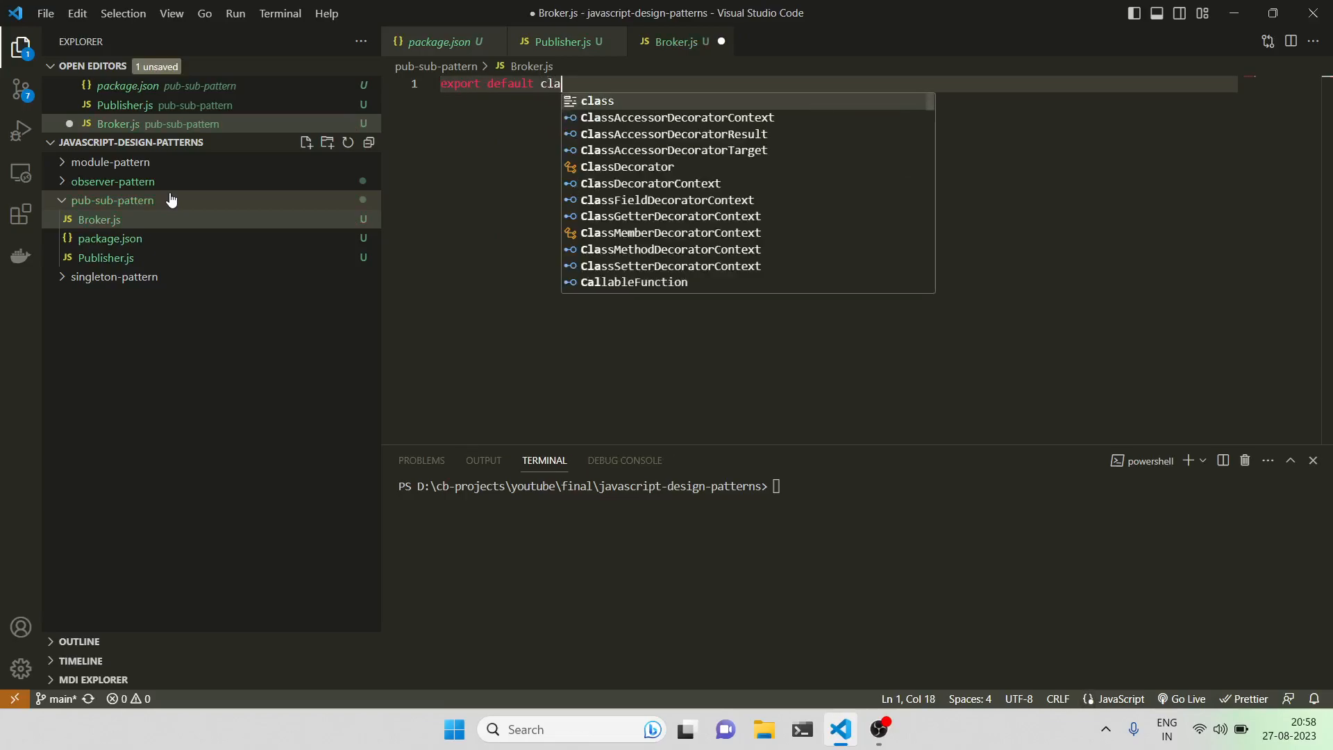
Step: Declare class Broker with a subscribers constructor and a subscribe(event, fn) method
text(ss Brok)
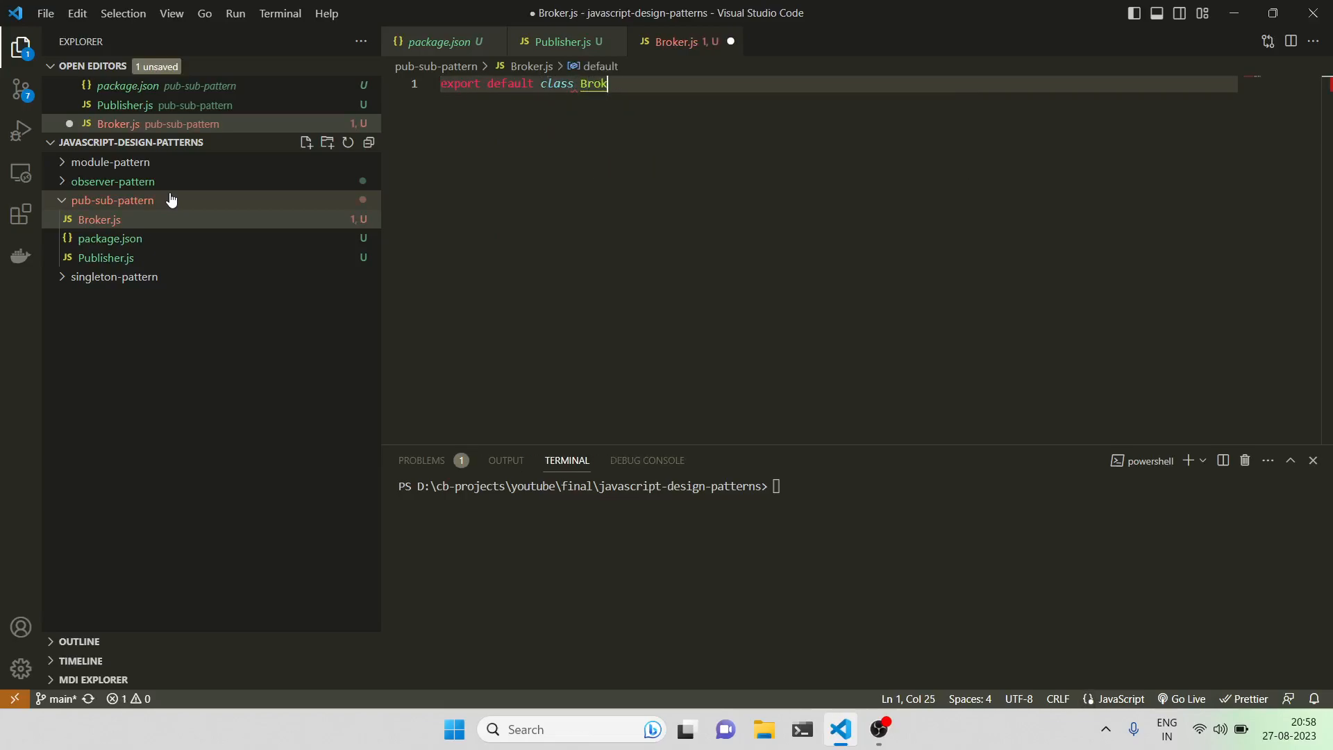
text(er{)
text(this)
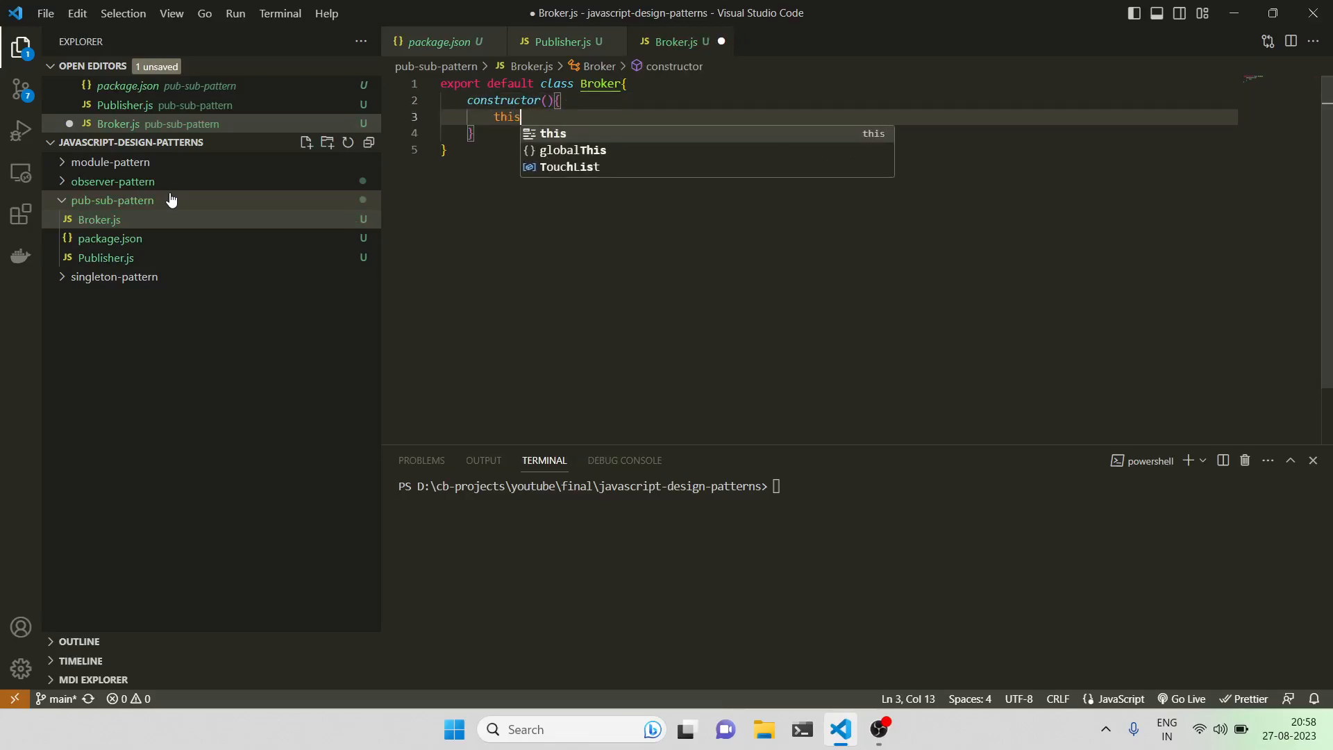
text(.subscribers = {)
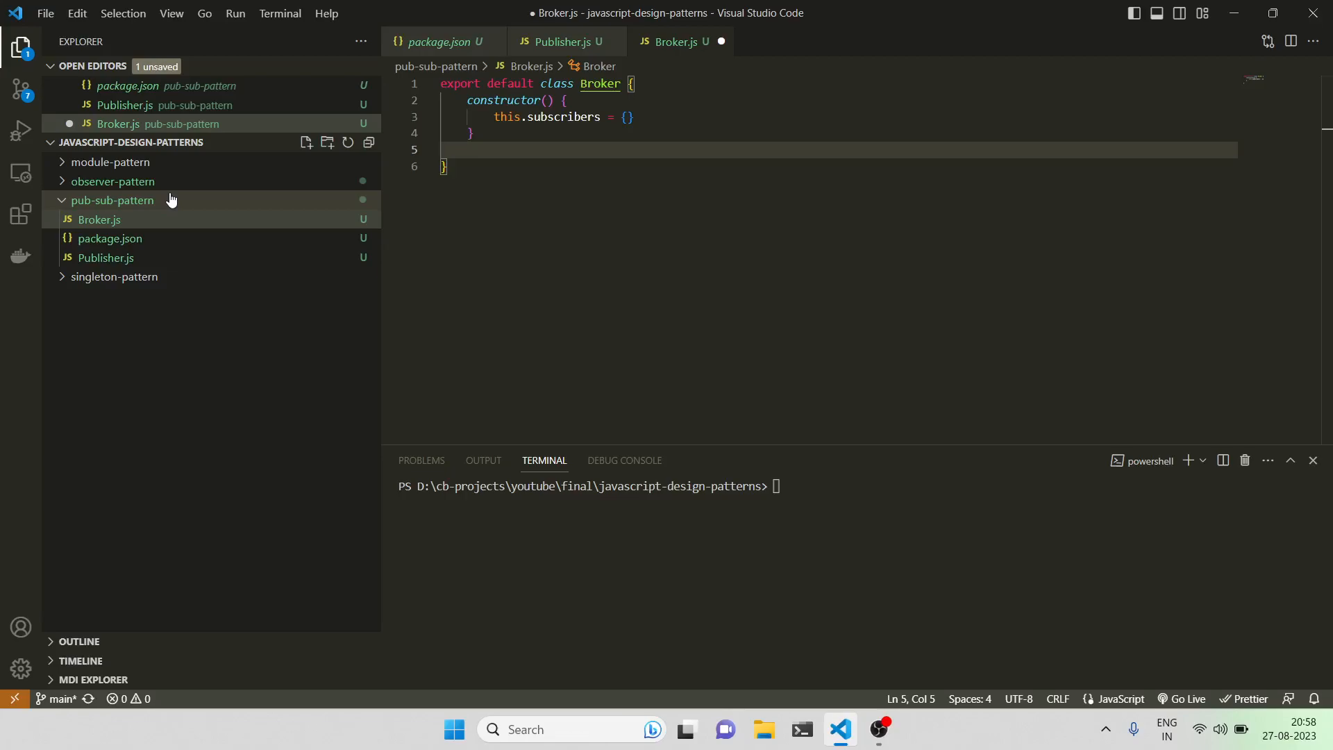
text(subscriber)
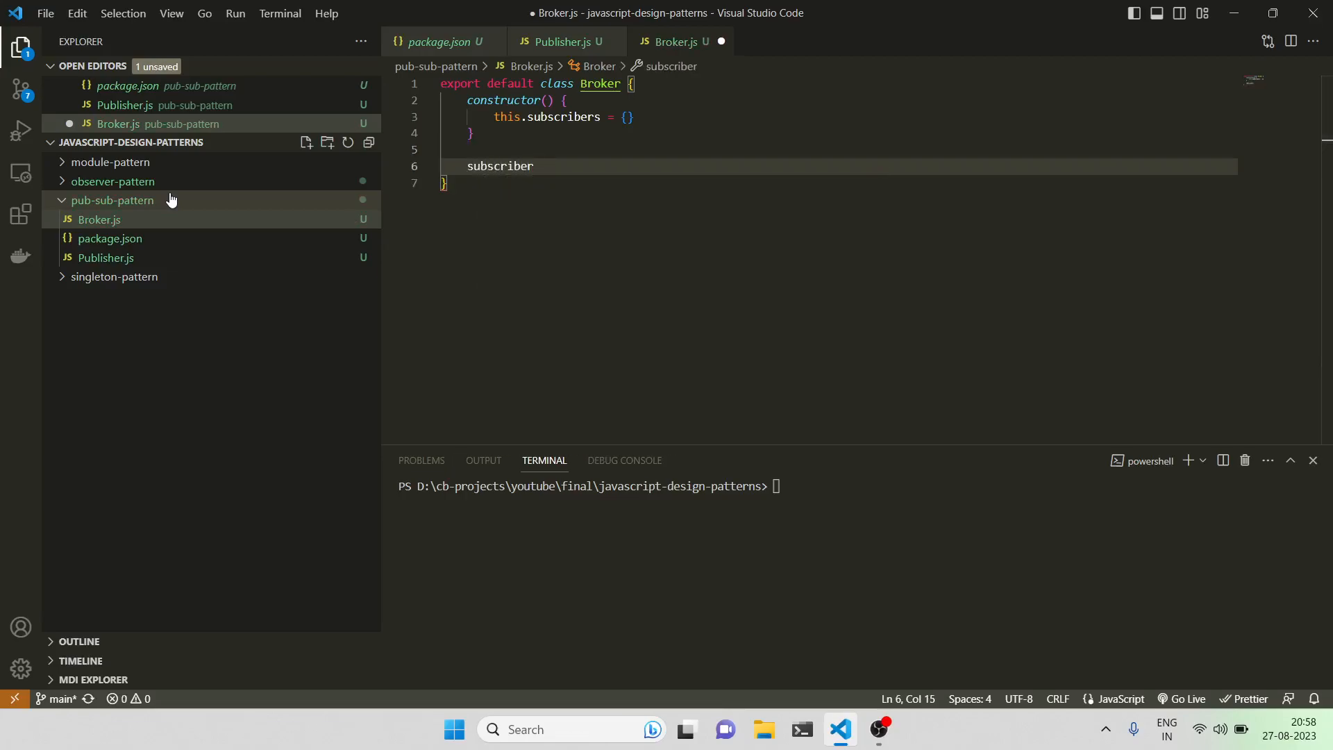
text((event))
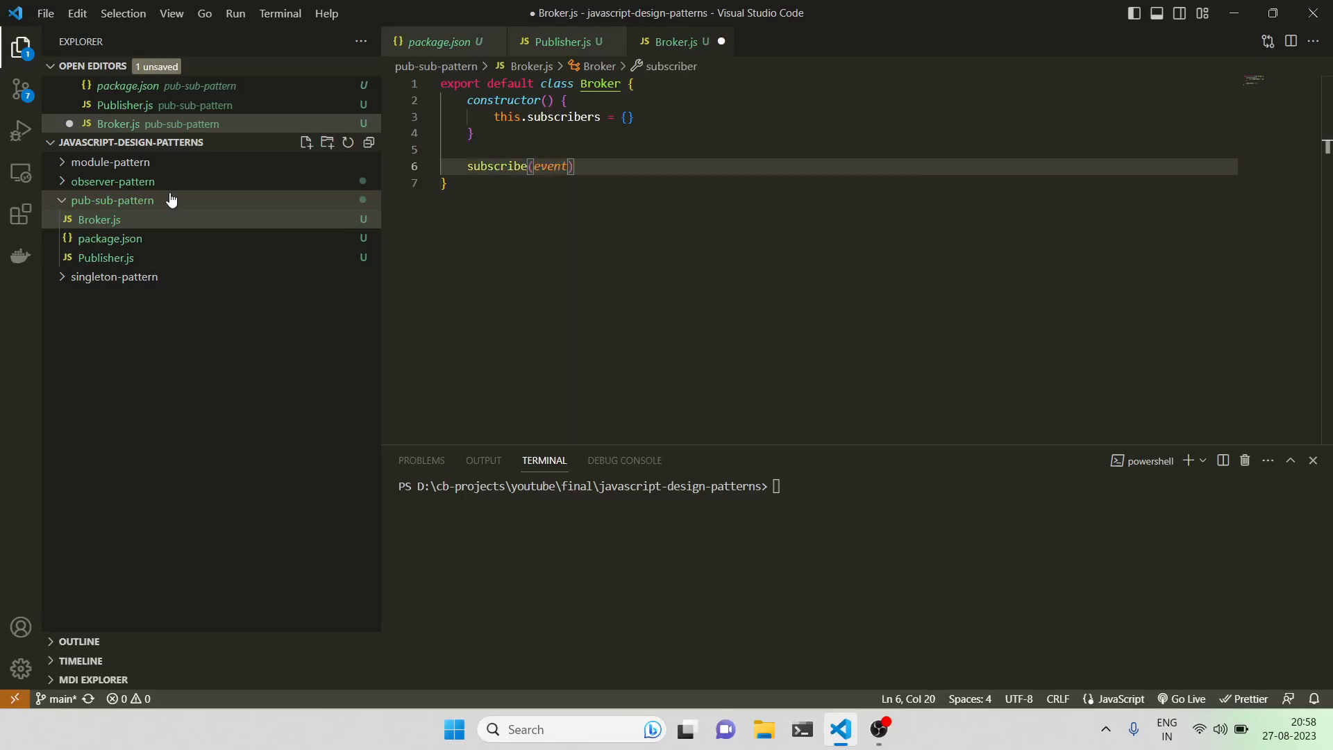
text(, fn)
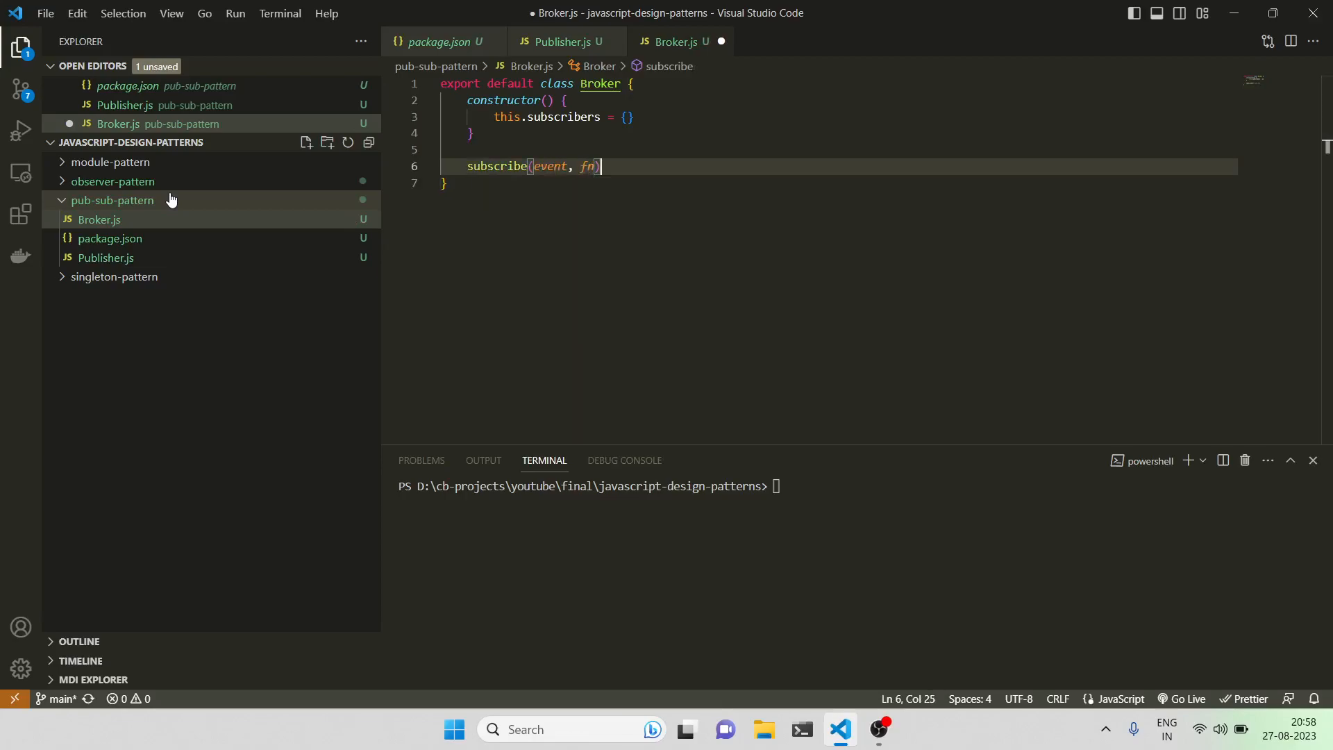
text({)
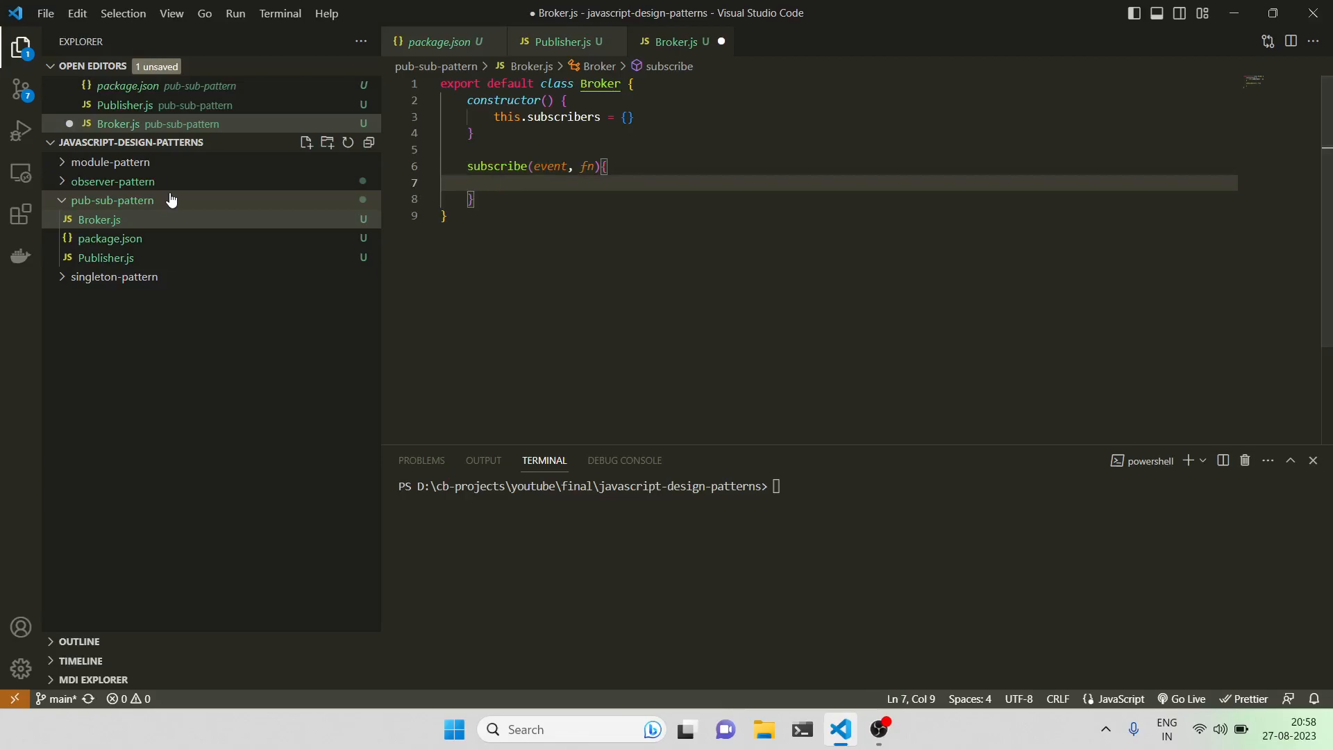
Step: Make subscribe append fn to the event's subscriber list or create it, saving
text(th)
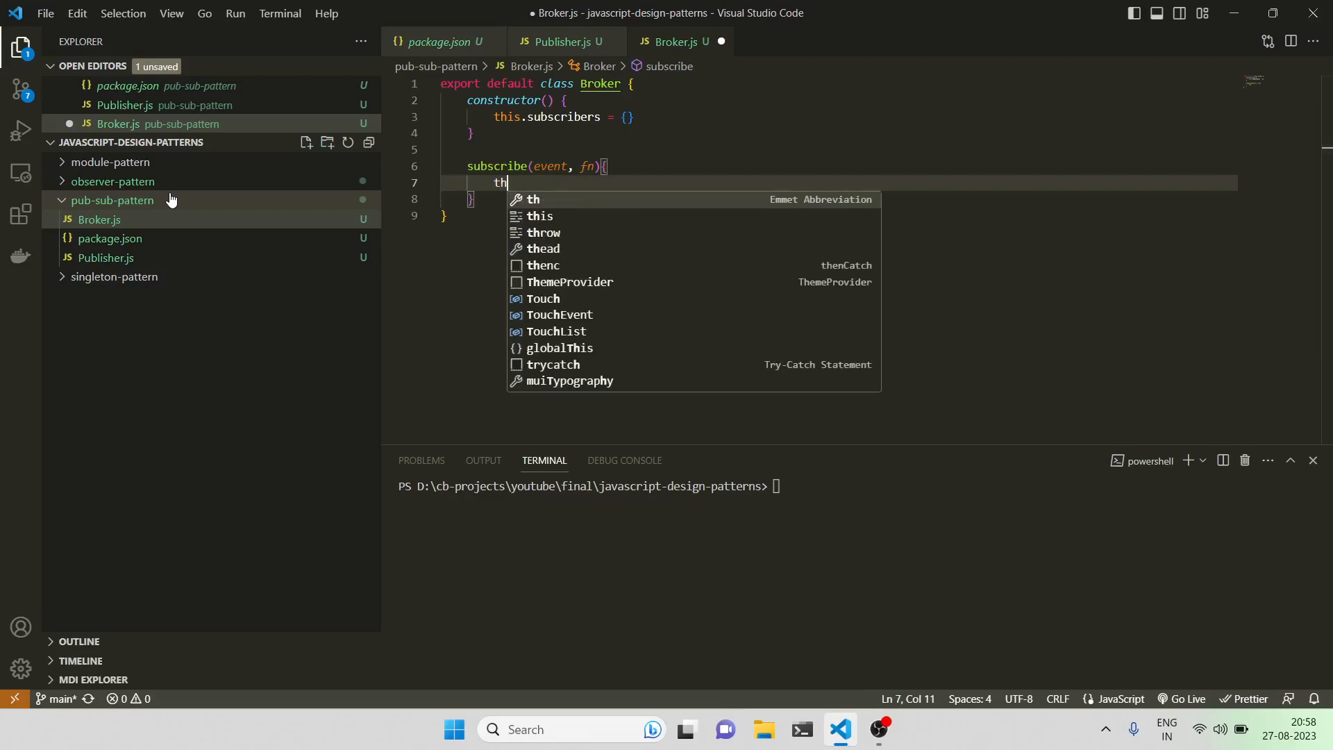
text(if(this))
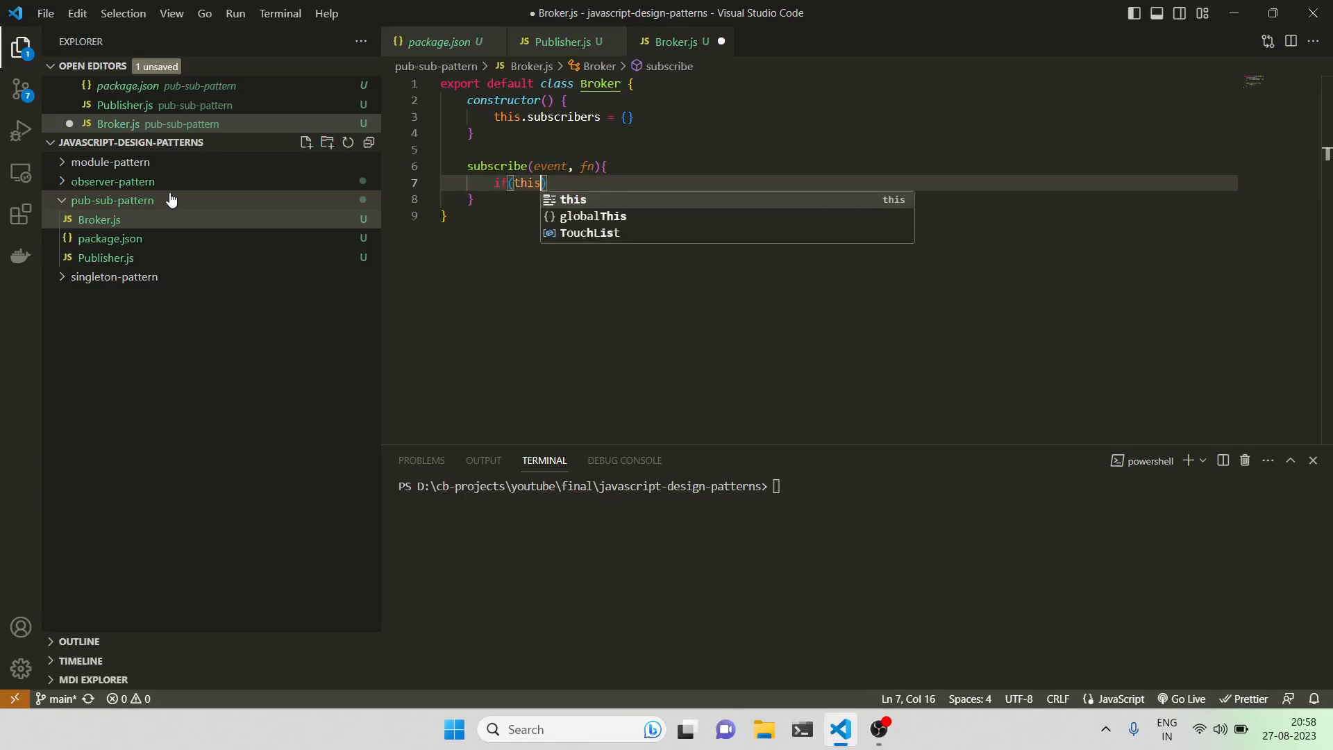
text(.subscribers[)
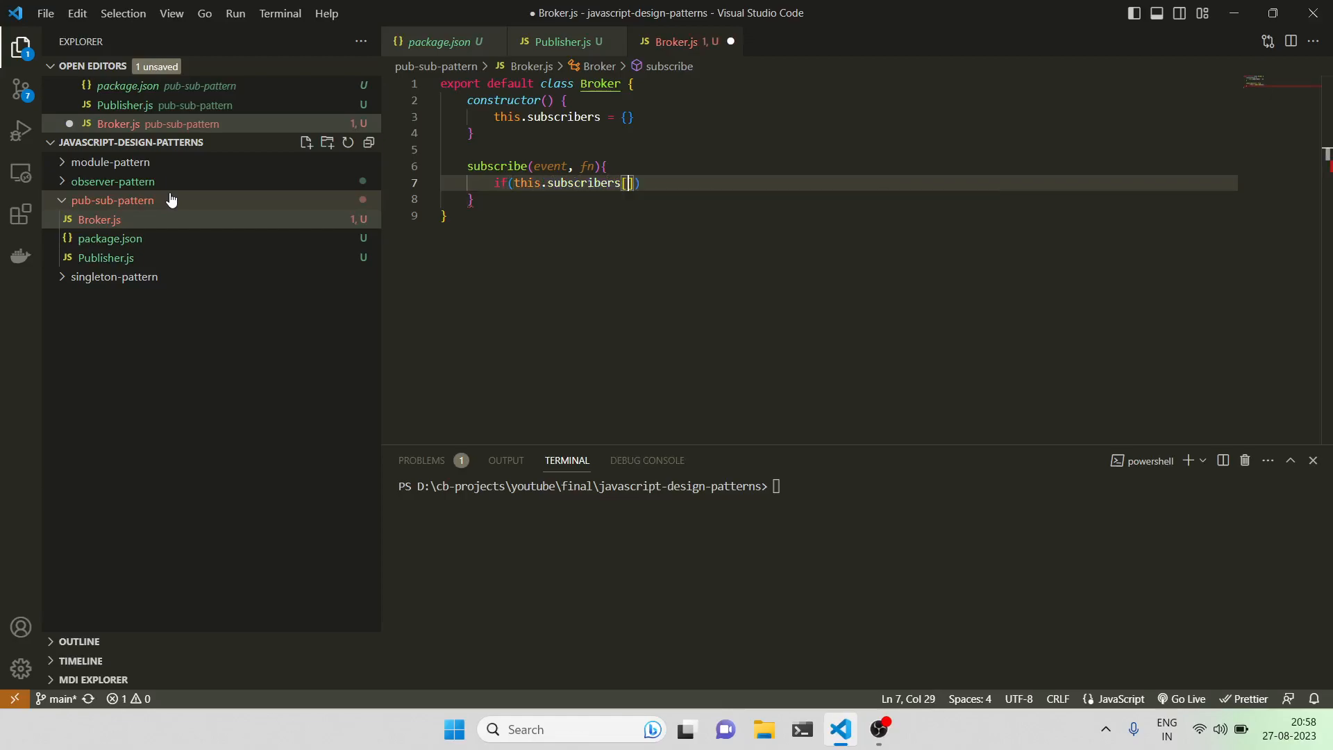
text(event)
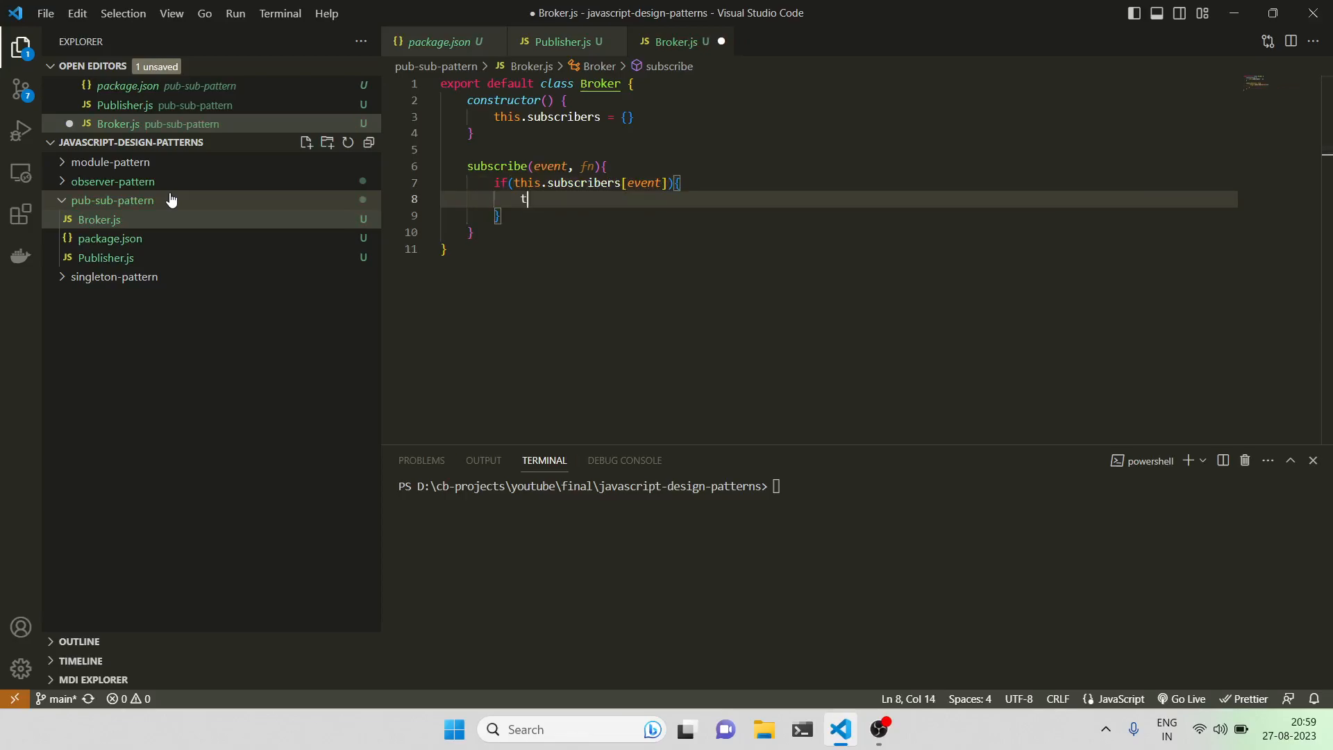
text(his.s)
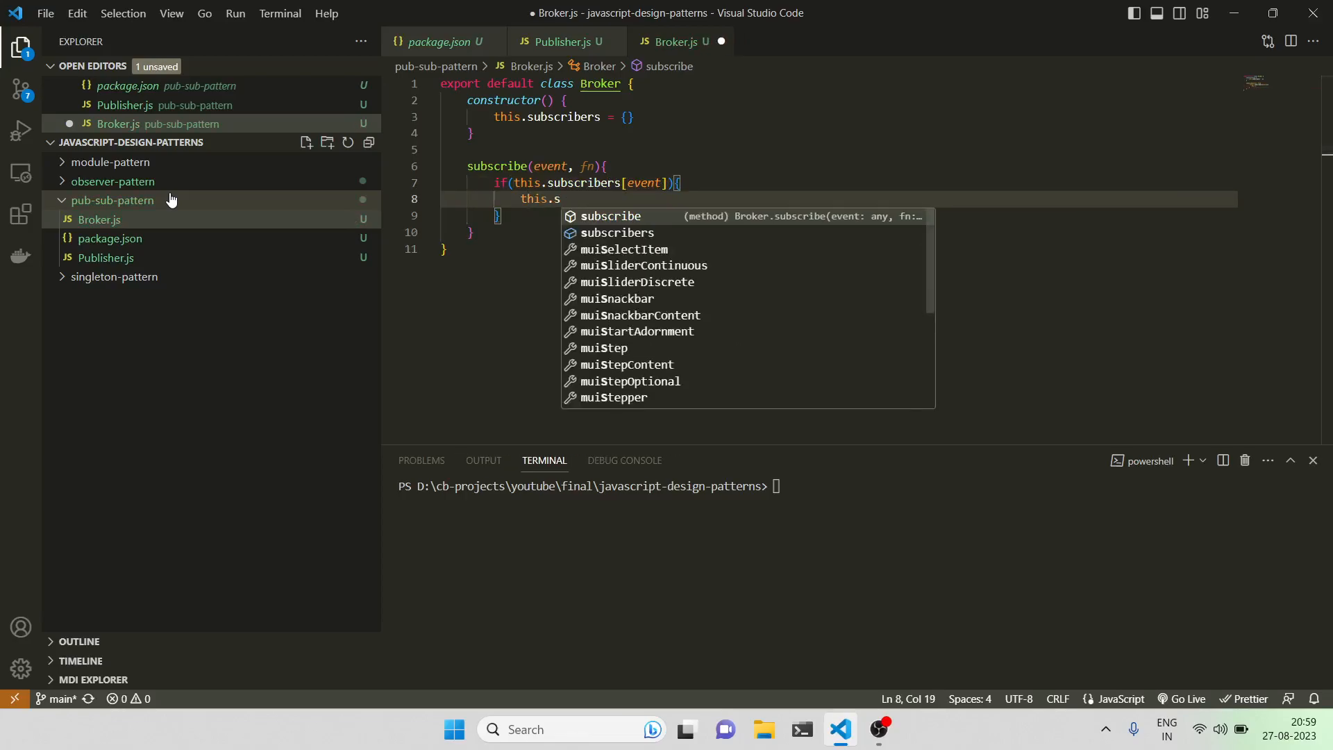
text(ubscribers[event] =)
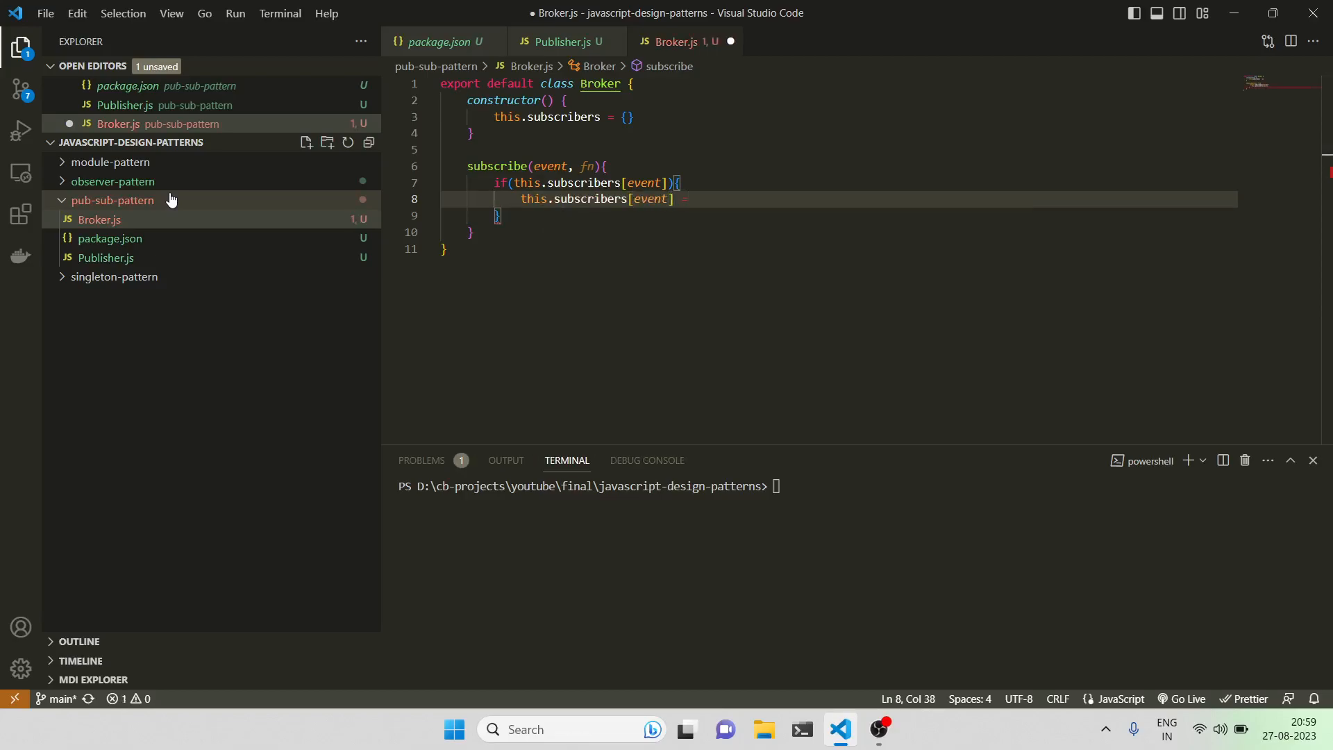
text([...this)
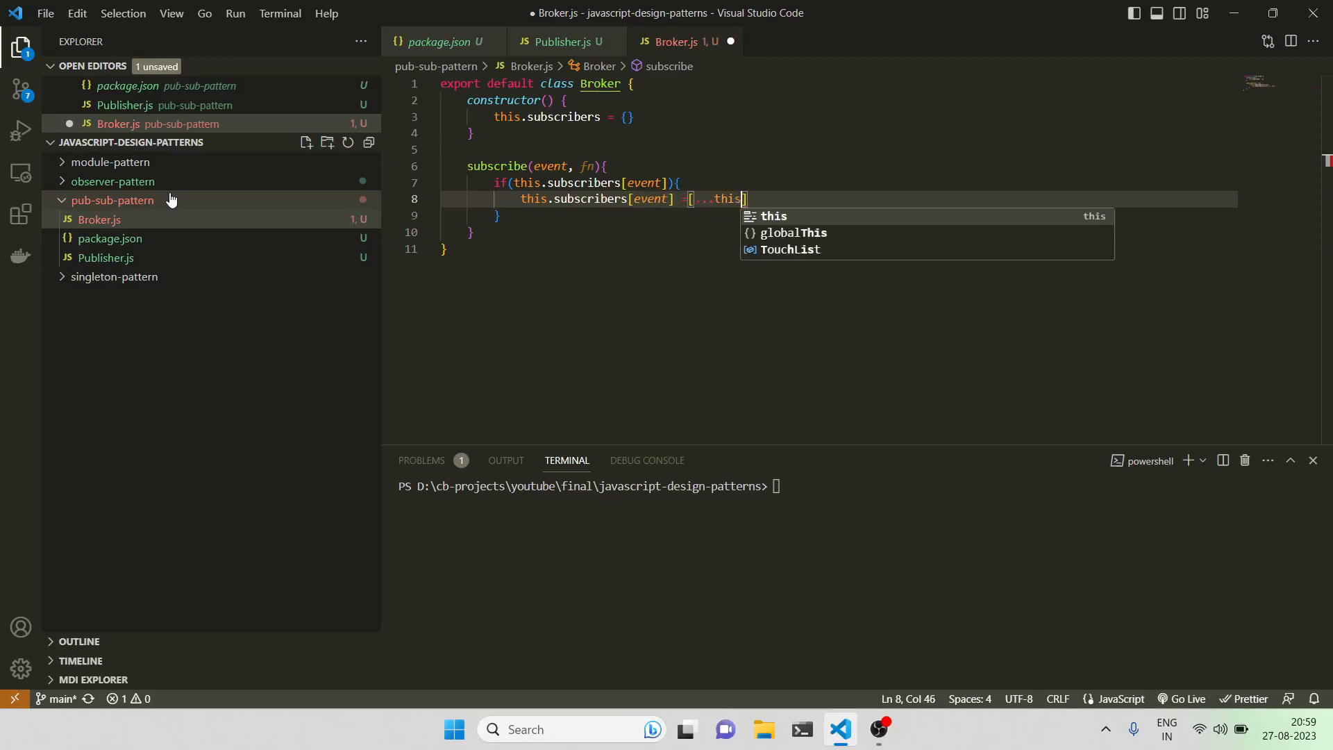
text(.subscribers)
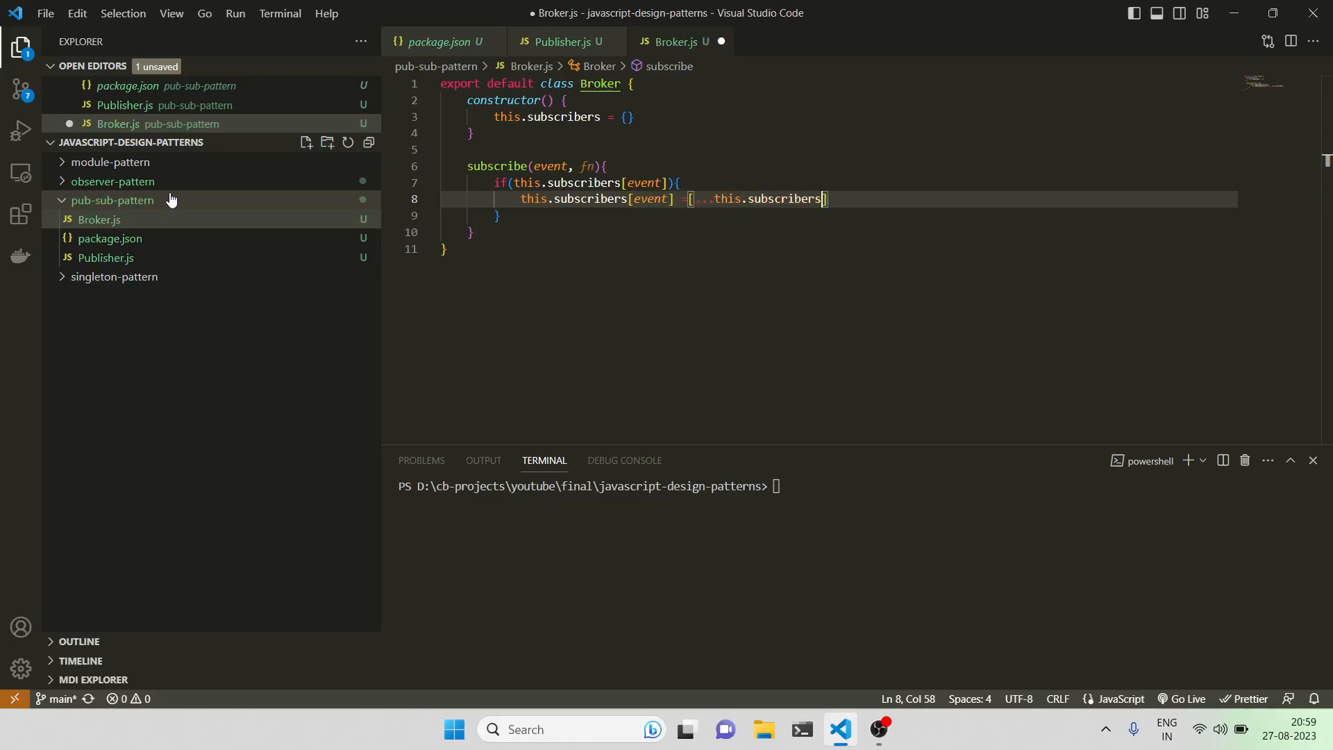
text([event])
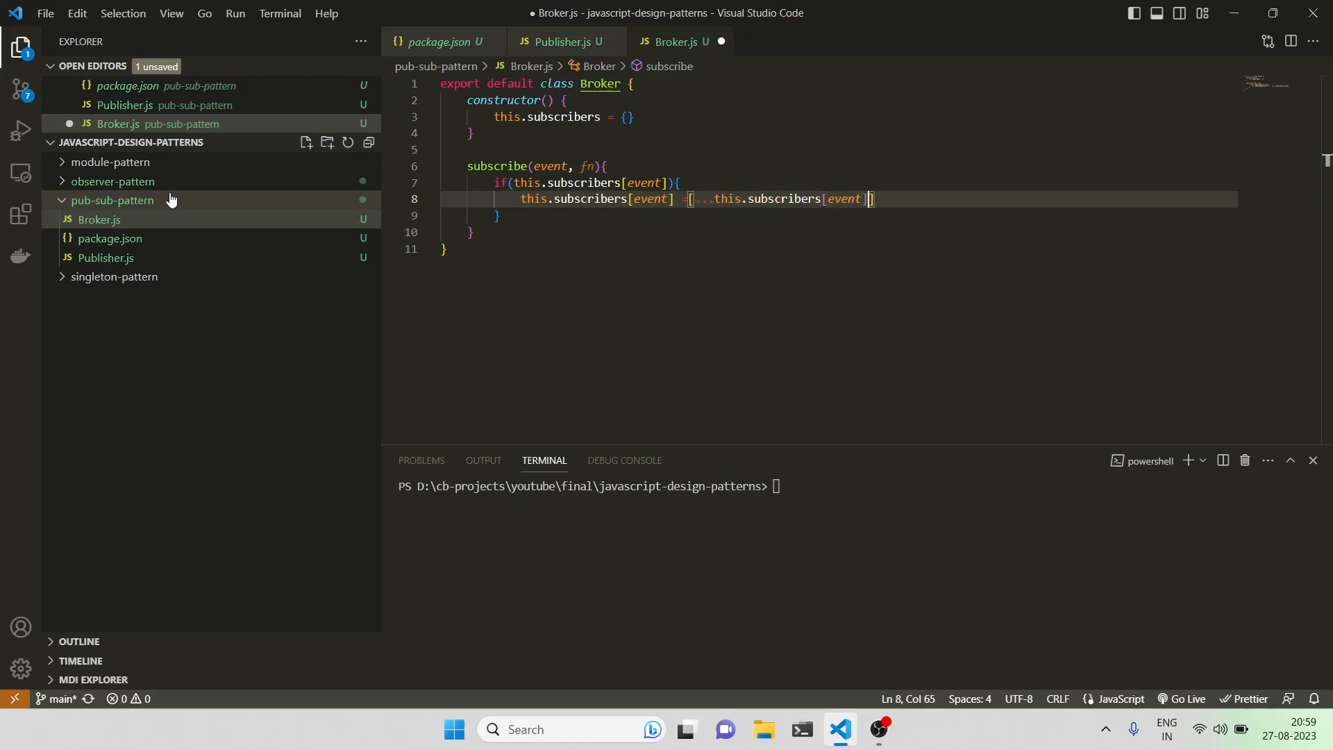
key(ctrl+s)
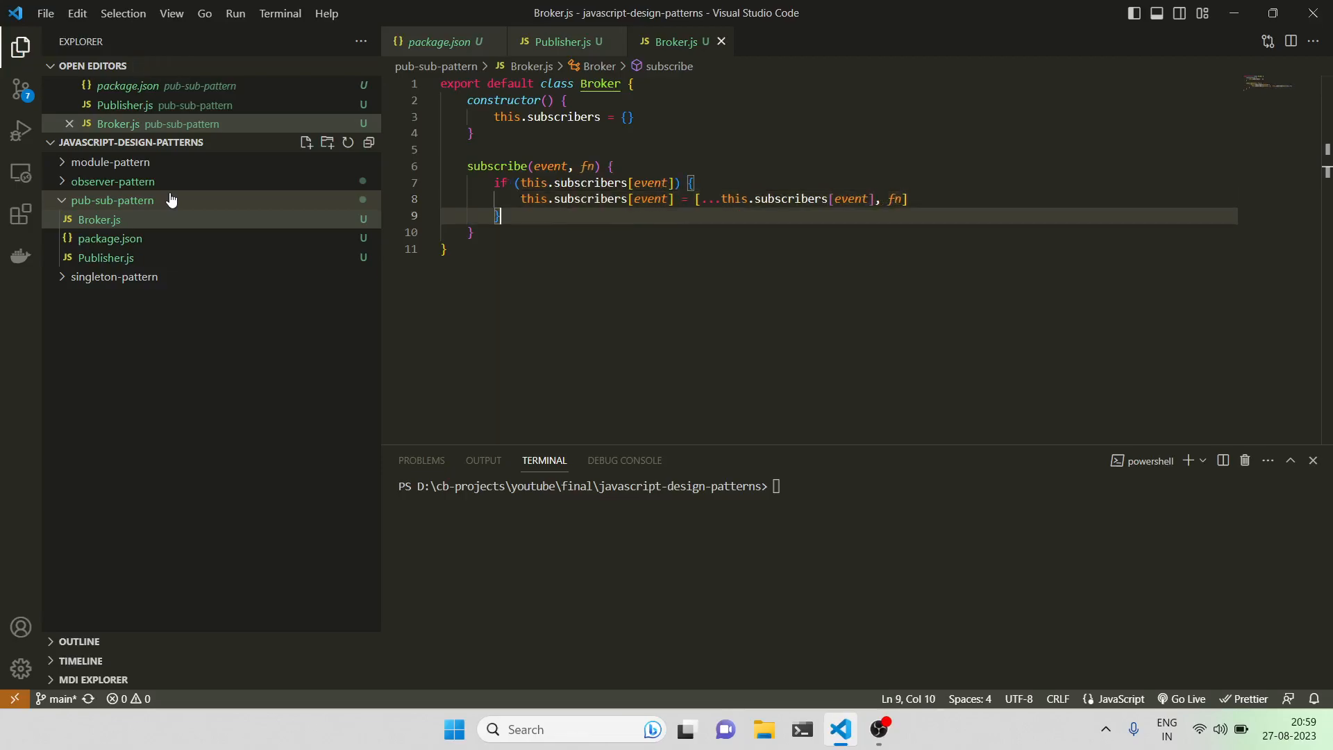
text(else{)
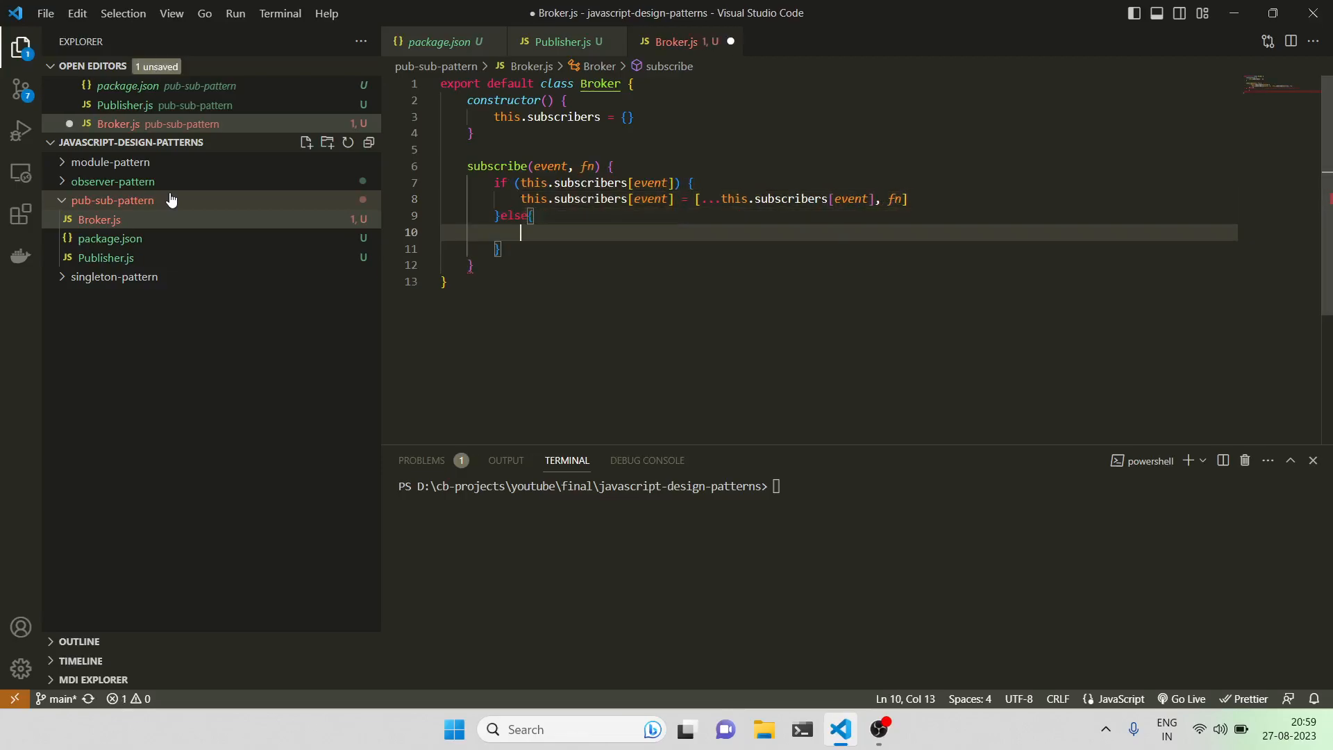
text(this.subscribers[)
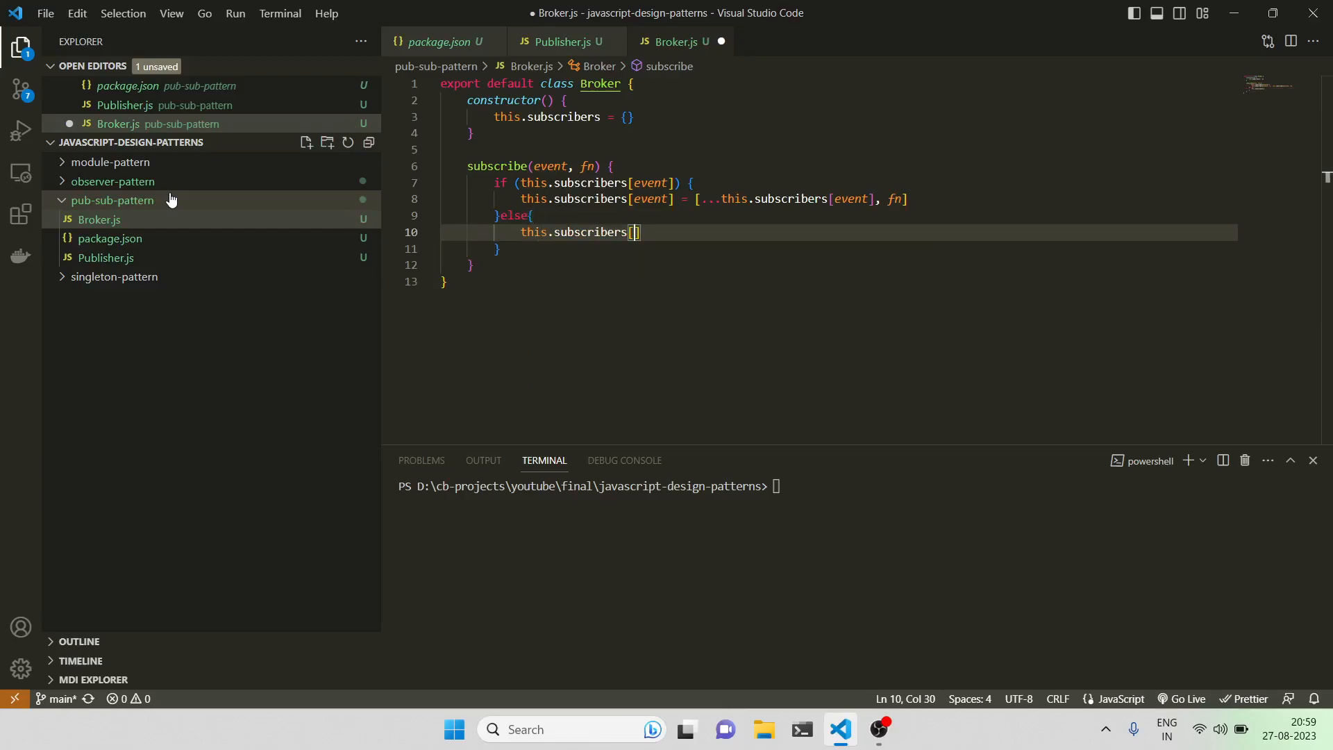
text(event])
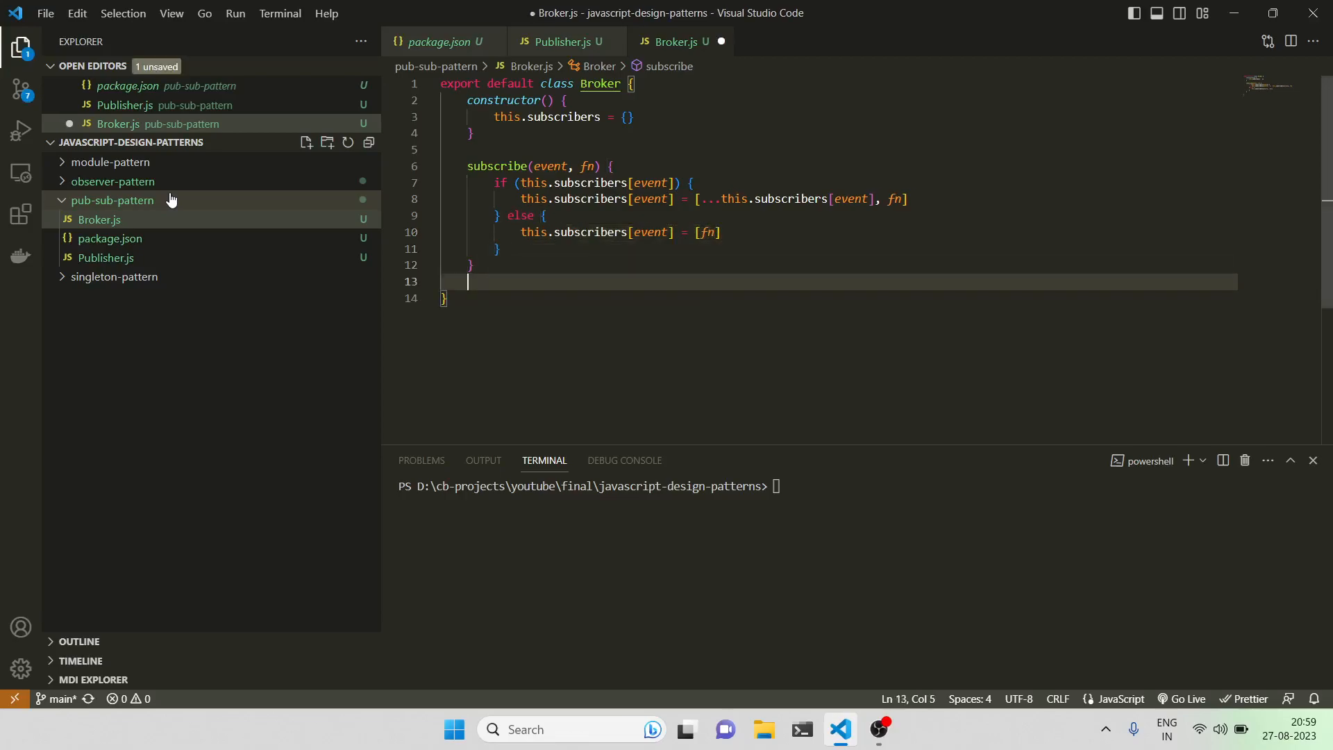
Step: Add unsubscribe(event, fn) that filters the handler out of the event's list
text(unsub)
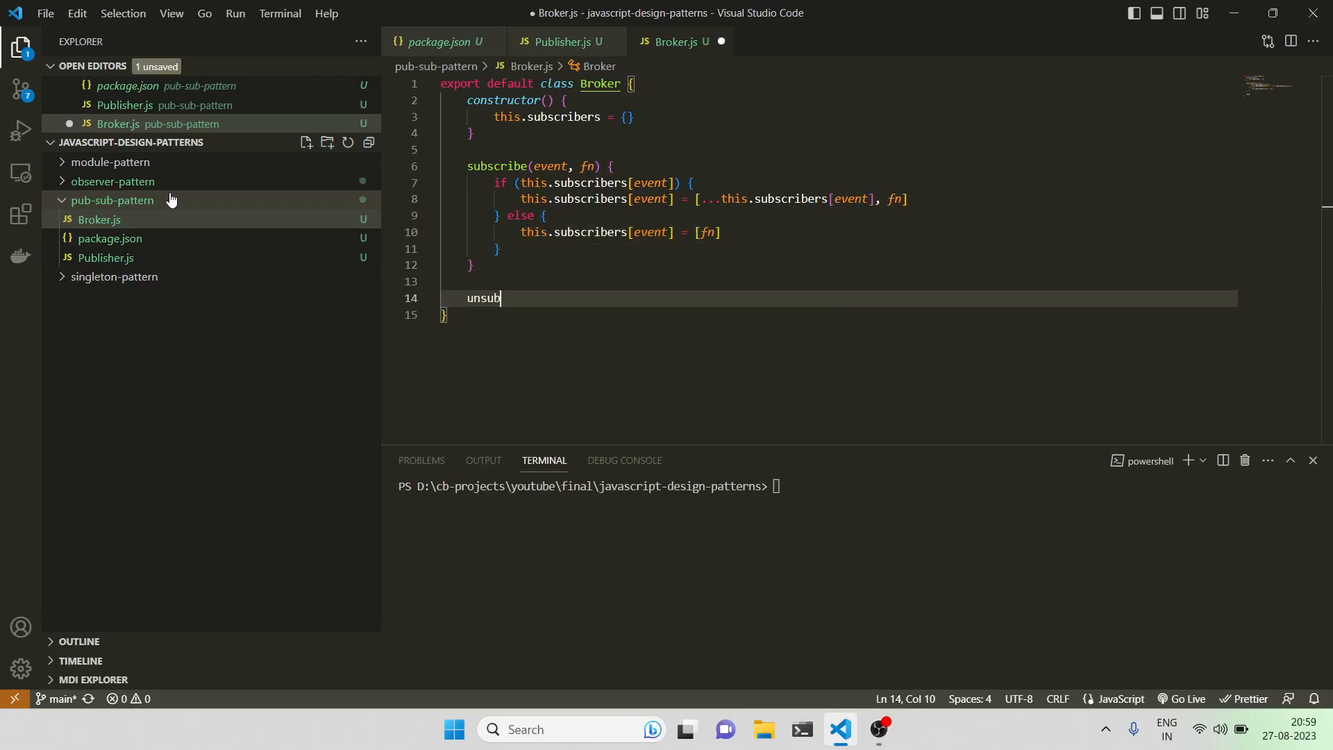
text(scribe)
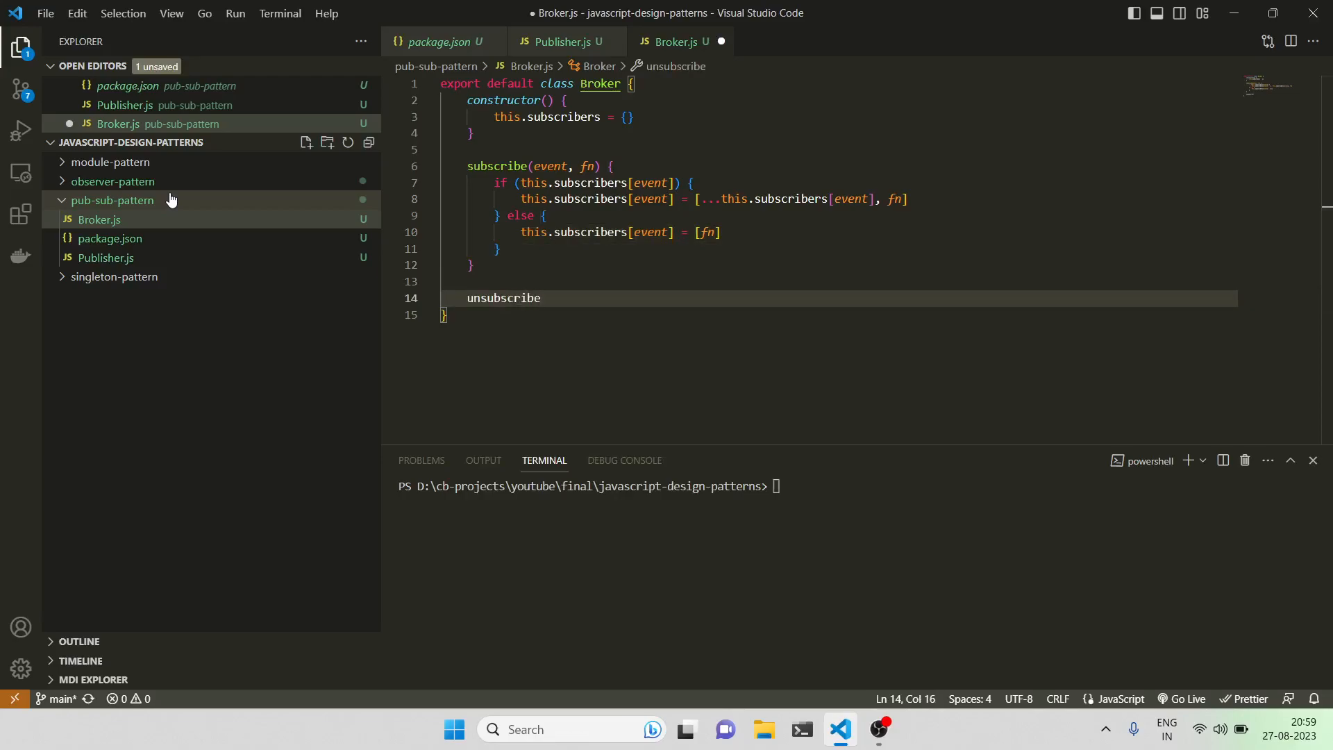
text((eve)
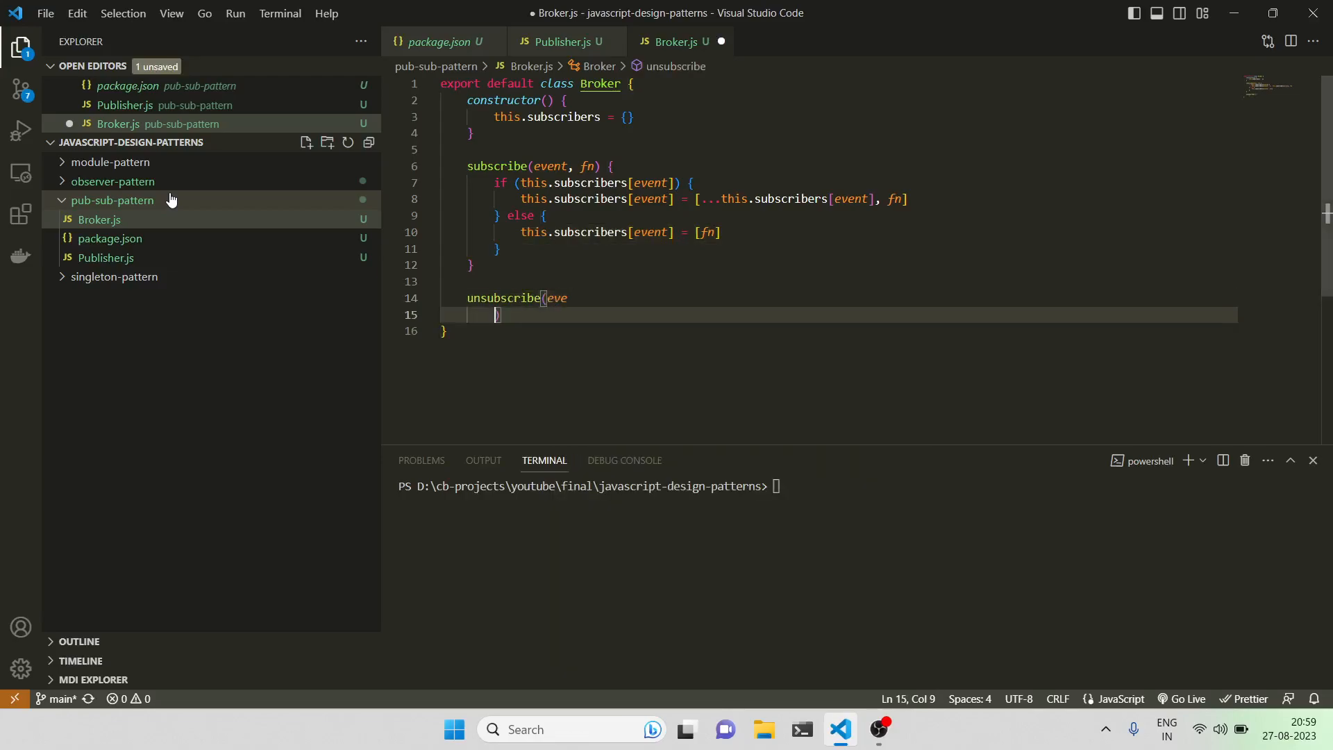
text(nt,))
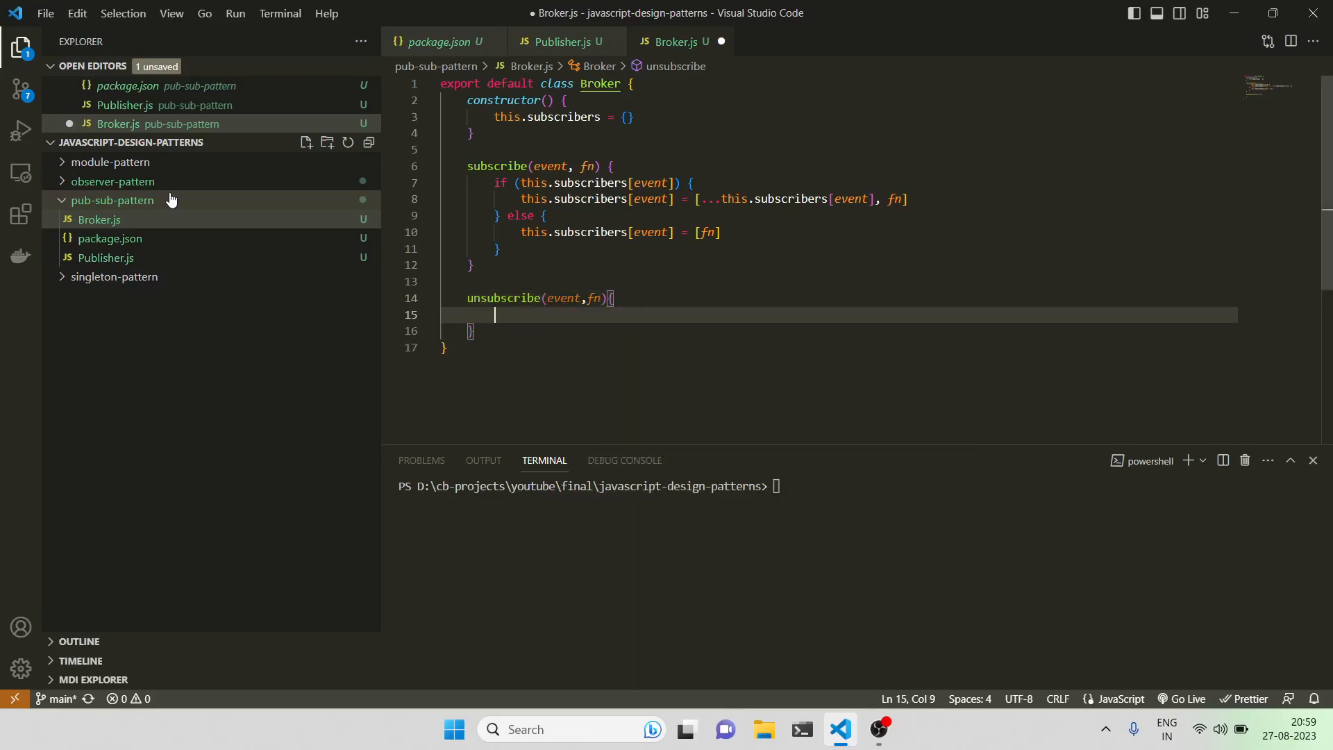
text(if(th)
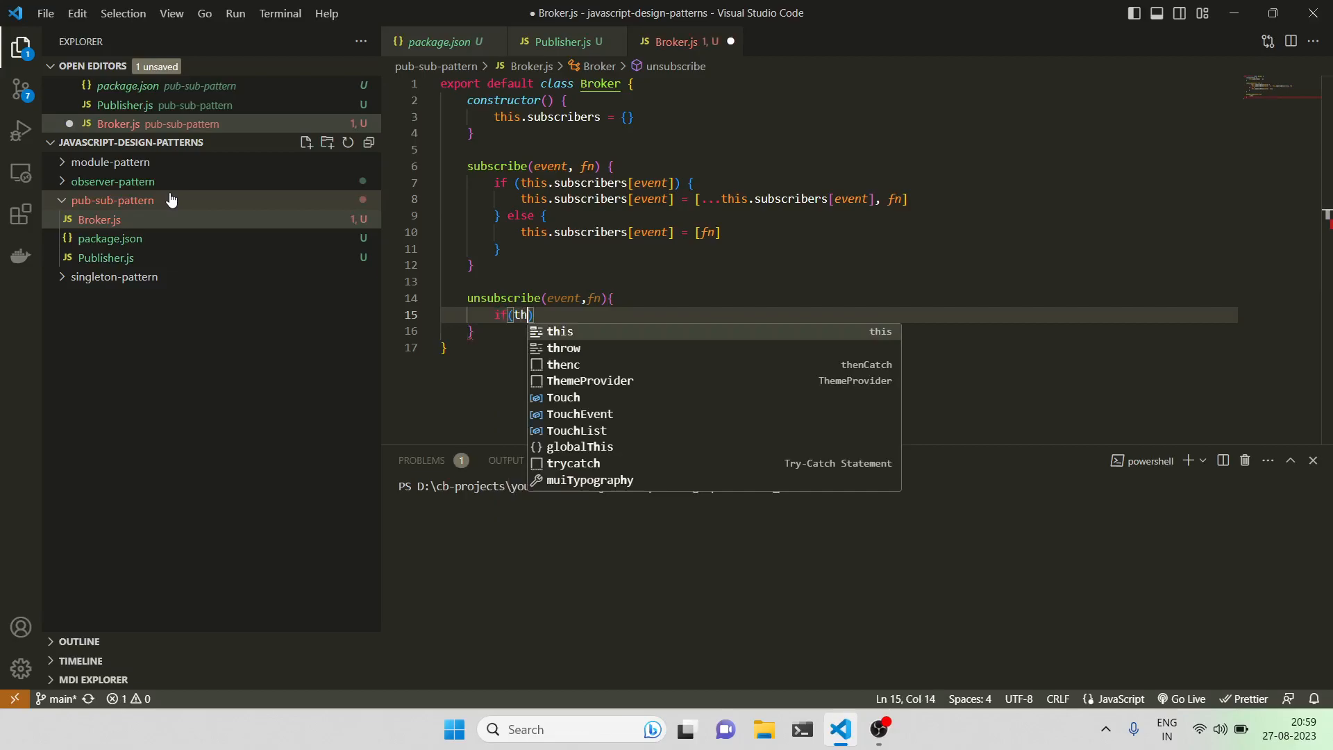
text(is.subscribers[event])
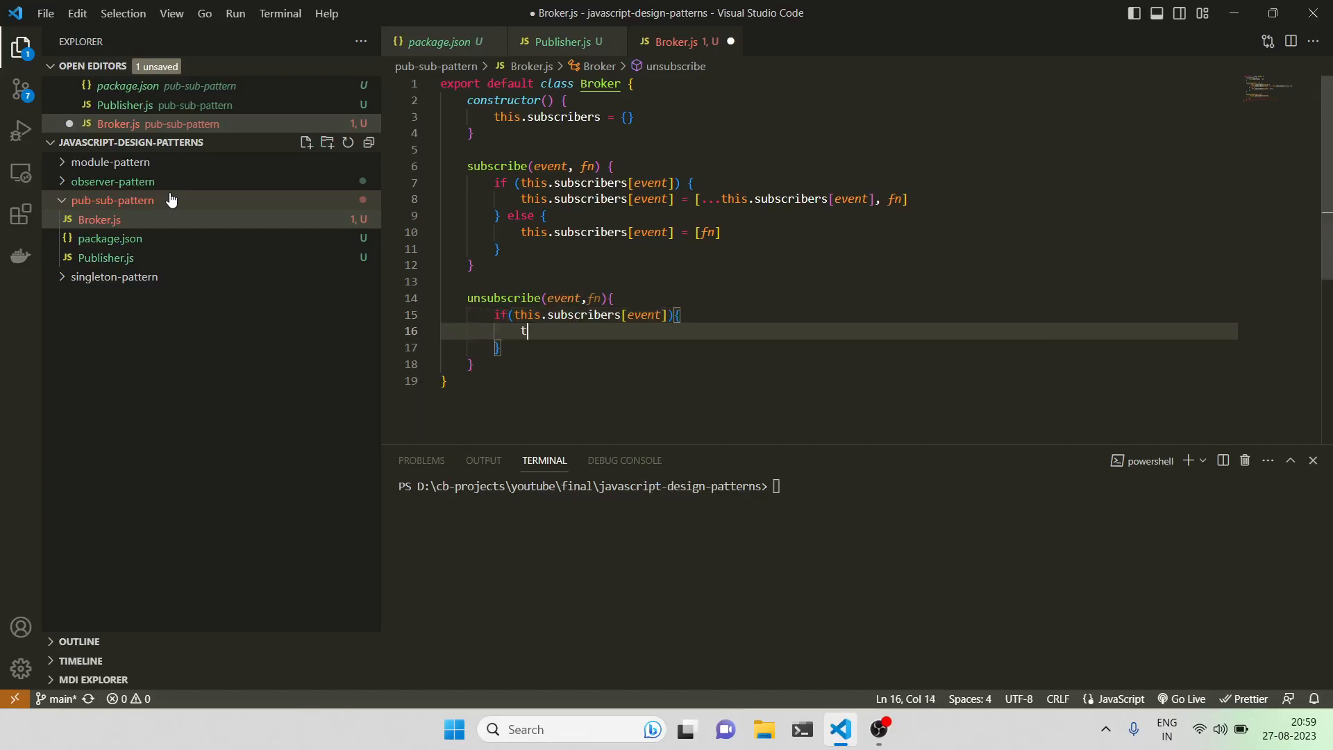
text(his.subscribers[event] = this)
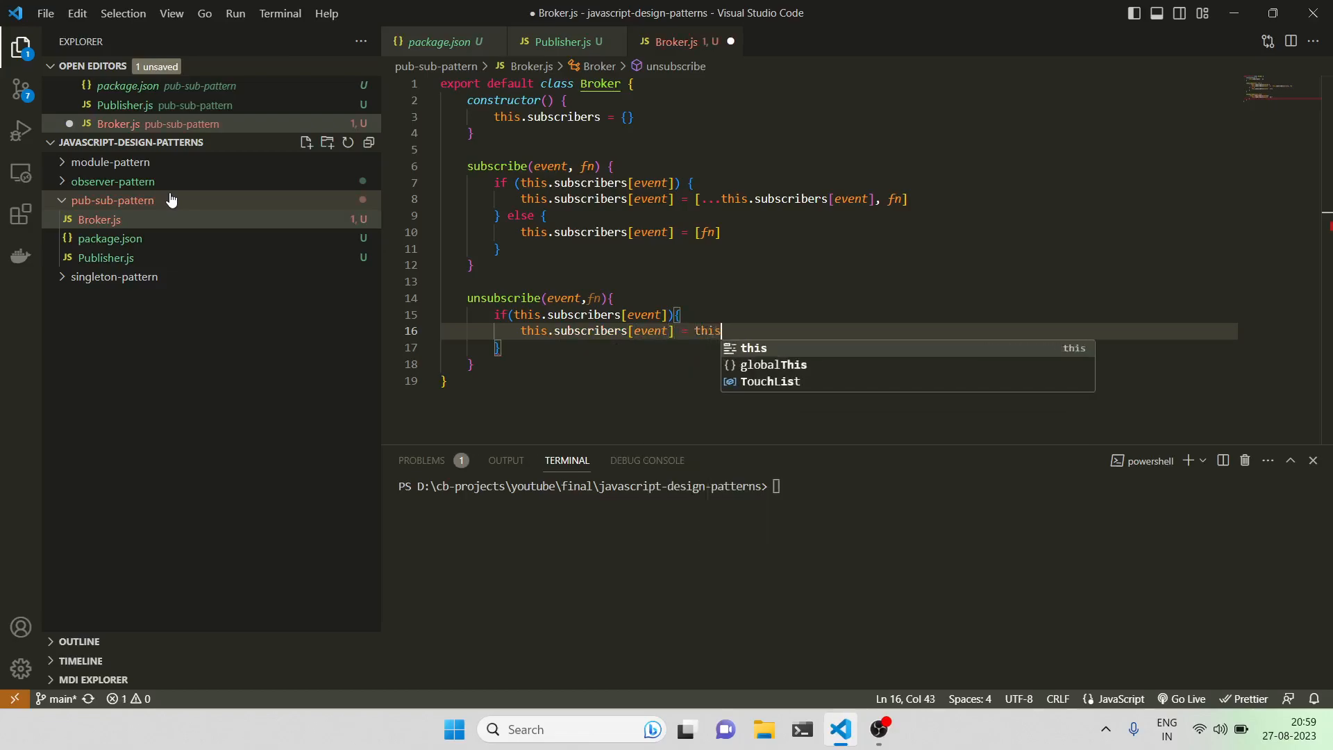
text(,subscribers.fil)
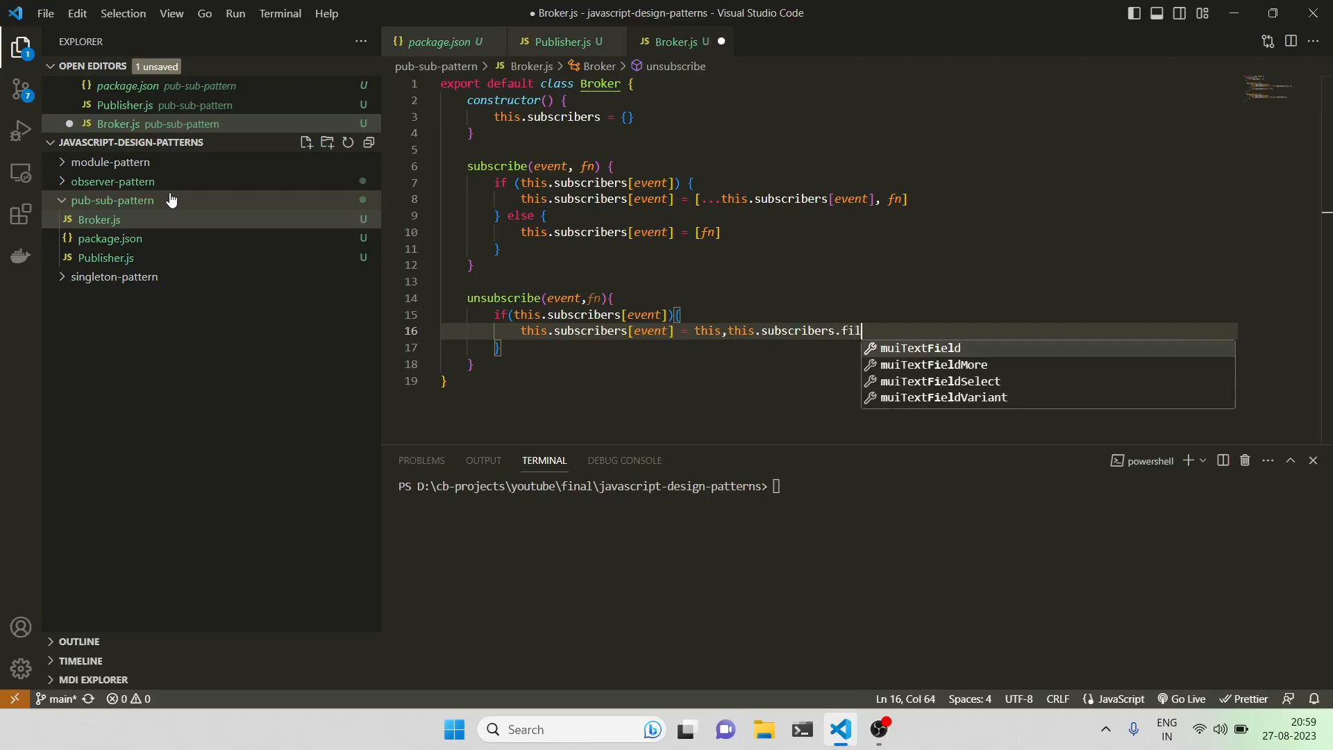
text(ter()
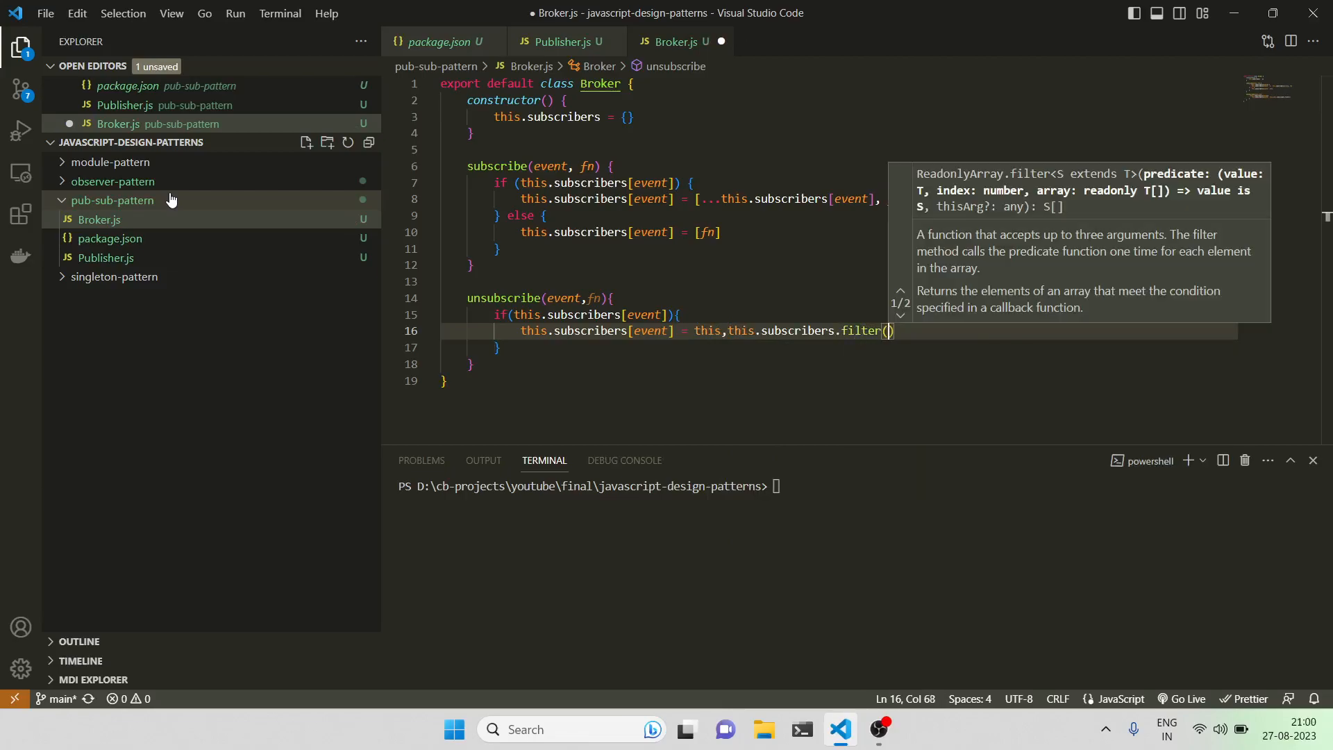
text(s)
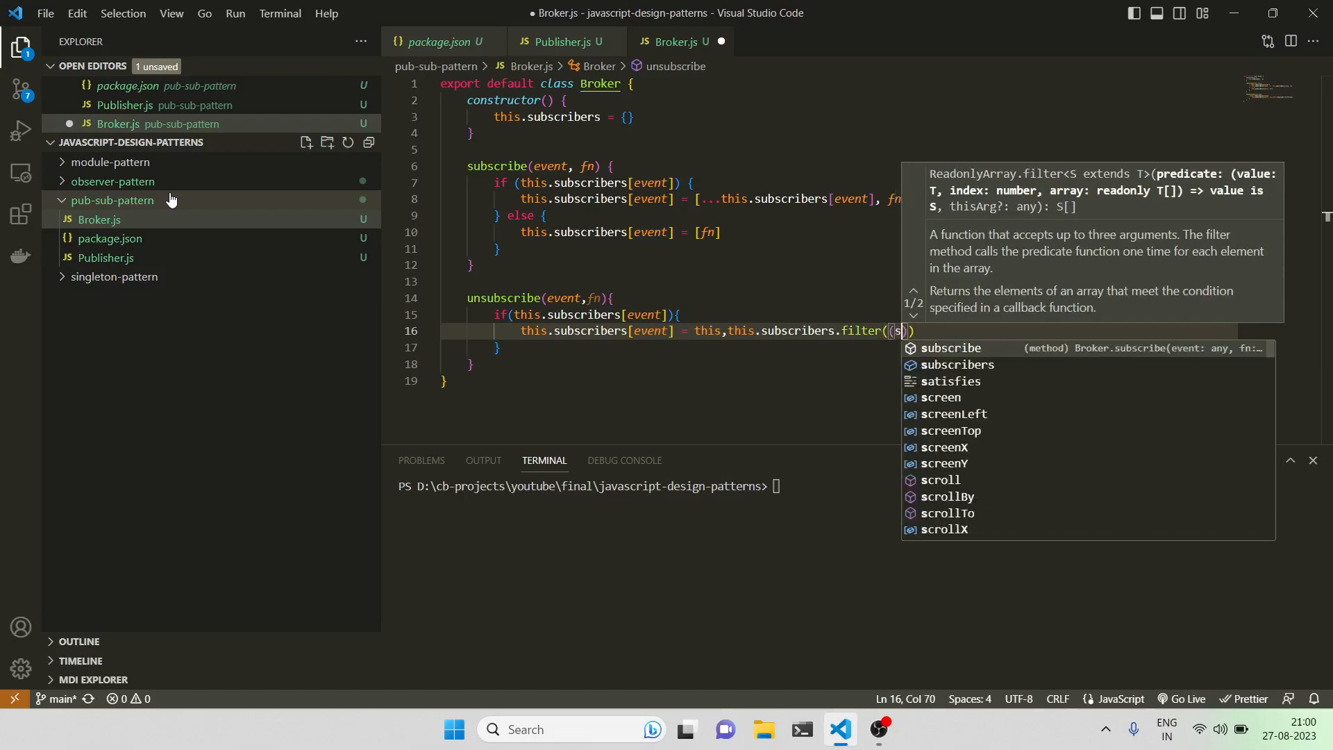
text(ub)=>)
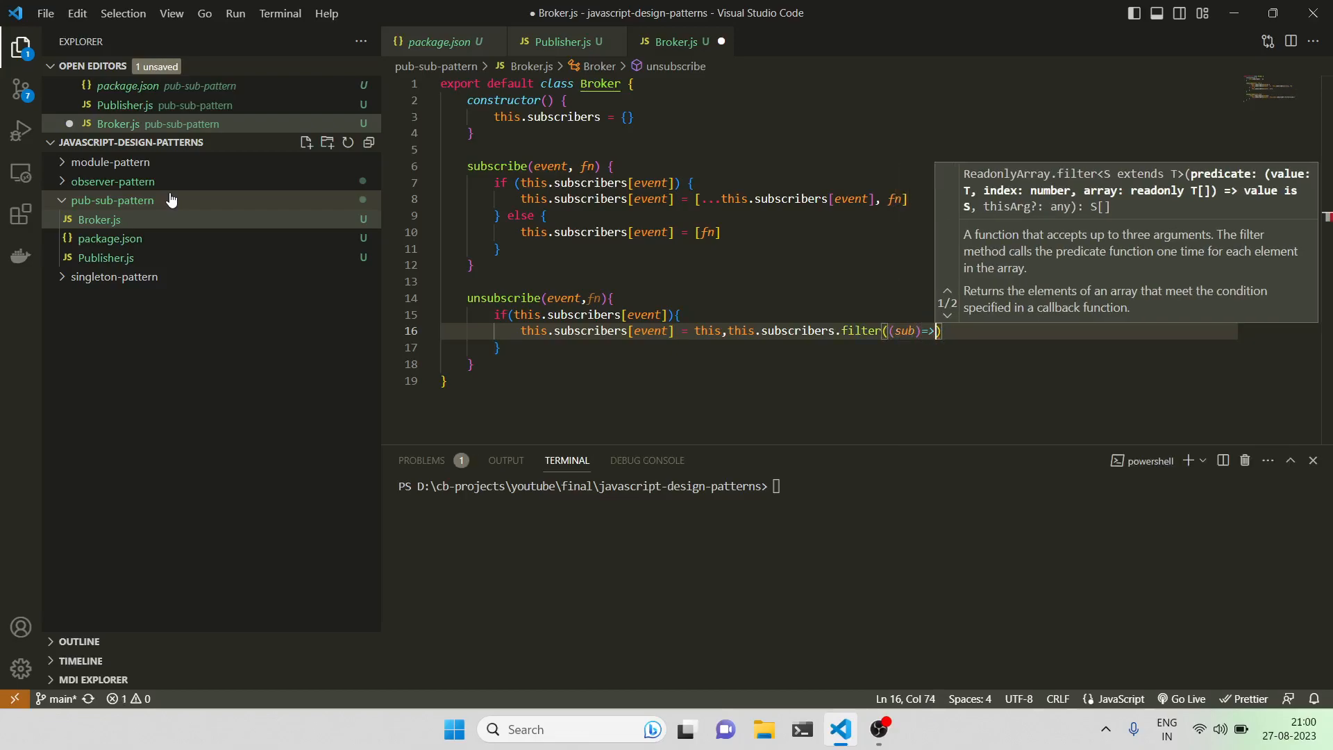
text(subb)
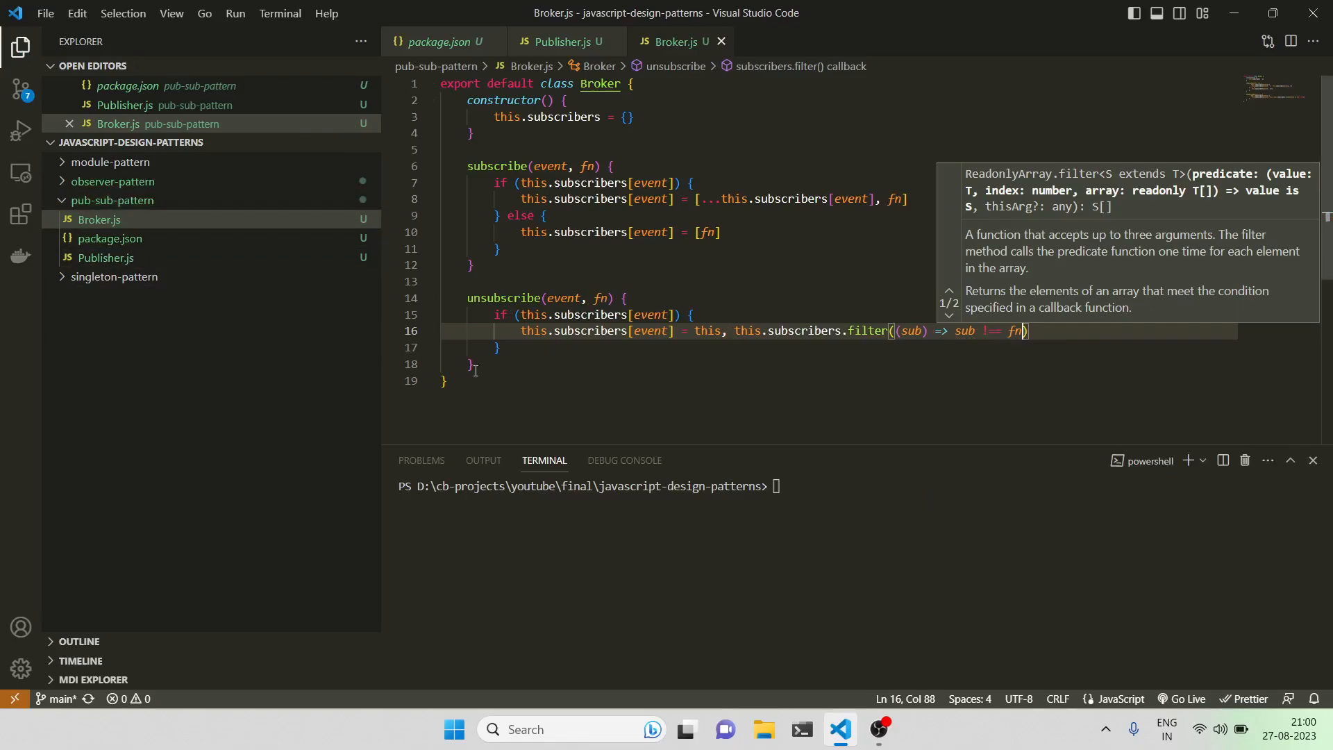
text(pub)
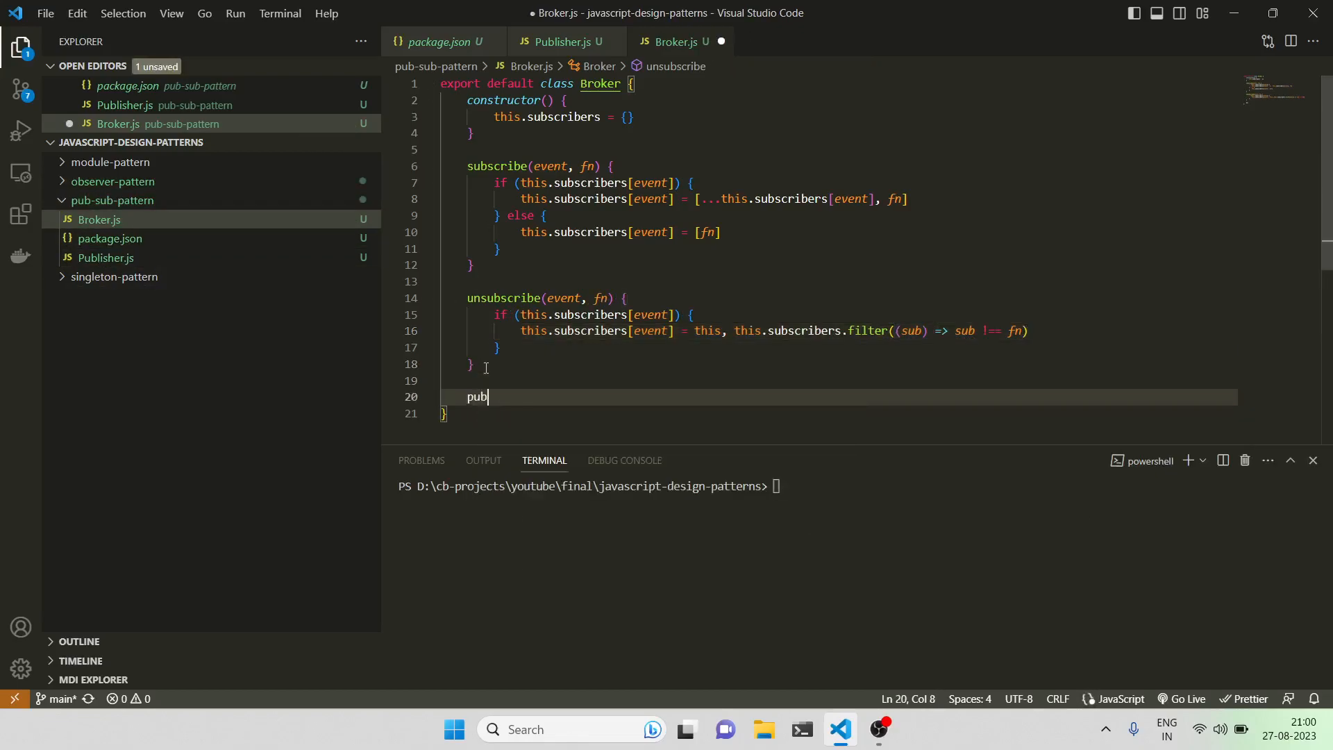
Step: Write a publish(event, data) method iterating over this.subscribers[event]
text(l)
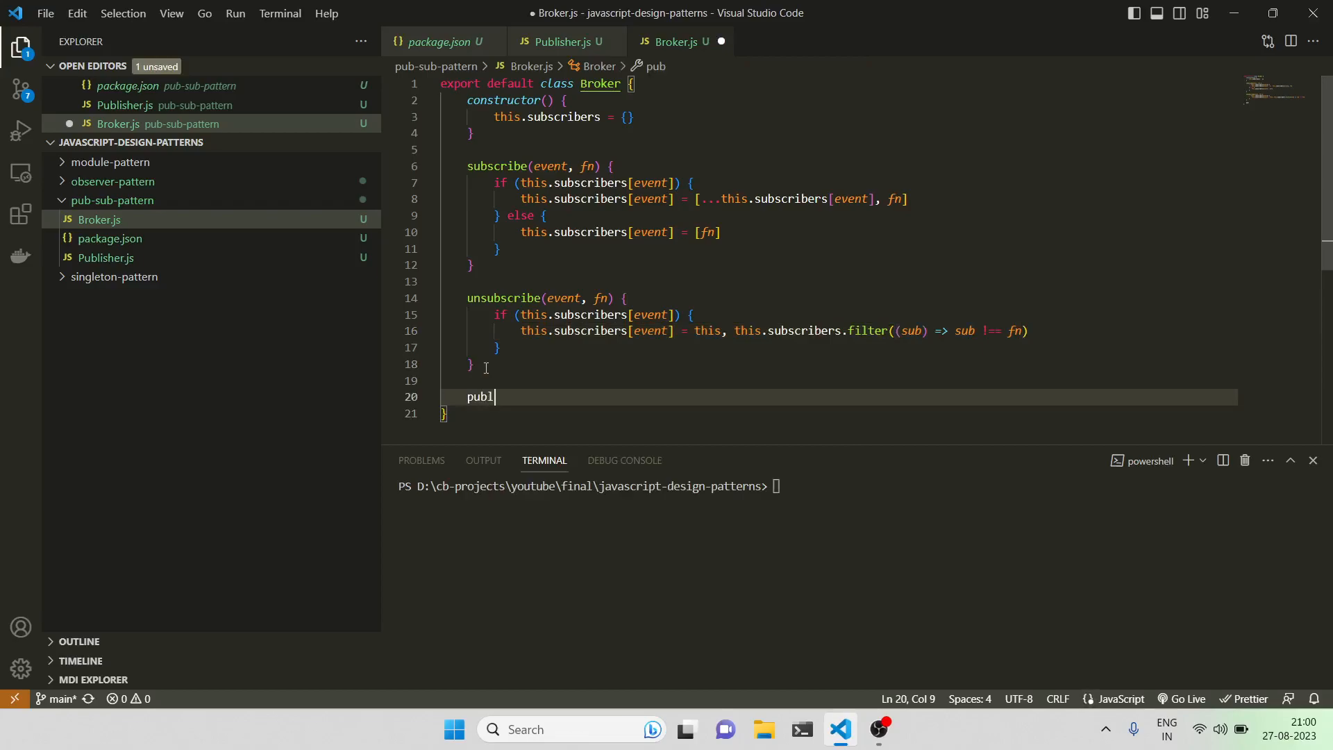
text(ish())
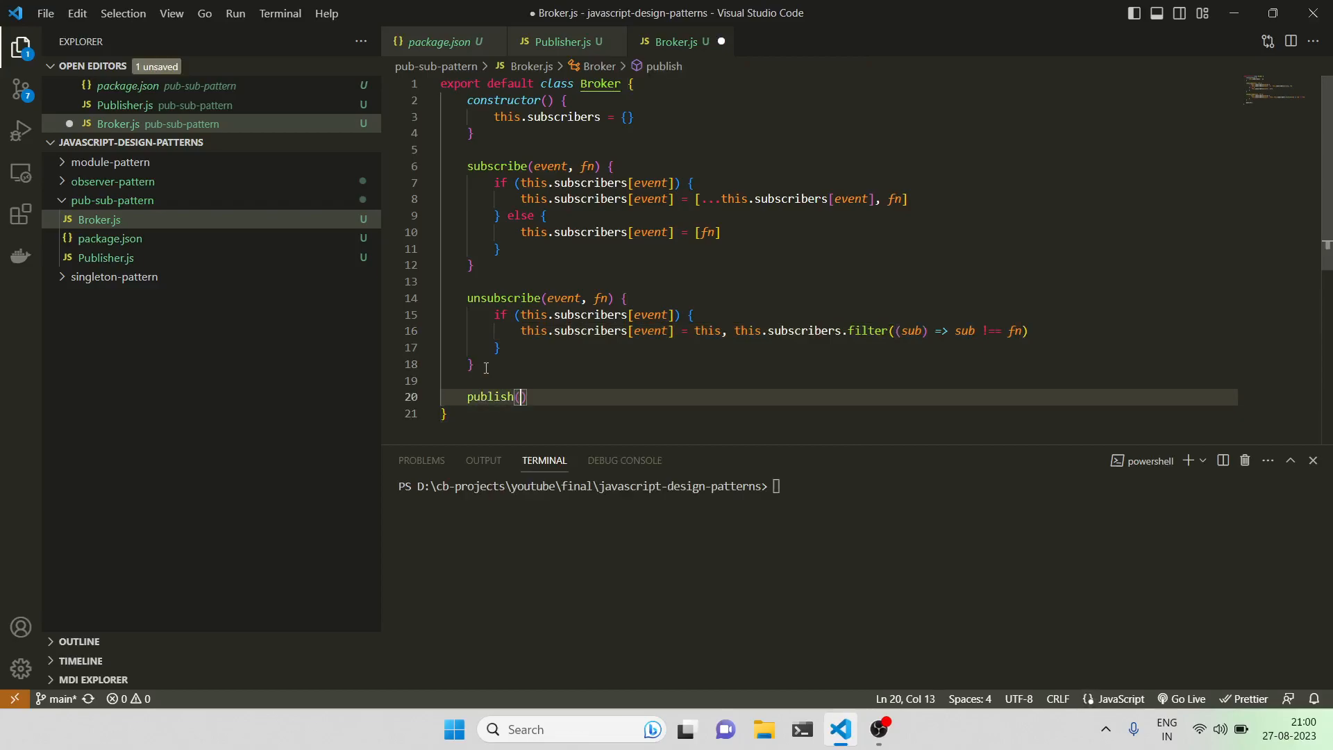
text(event,data)
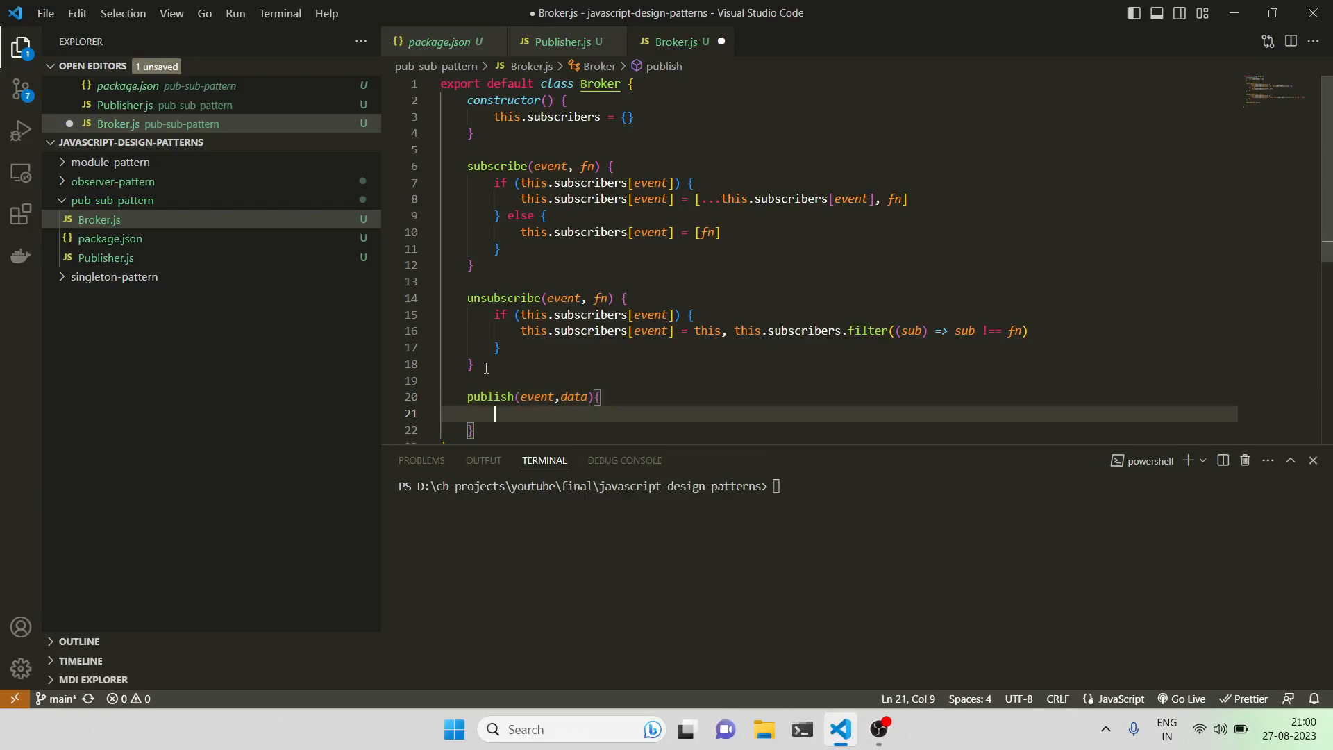
text(this.s)
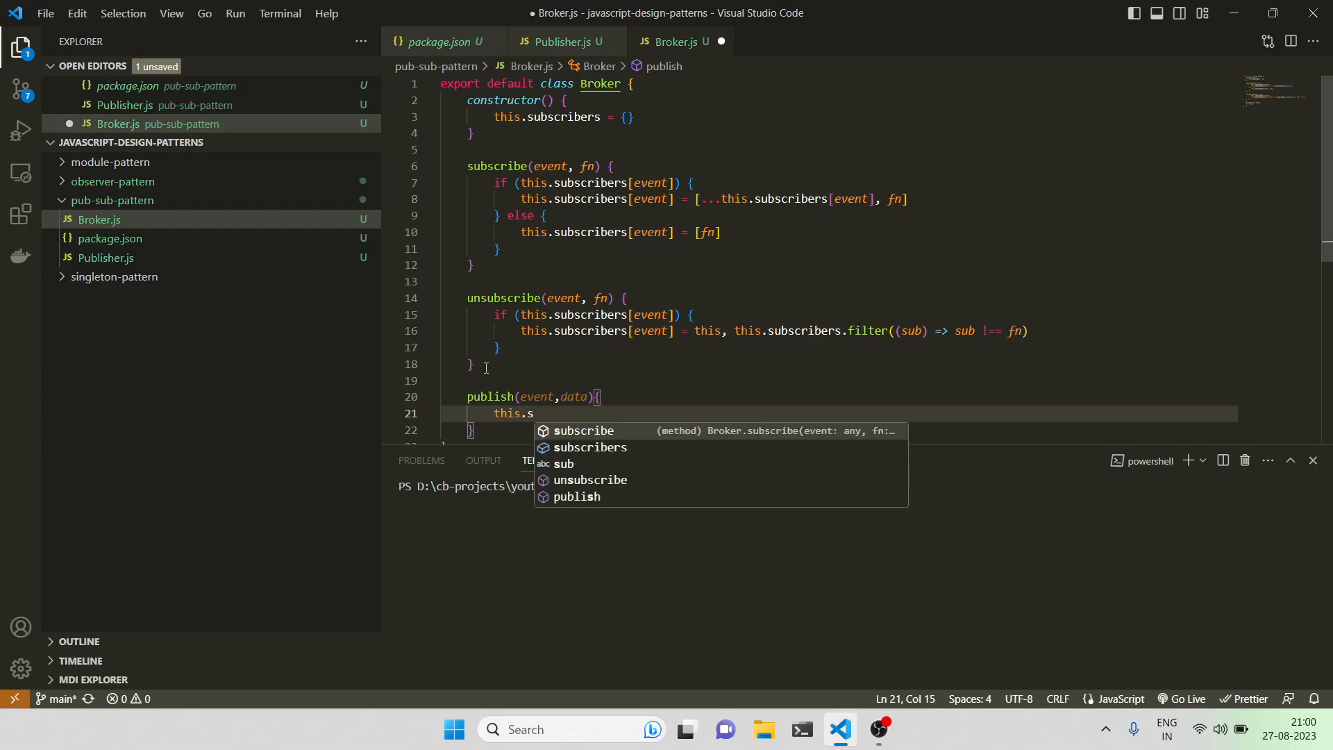
text(ubscribers.)
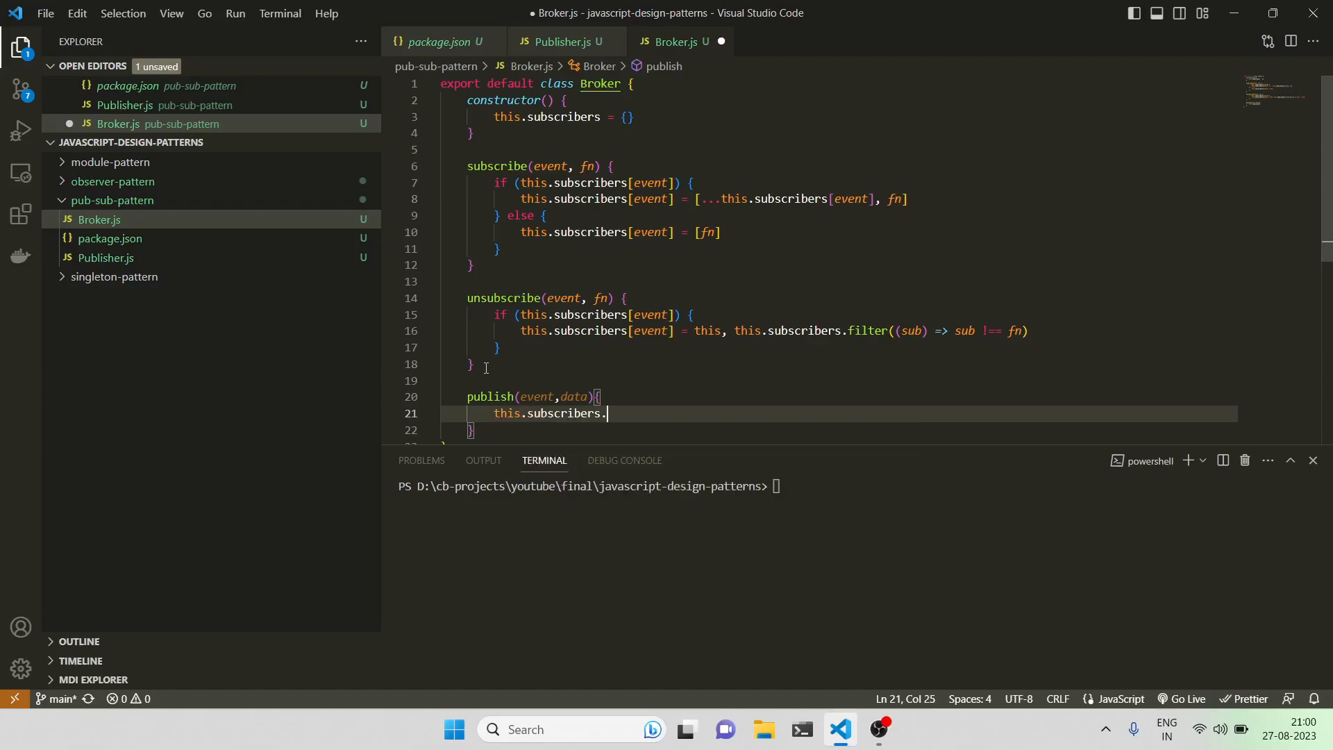
text([event])
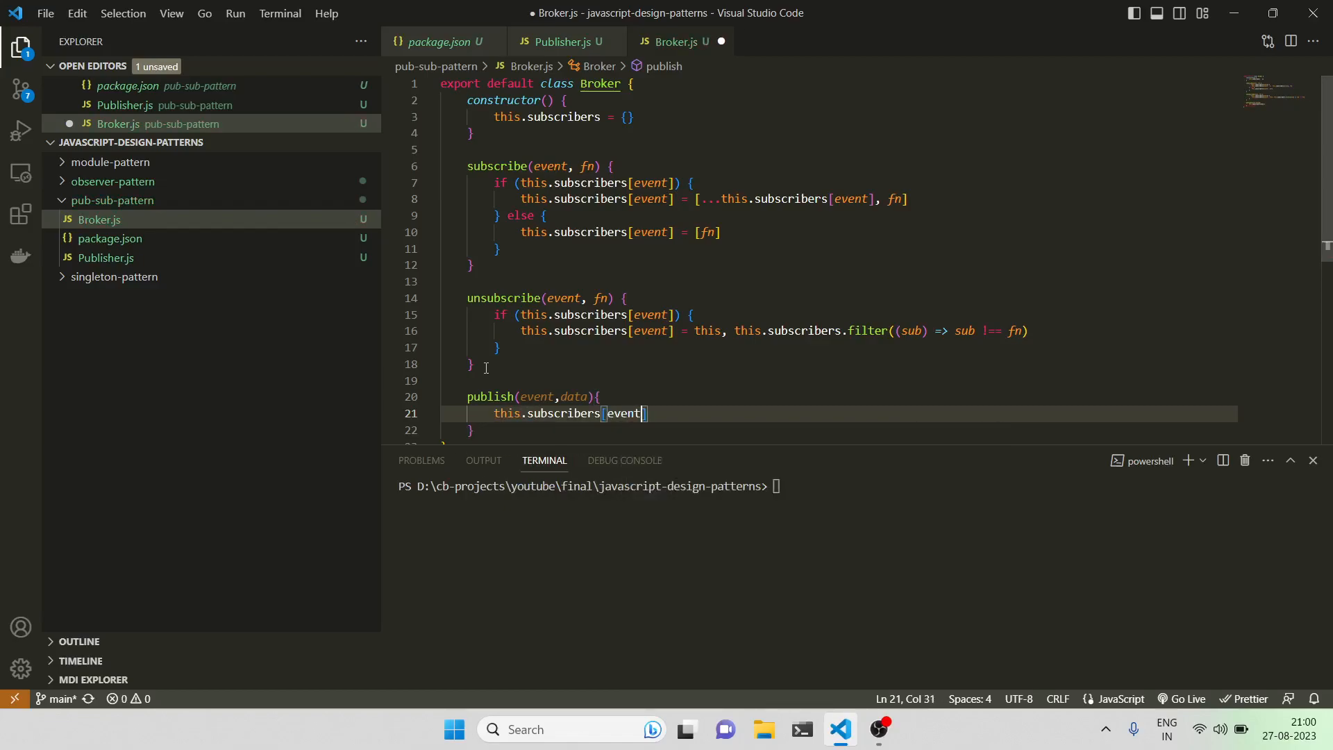
text(.o)
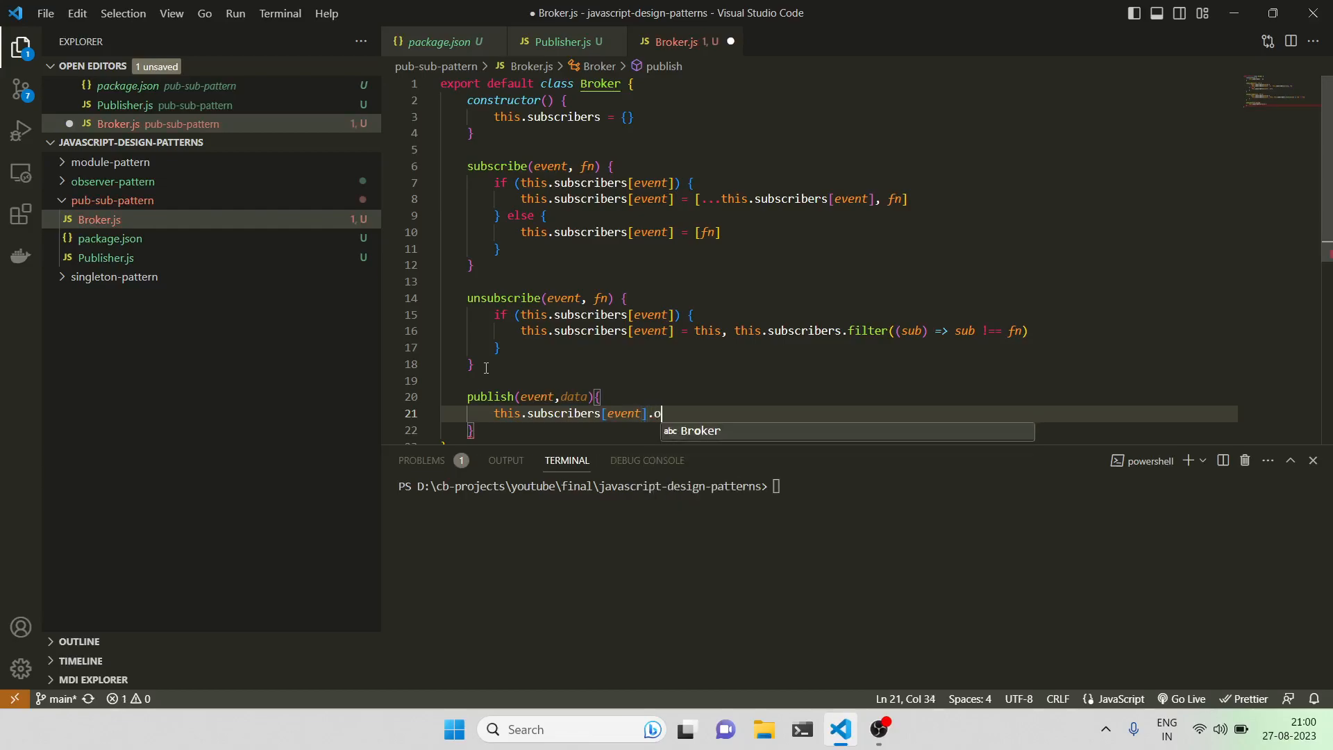
text(forEach(element => {)
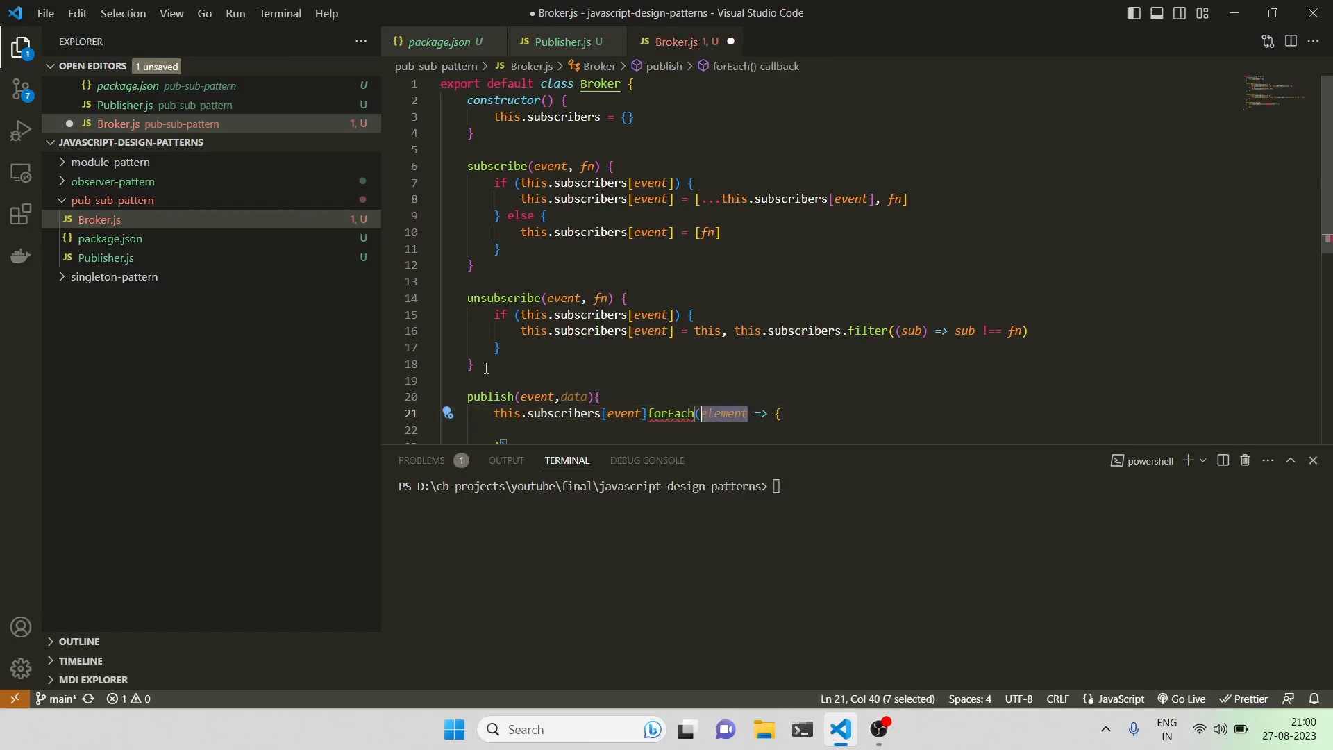
Step: Call each subscriber with the data and insert the missing dot before forEach
text(sub)
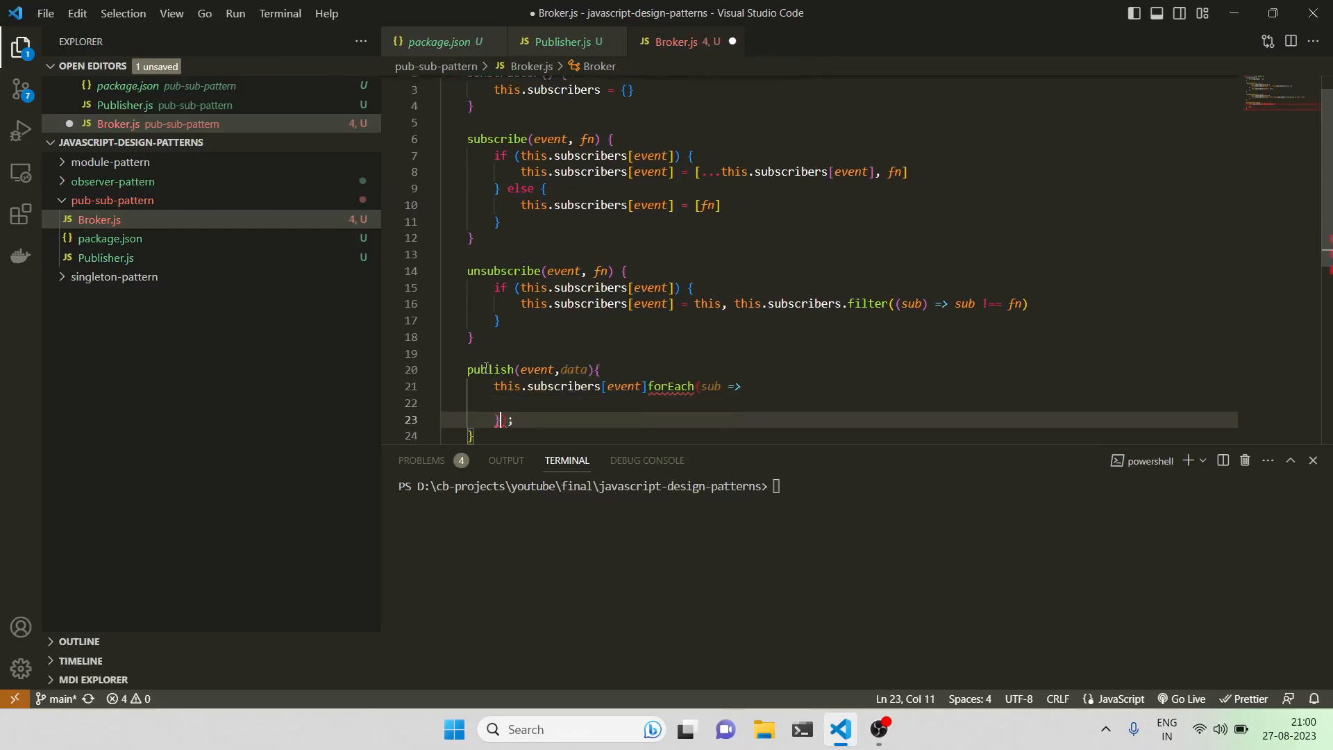
key(Backspace)
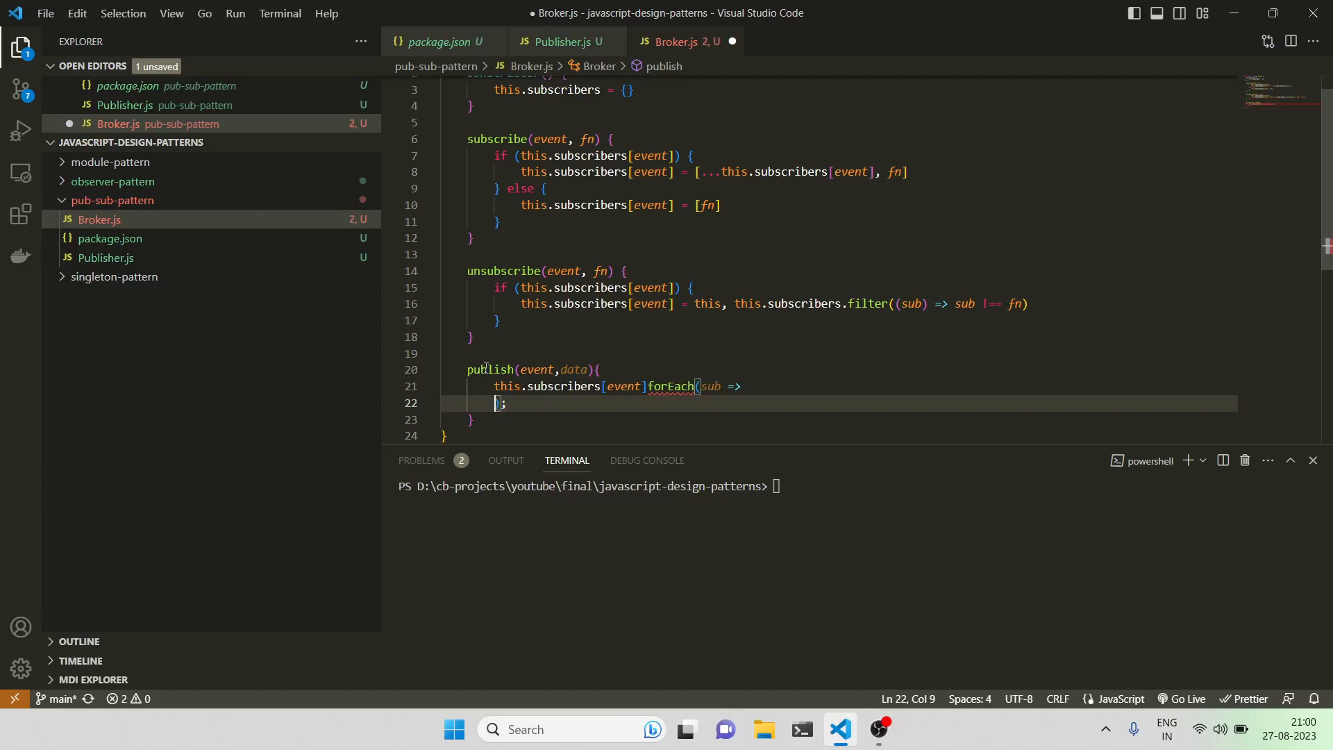
text(sub(data));)
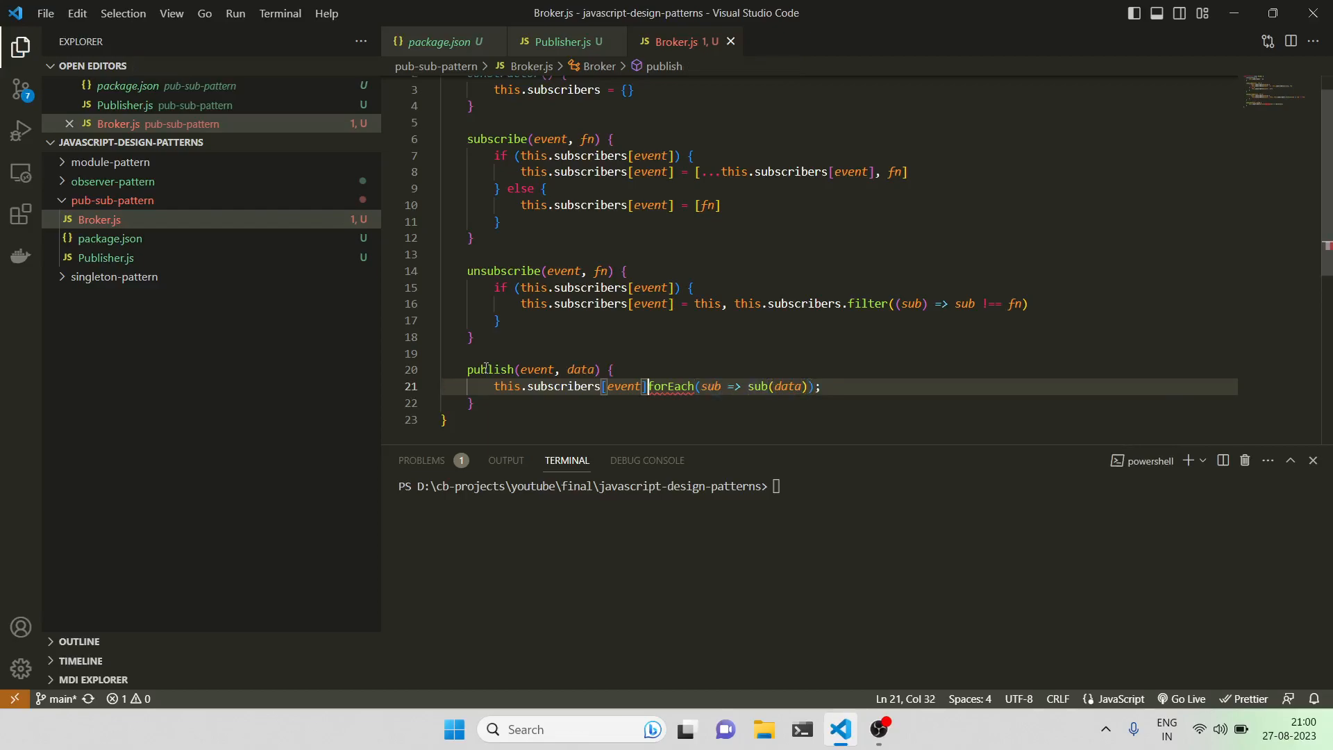
text(.)
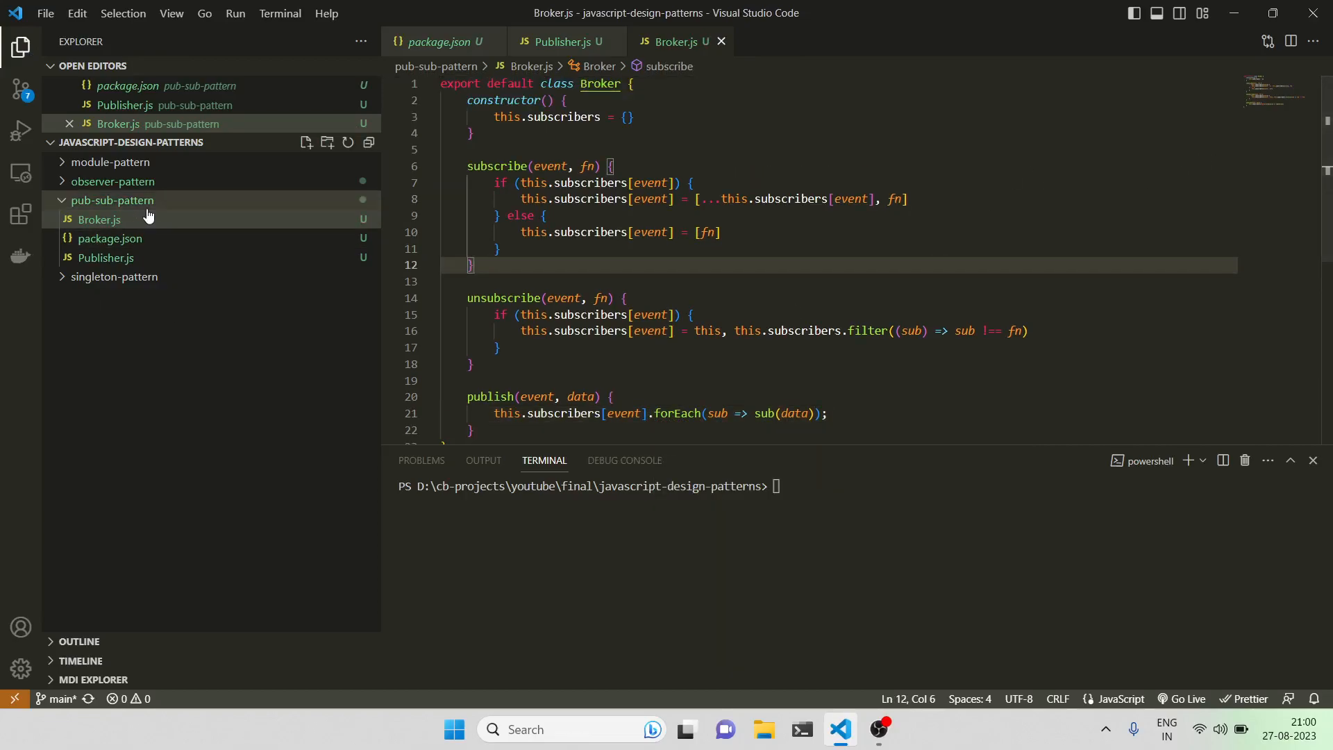
text(ind)
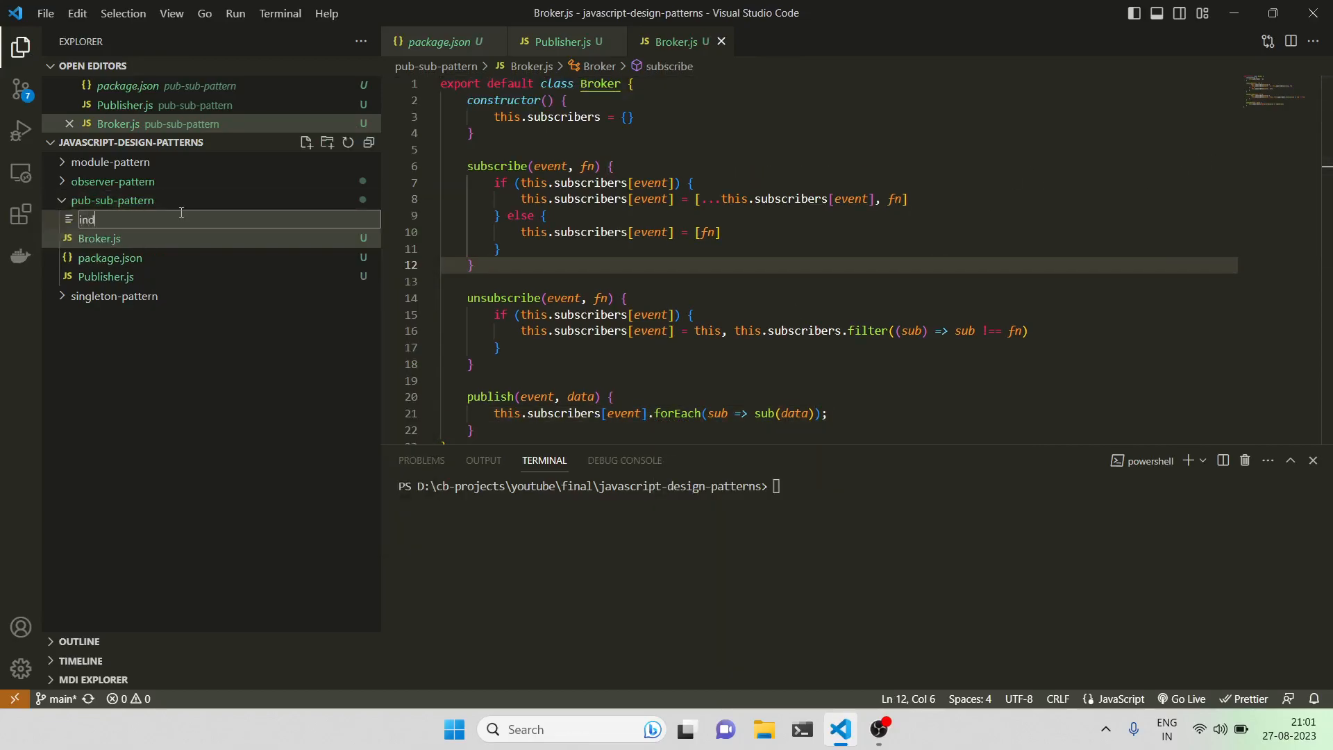
Step: Name the file index.js and import Broker from './Broker' and Publisher from './Publisher'
text(index.js)
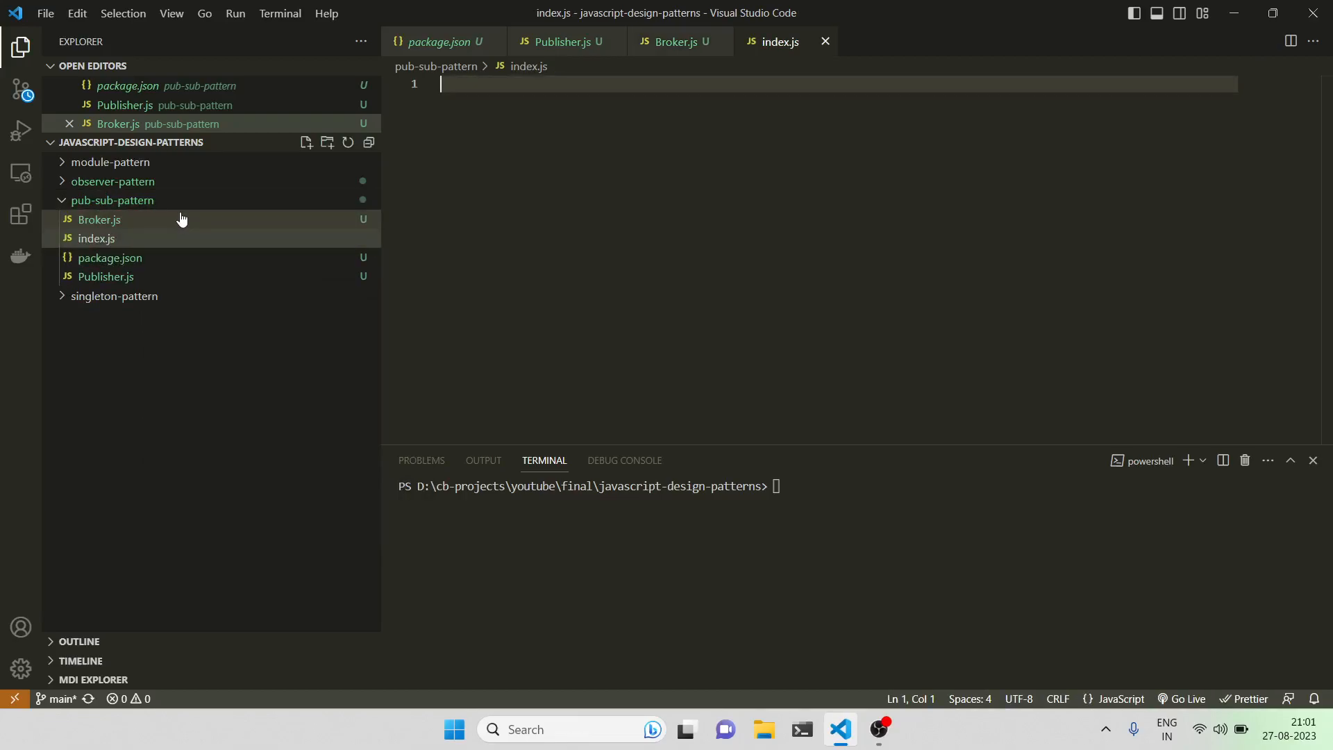
text(Publisher)
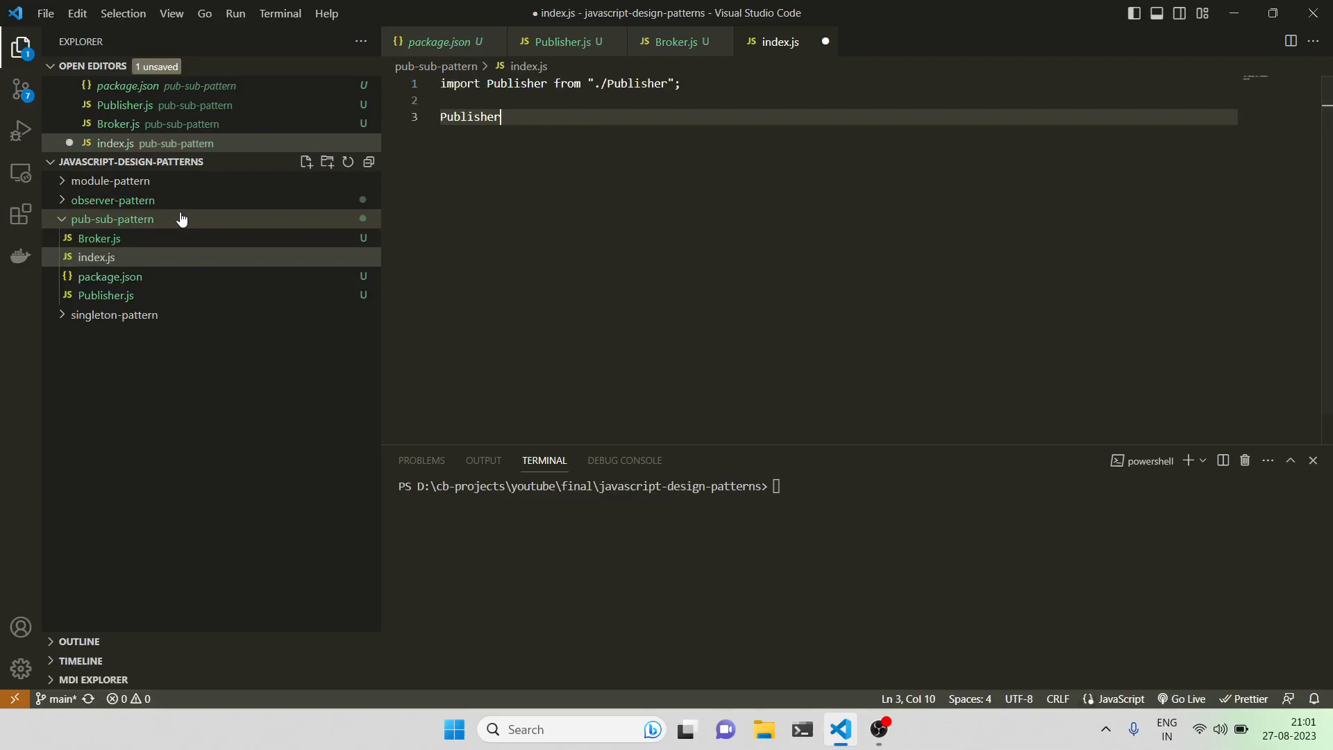
text(i)
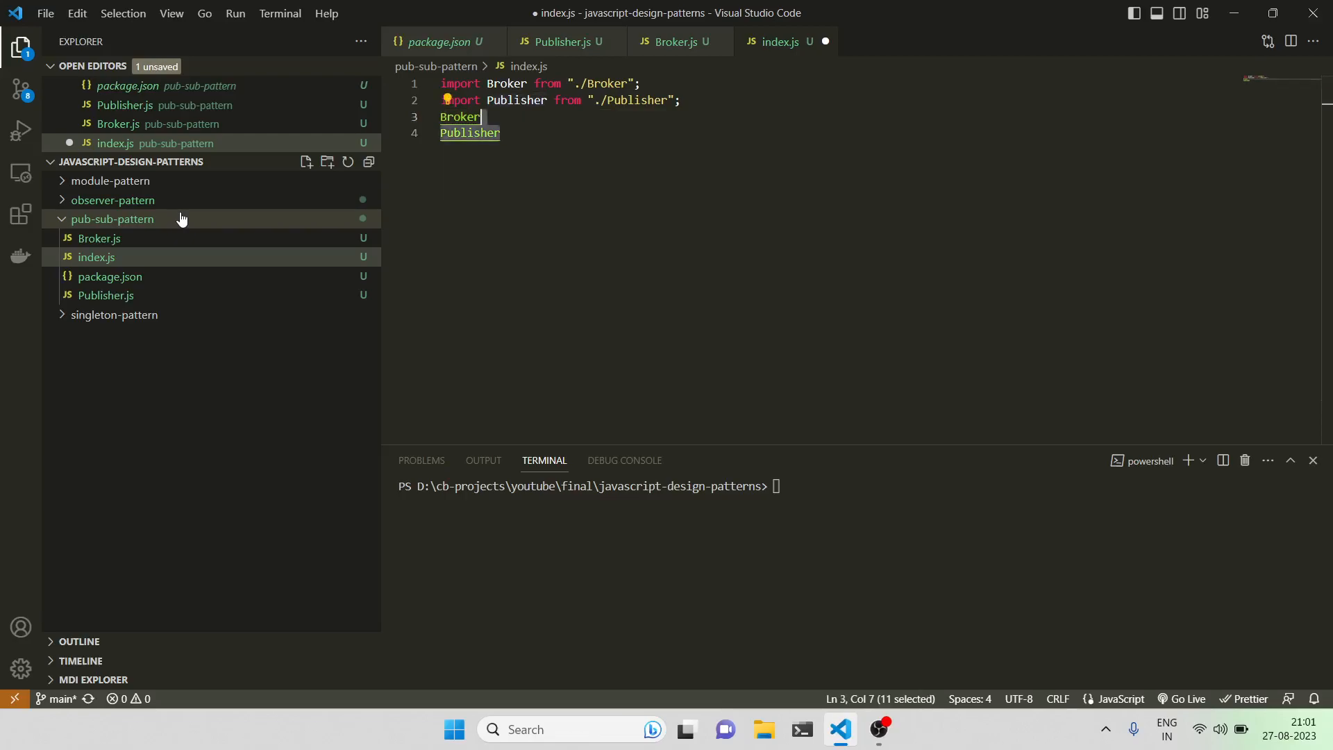
key(Delete)
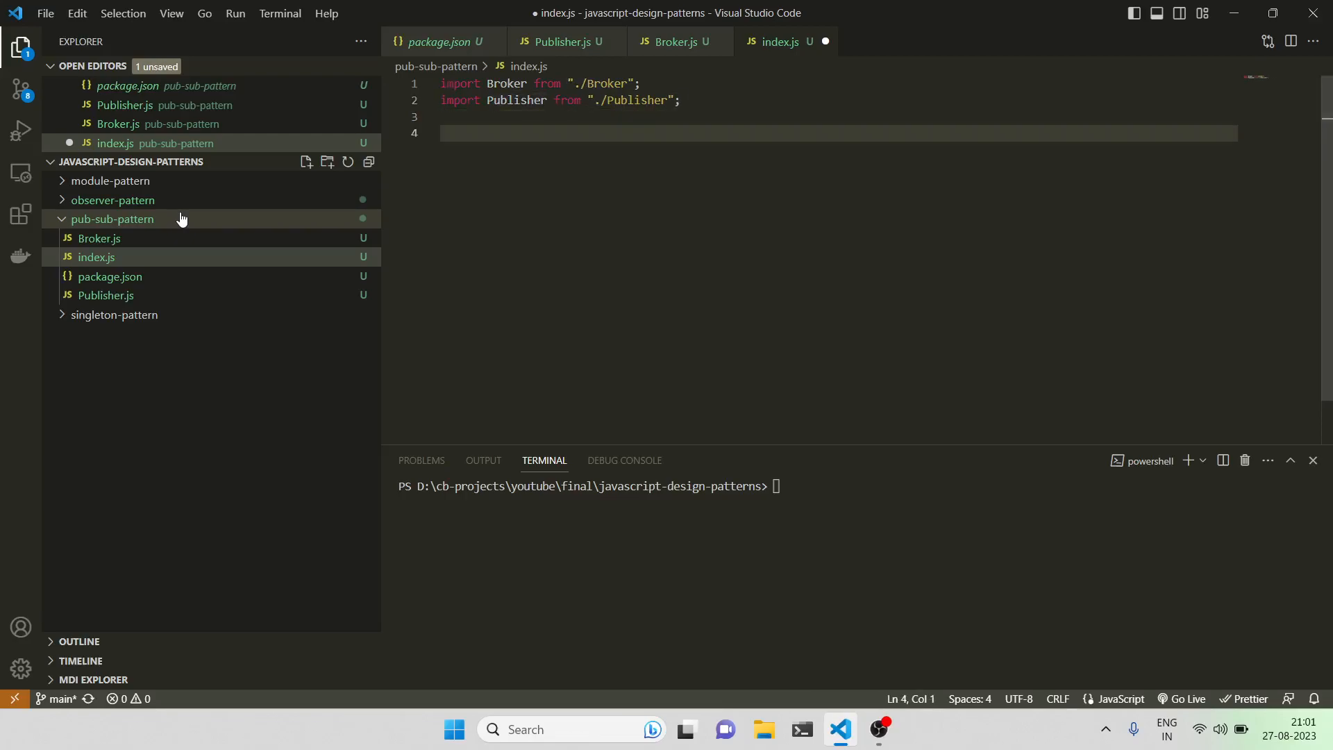
Step: Write function subscriber1(data) logging 'Subscriber1 ' with the data
text(function s)
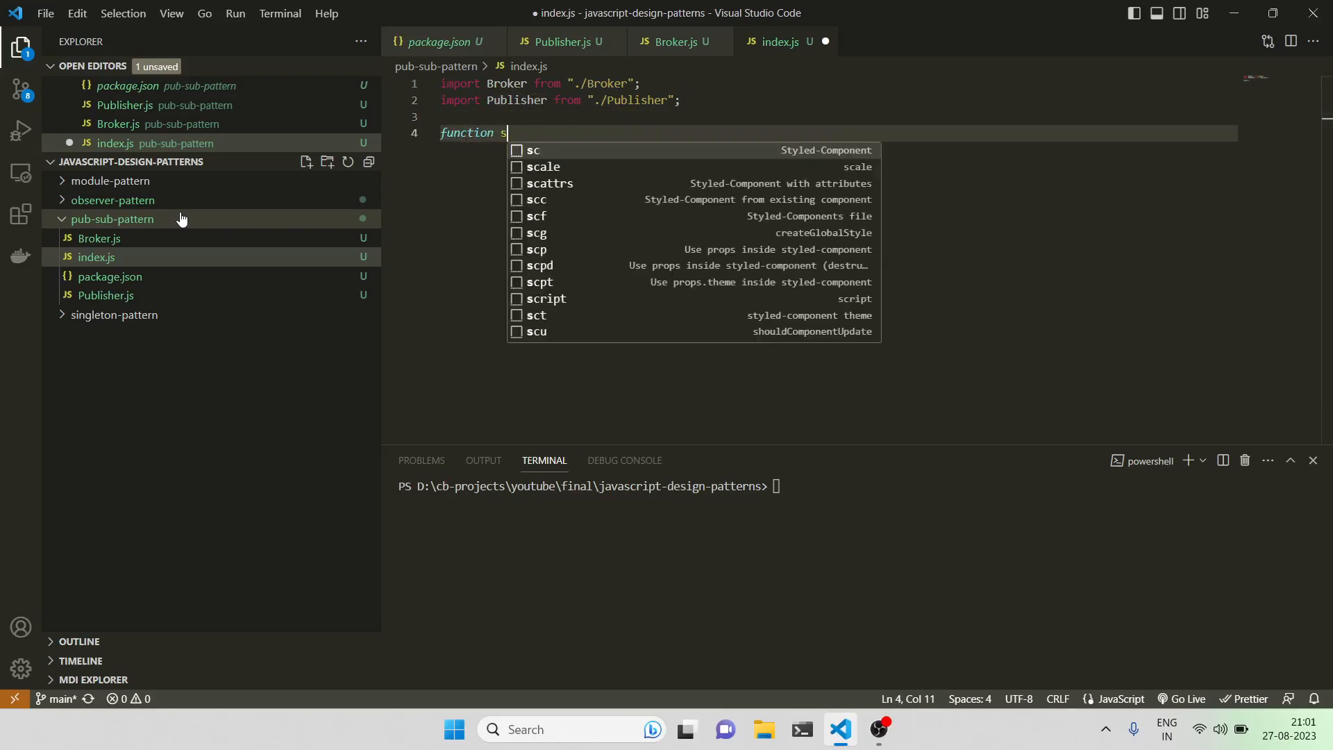
text(us)
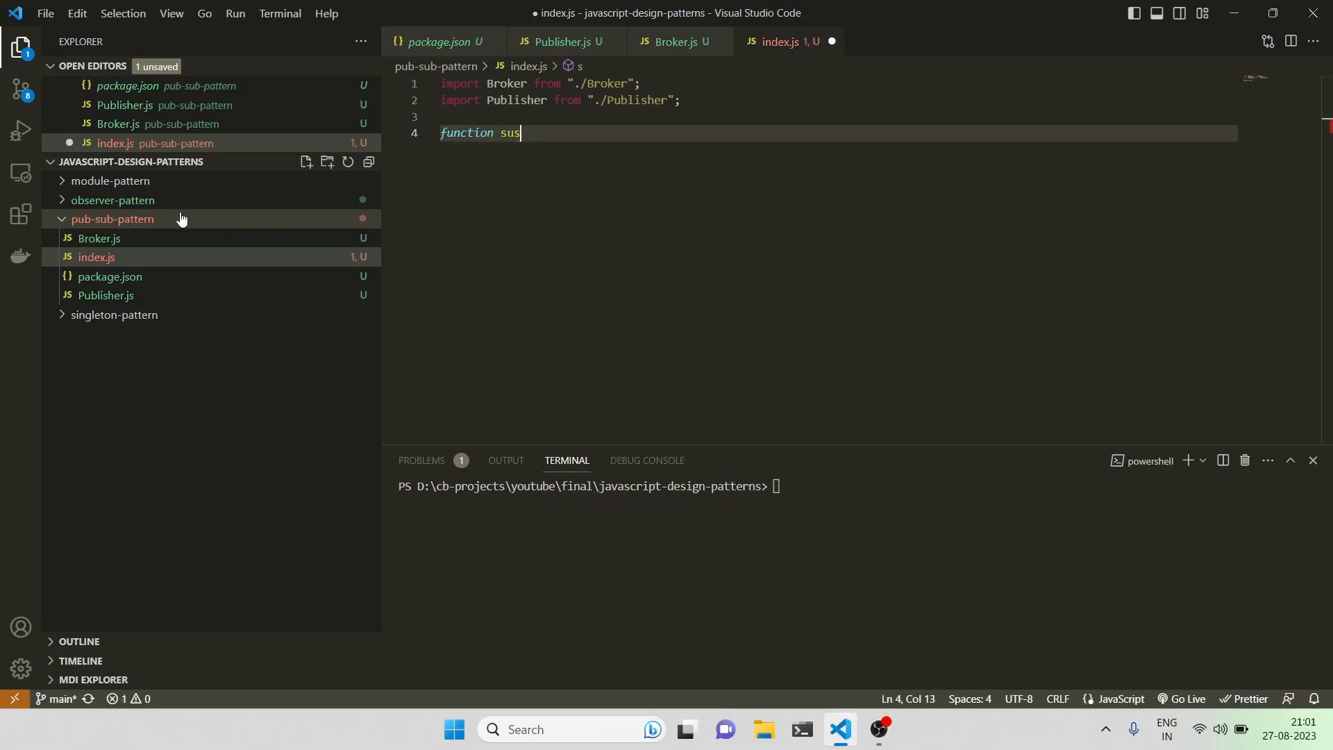
text(b)
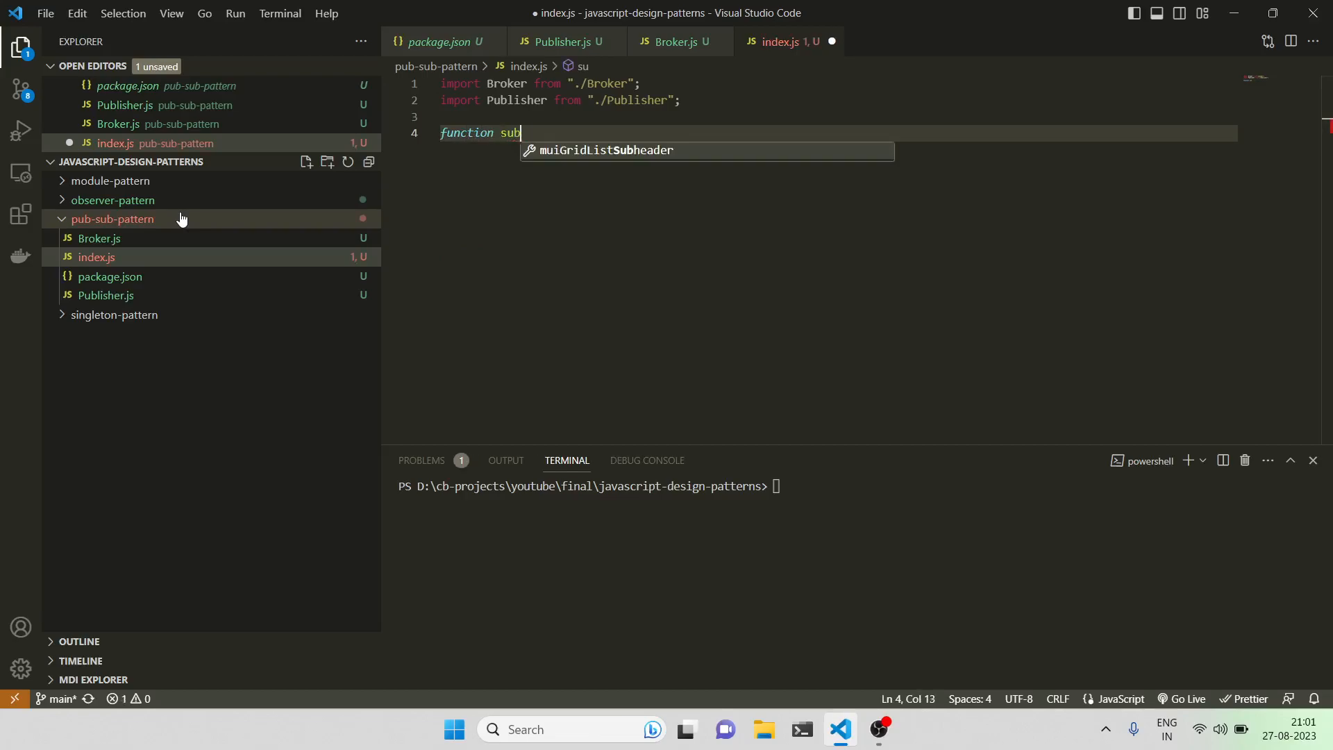
text(scriber1)
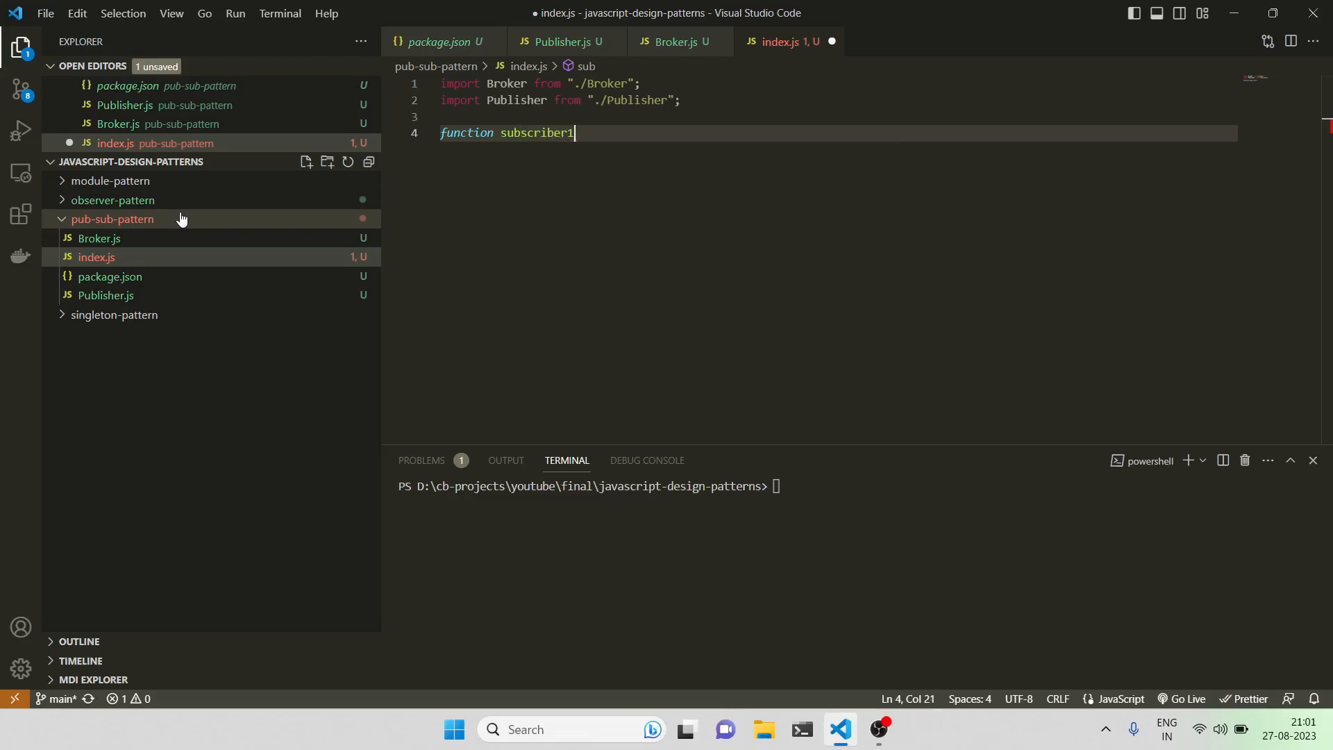
text((data){)
text(co)
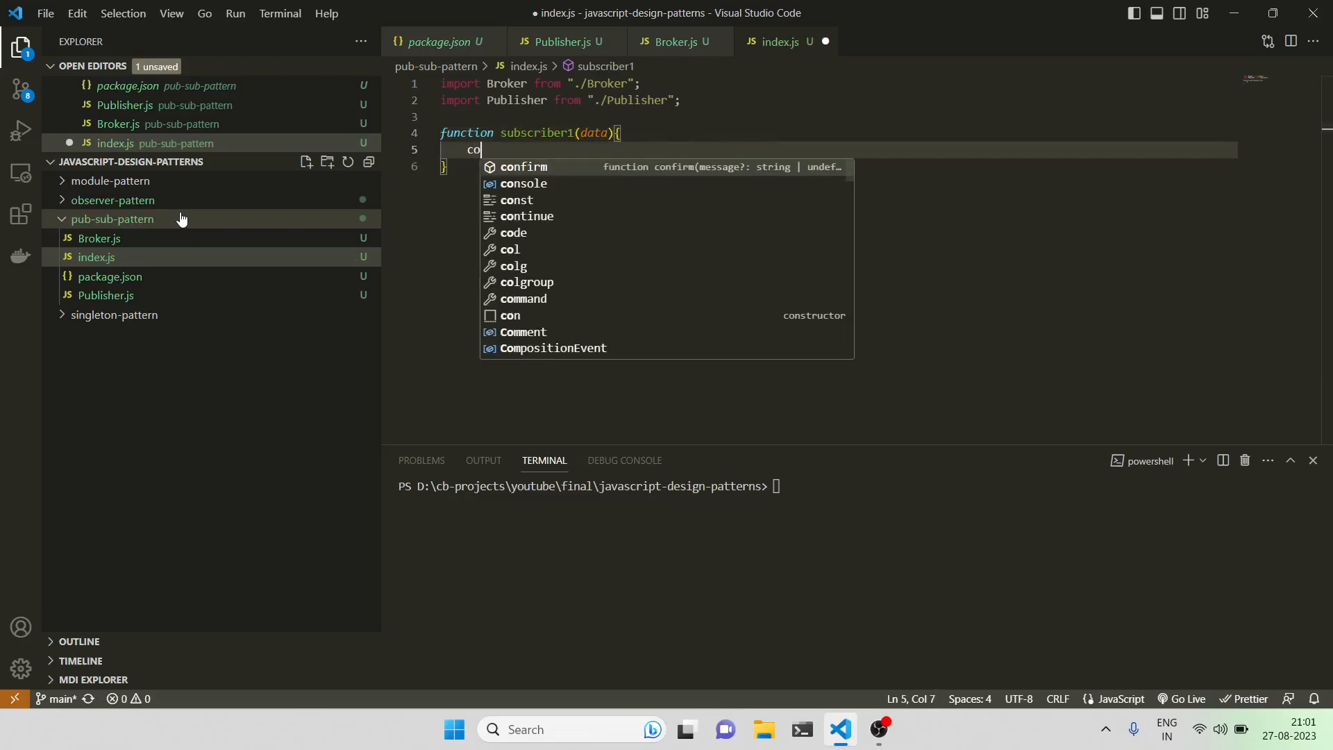
text(nsole.log(')
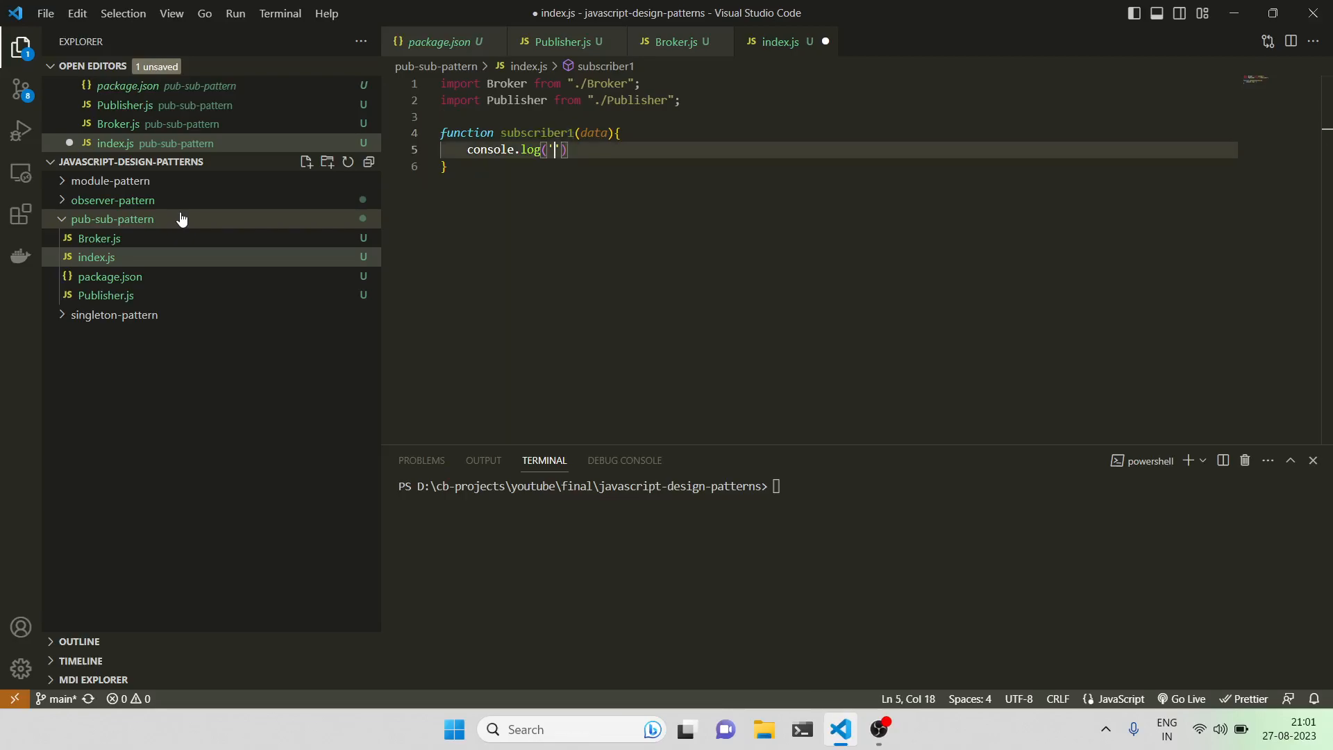
text(Subscriber1)
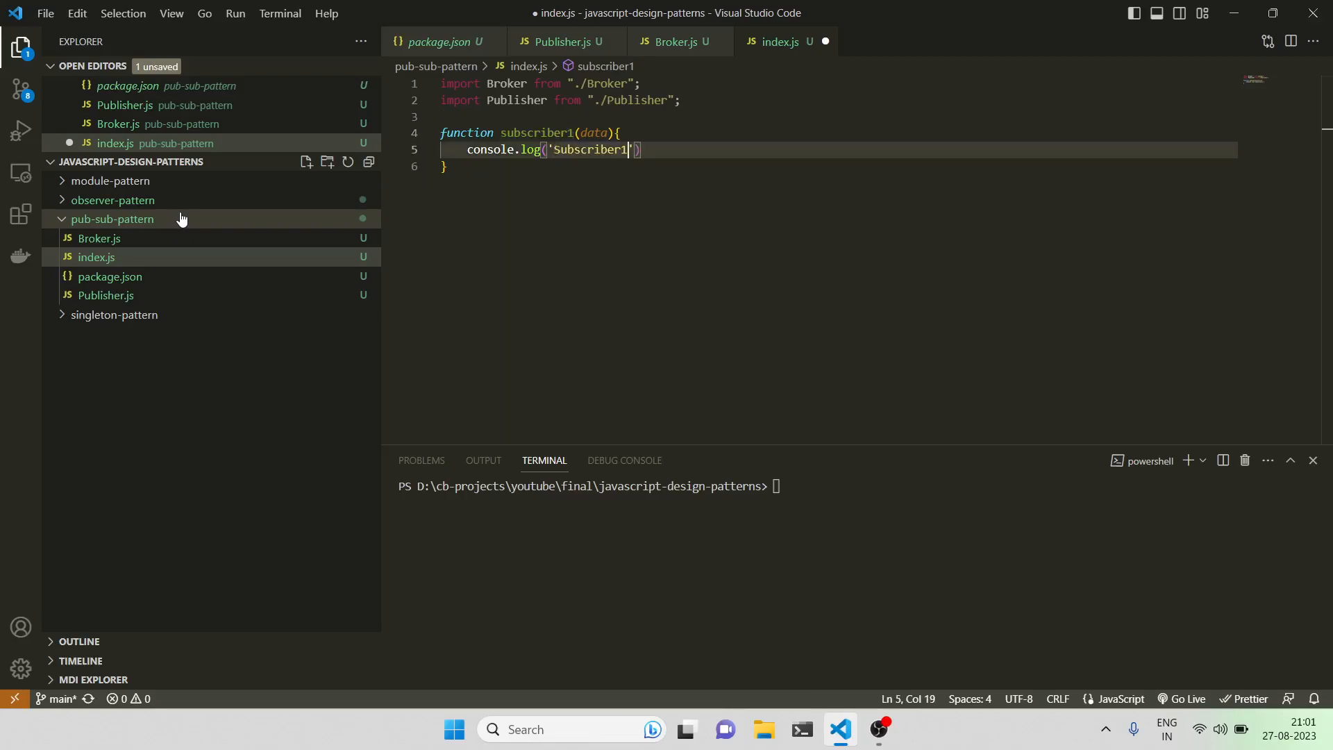
text(,d)
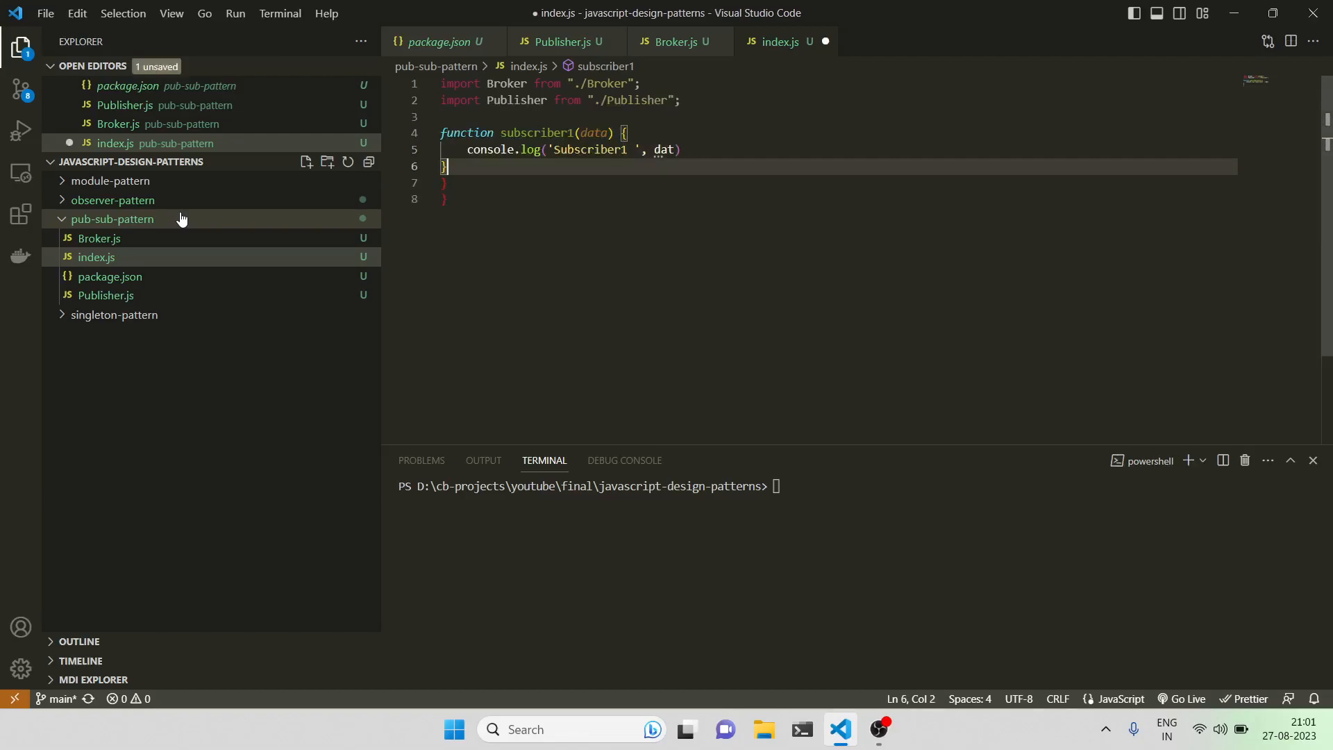
Step: Duplicate it as subscriber2, correcting 'dat' to 'data'
key(ctrl+s)
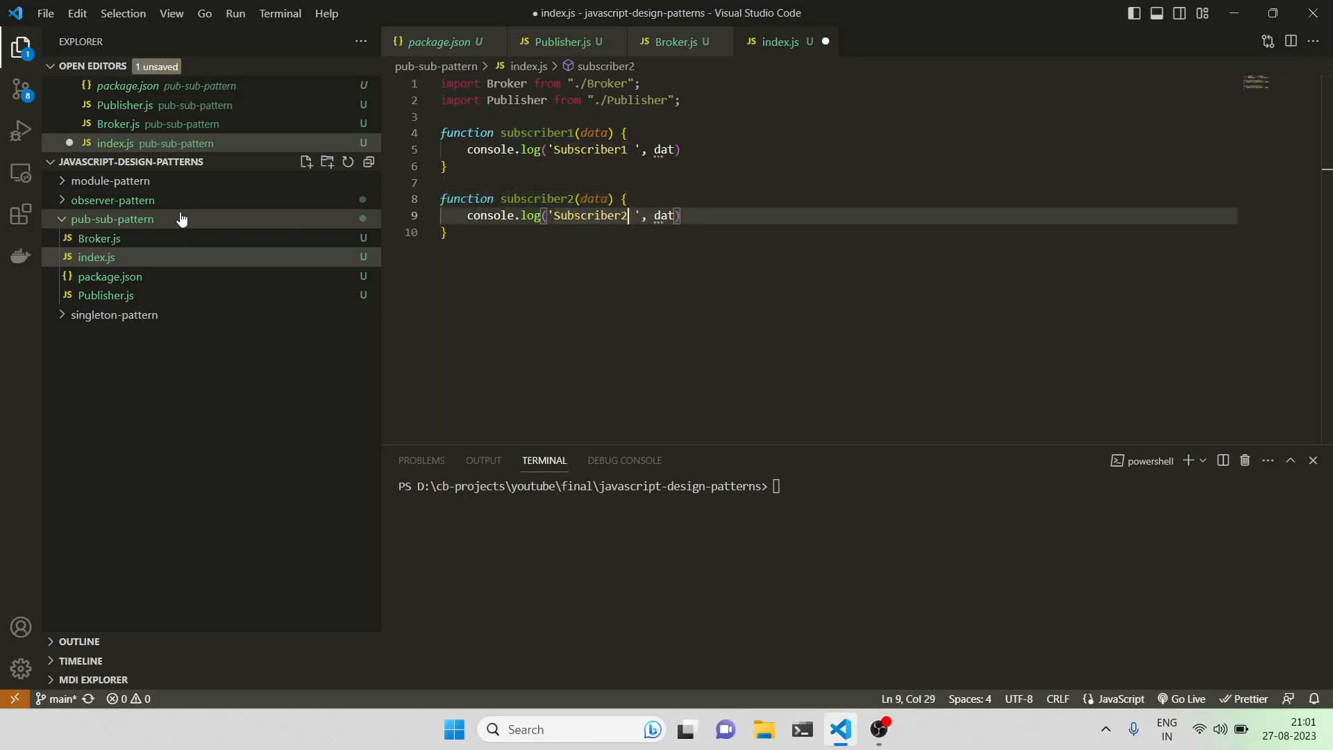
text(a)
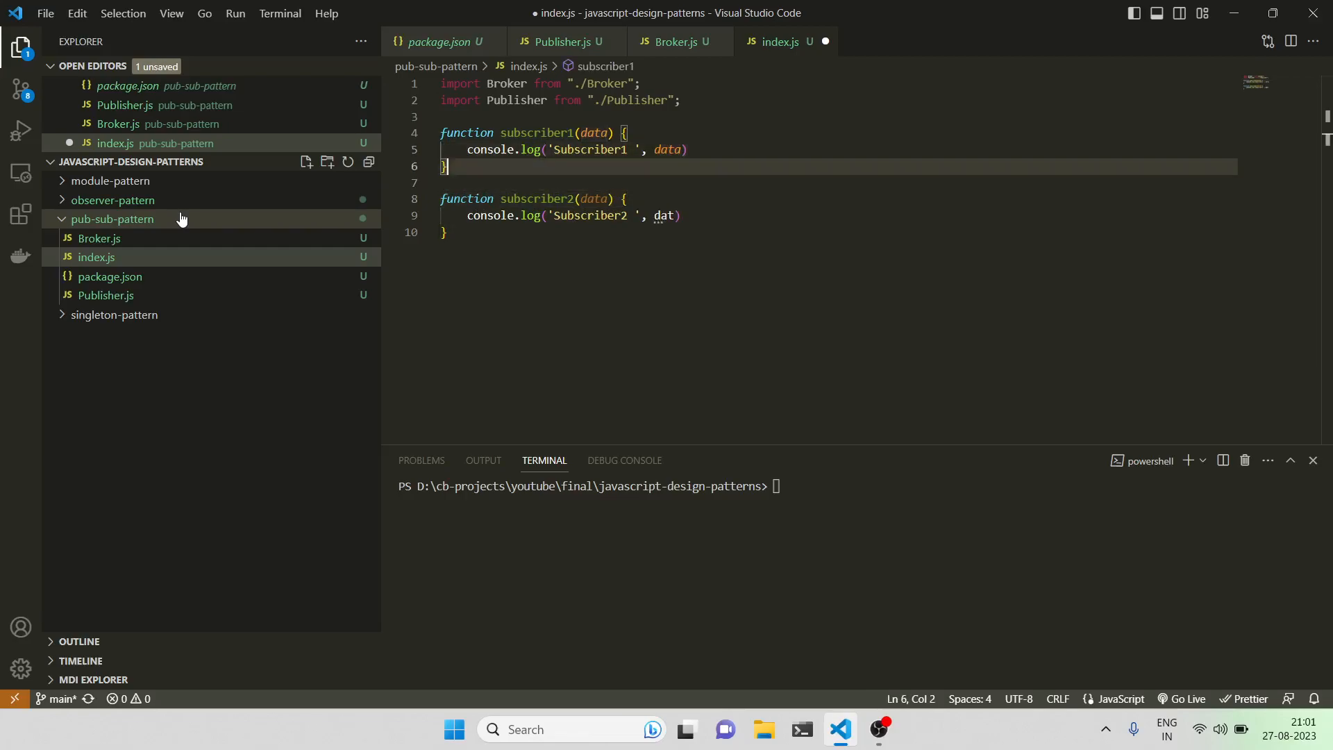
text(a)
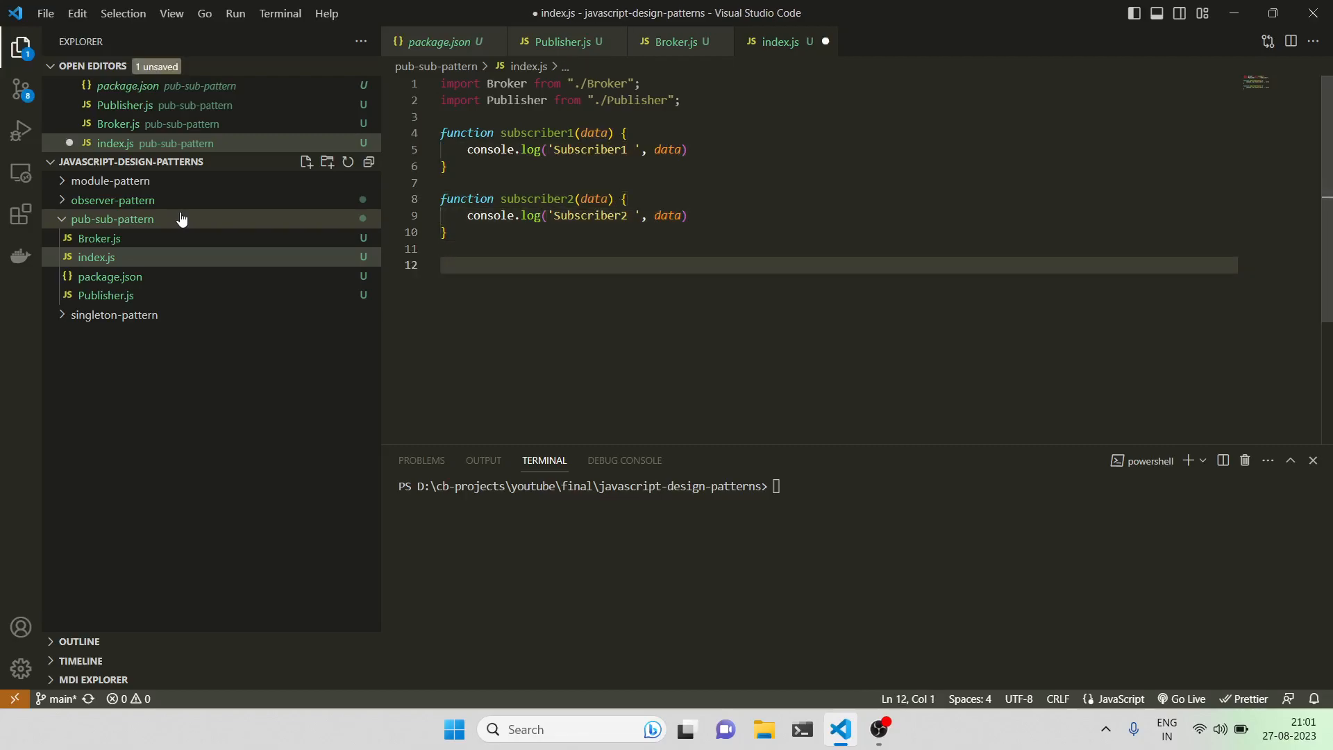
Step: Add let broker = new Broker() and let publisher = new Publisher(broker)
text(let)
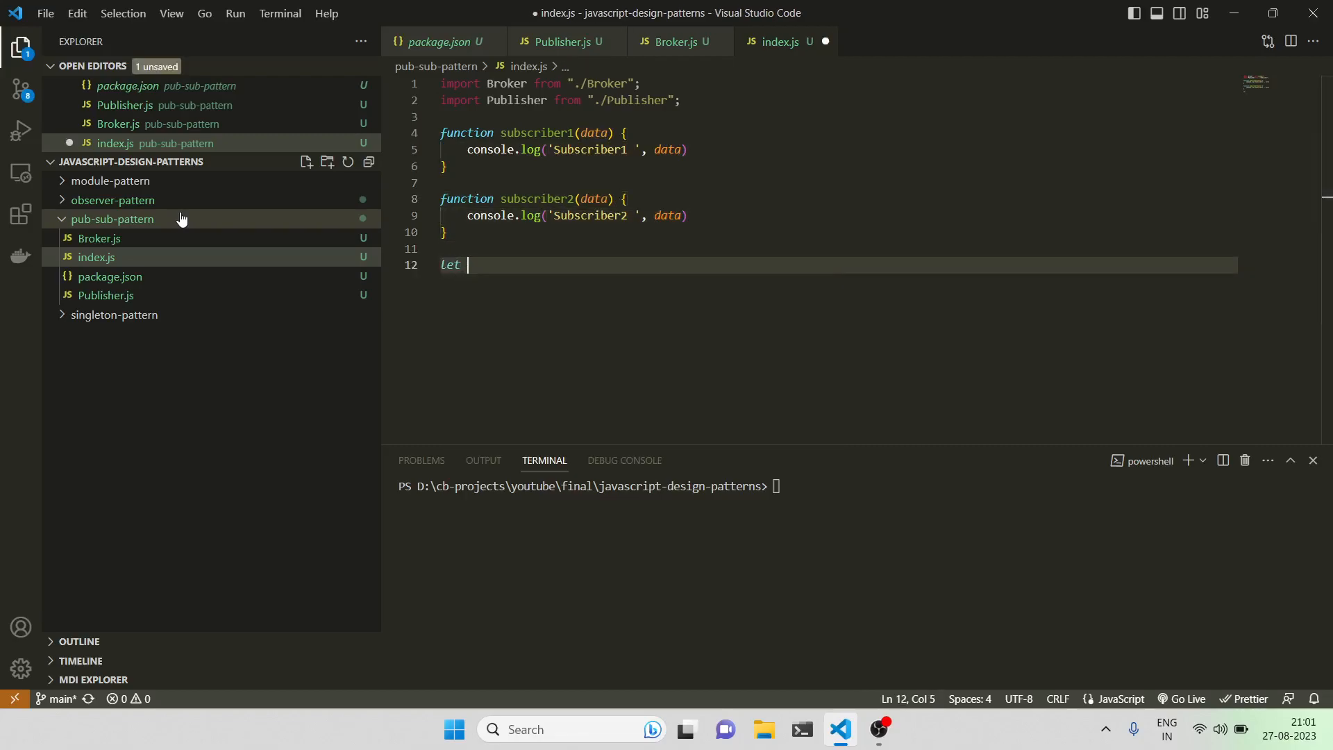
text(publisher = new P)
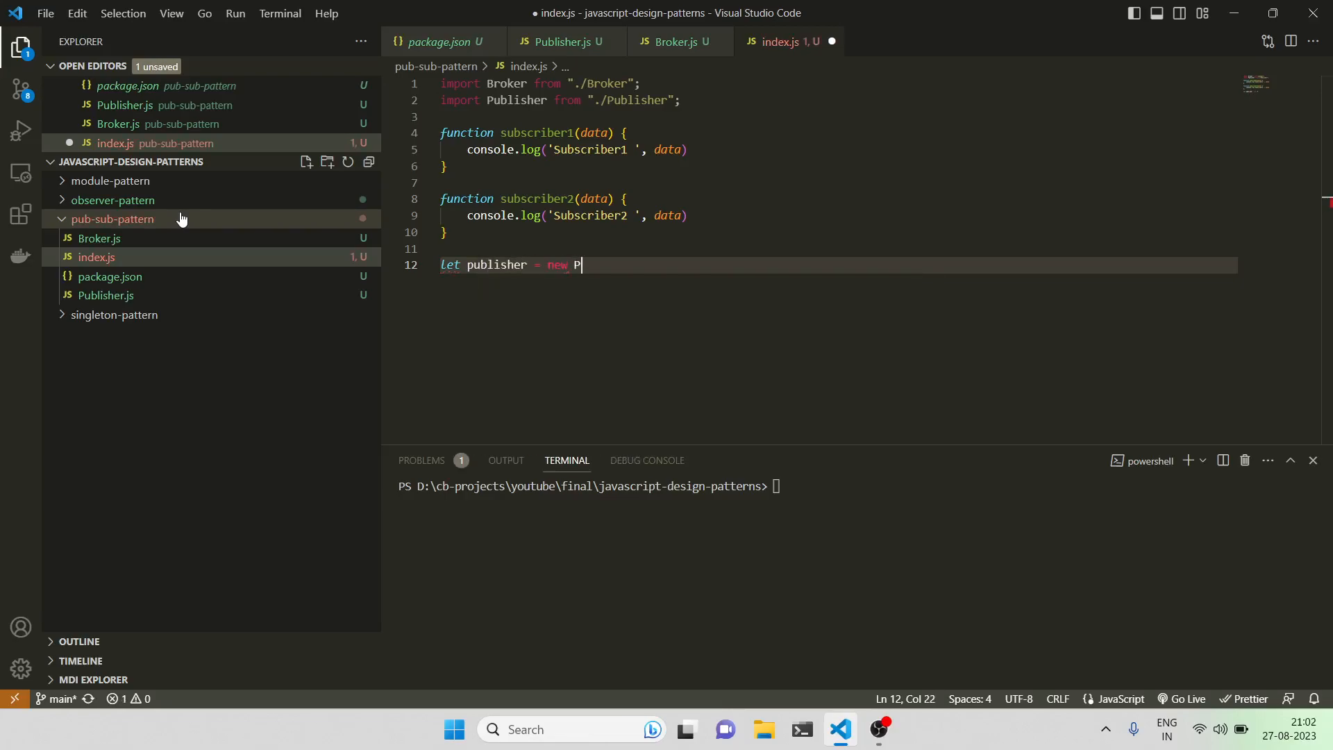
text(ublisher())
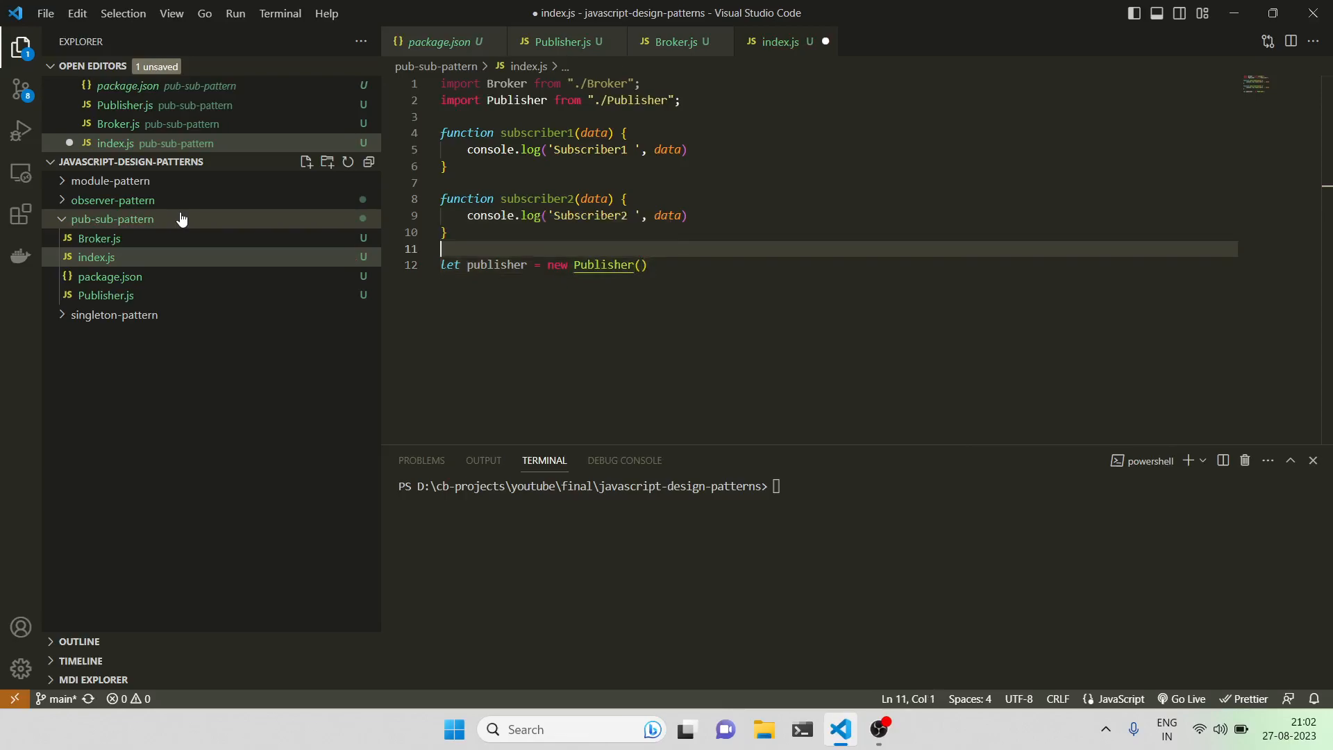
text(let br)
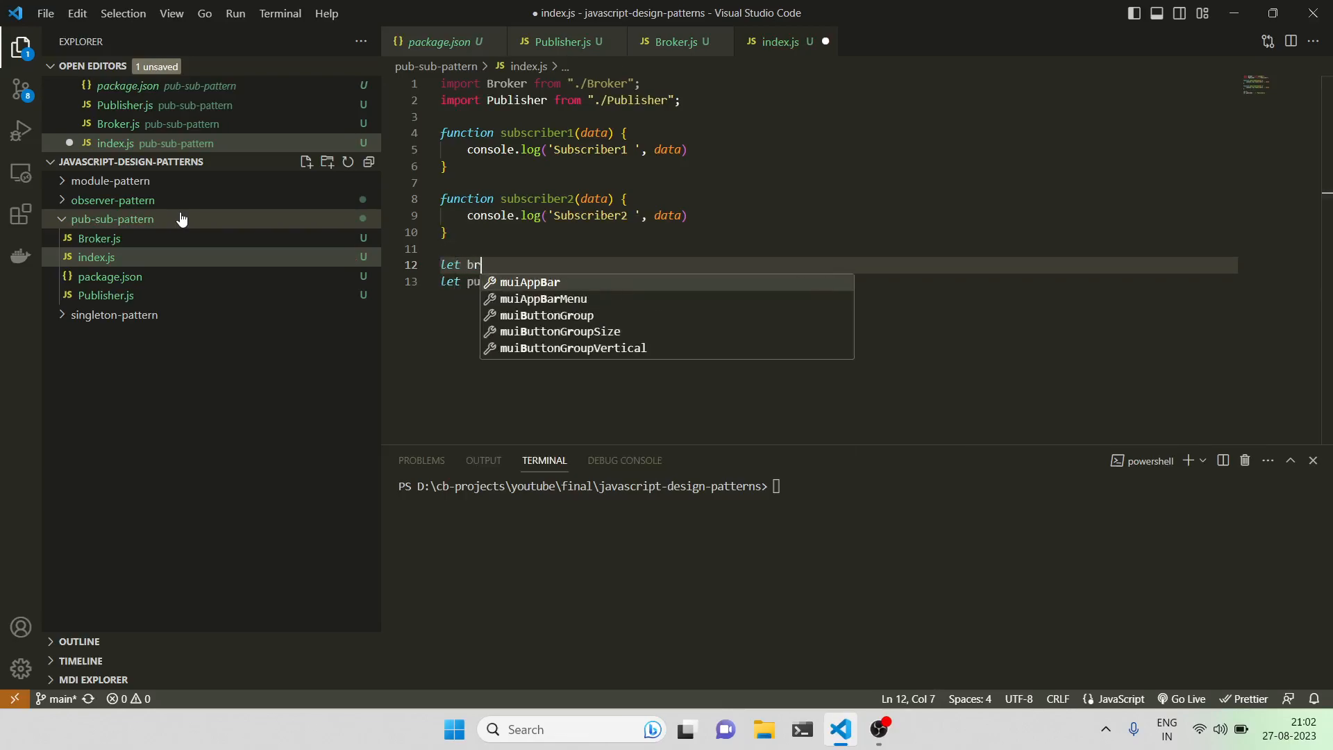
text(oker = new)
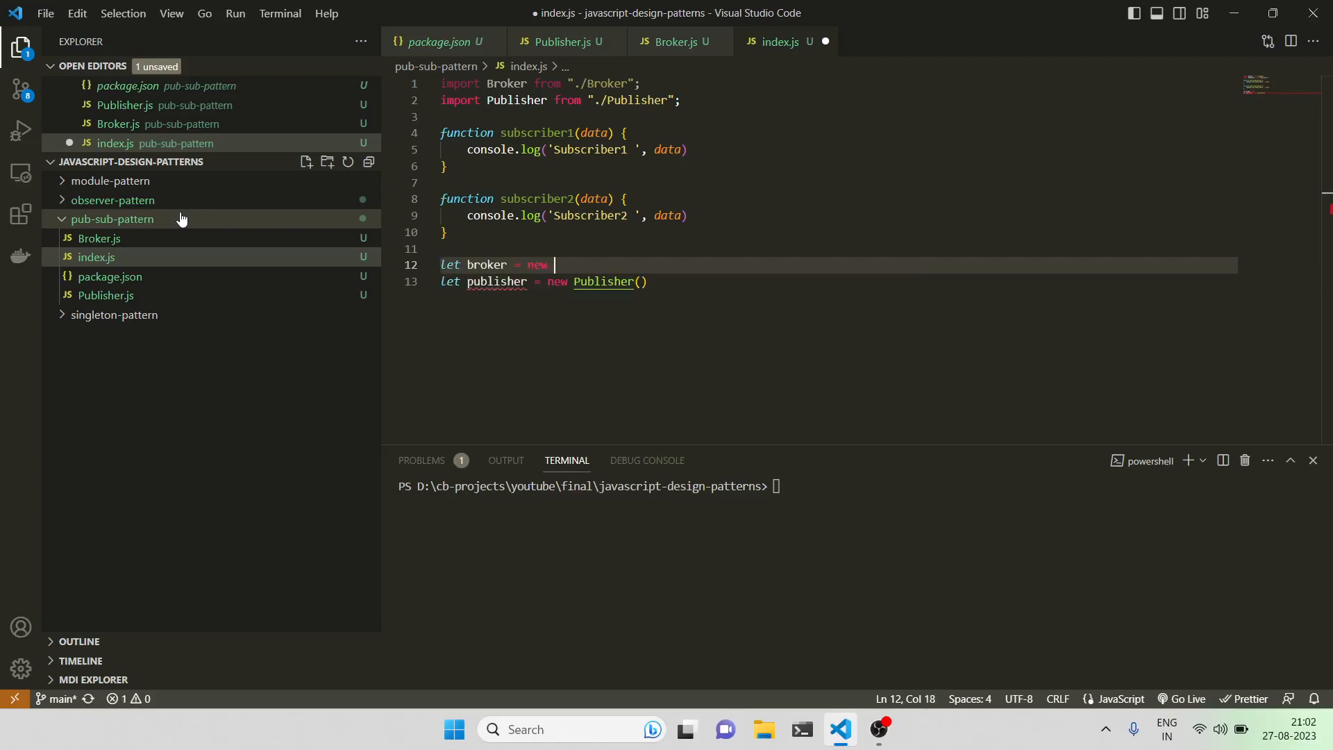
text(Br)
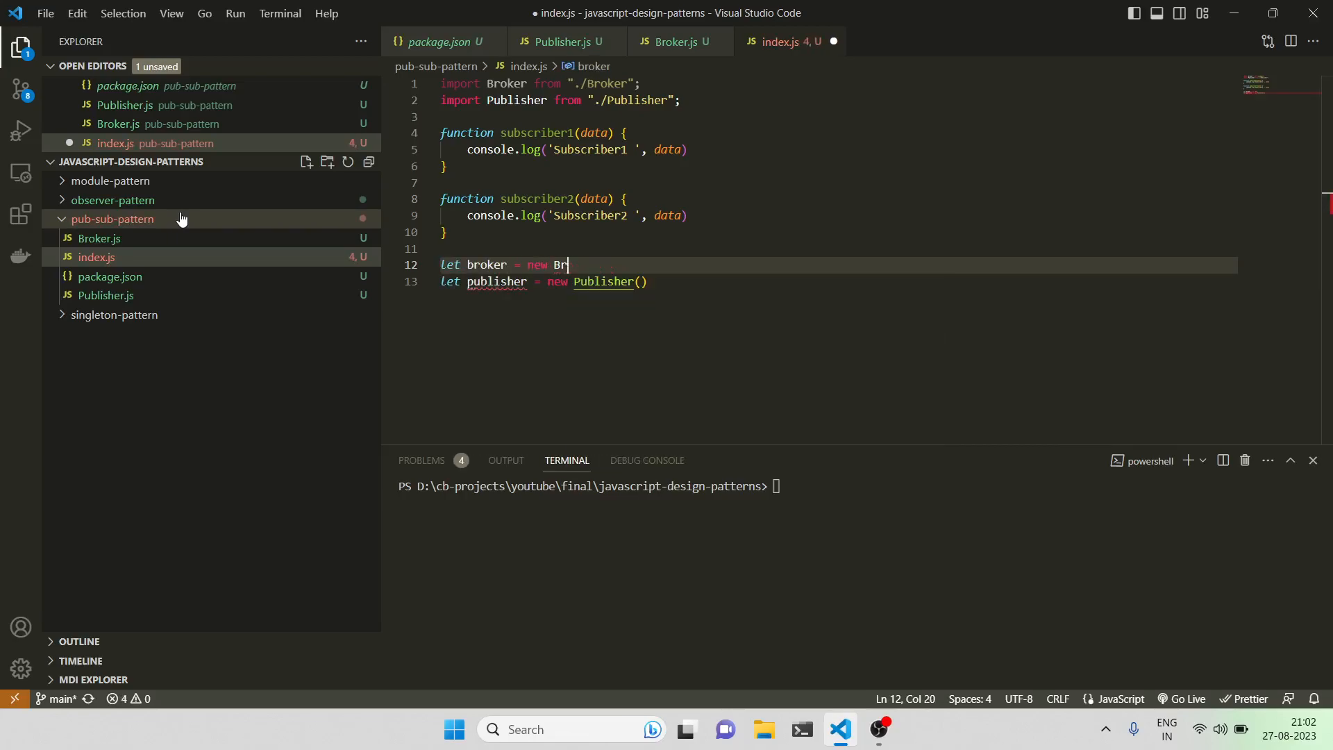
text(oker())
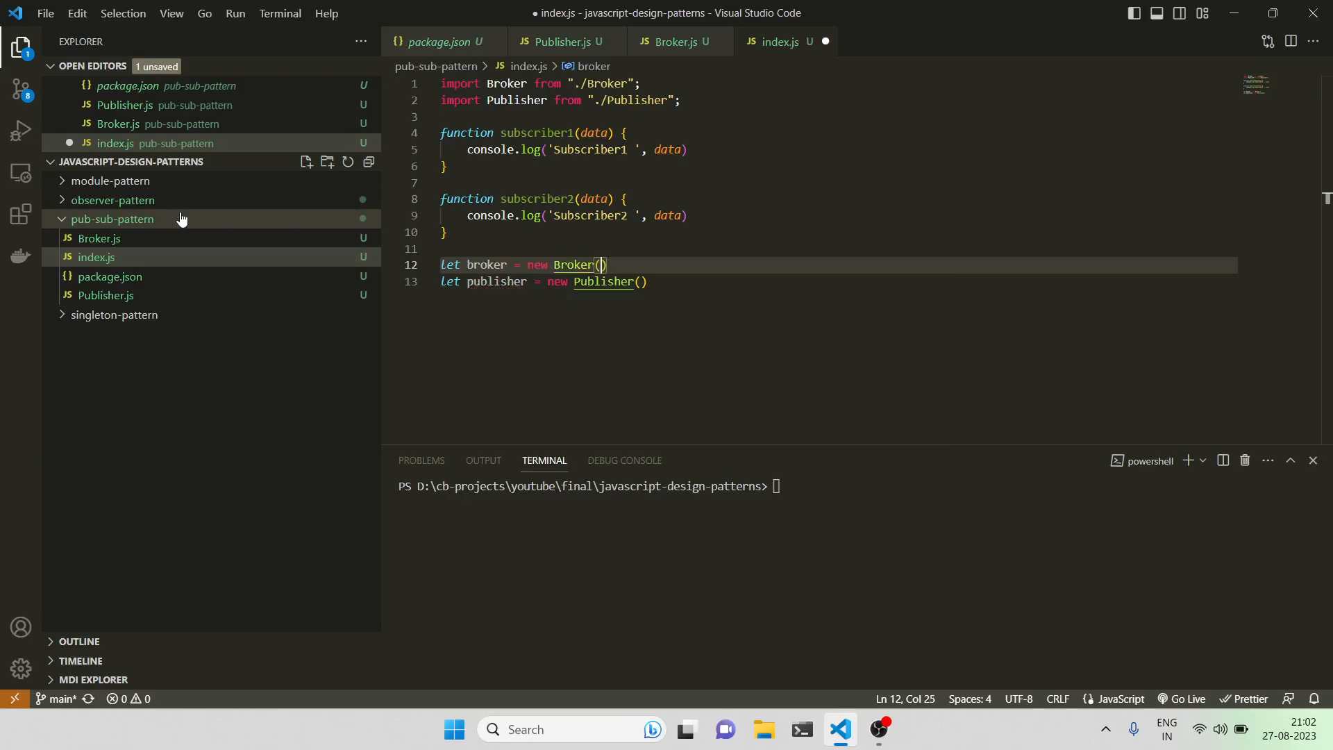
text(broker)
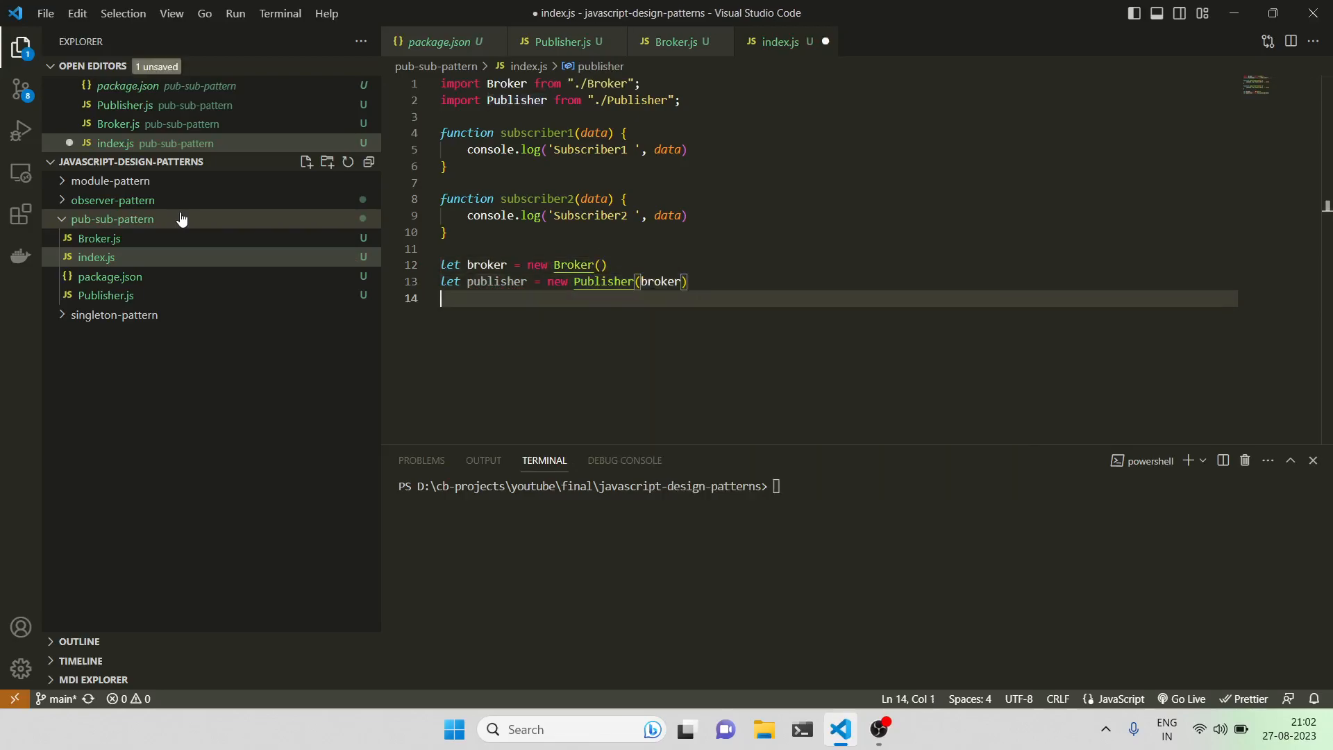
text(br)
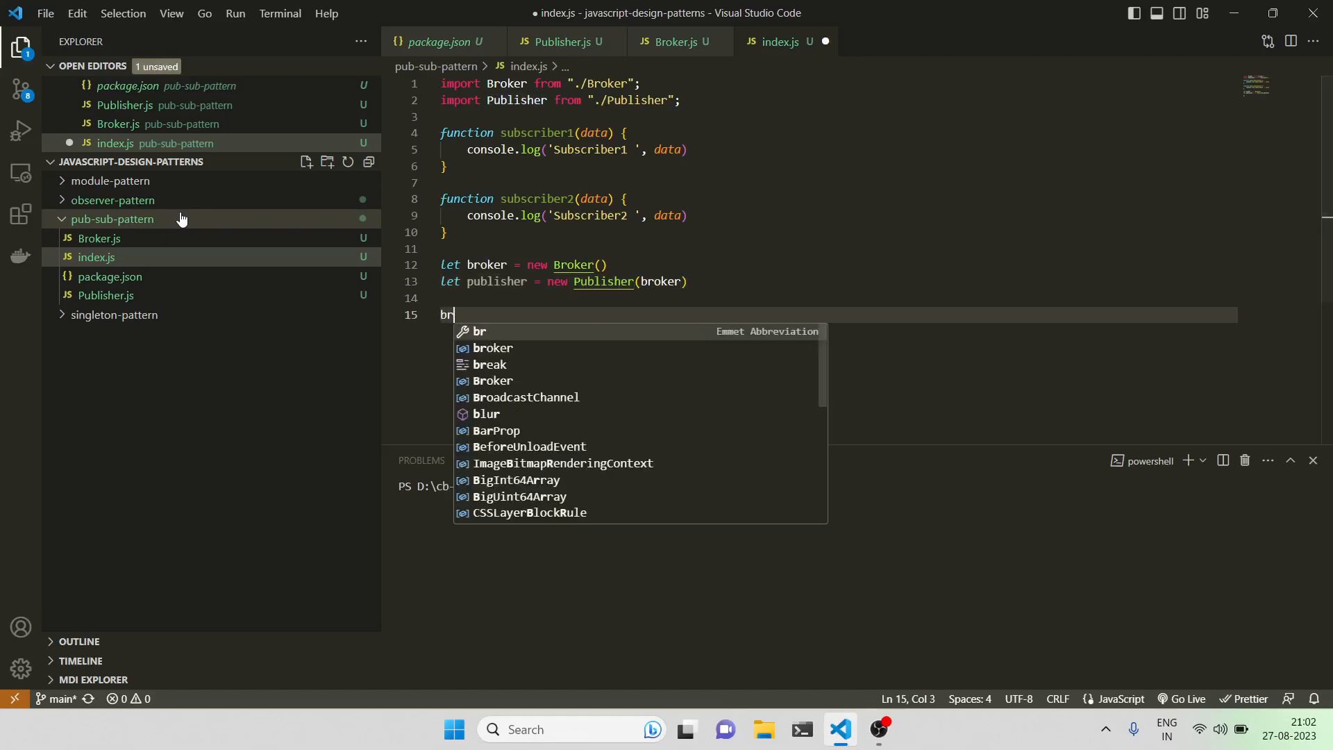
Step: Subscribe subscriber1 and subscriber2 to 'EVENT1' on the broker
text(oker.)
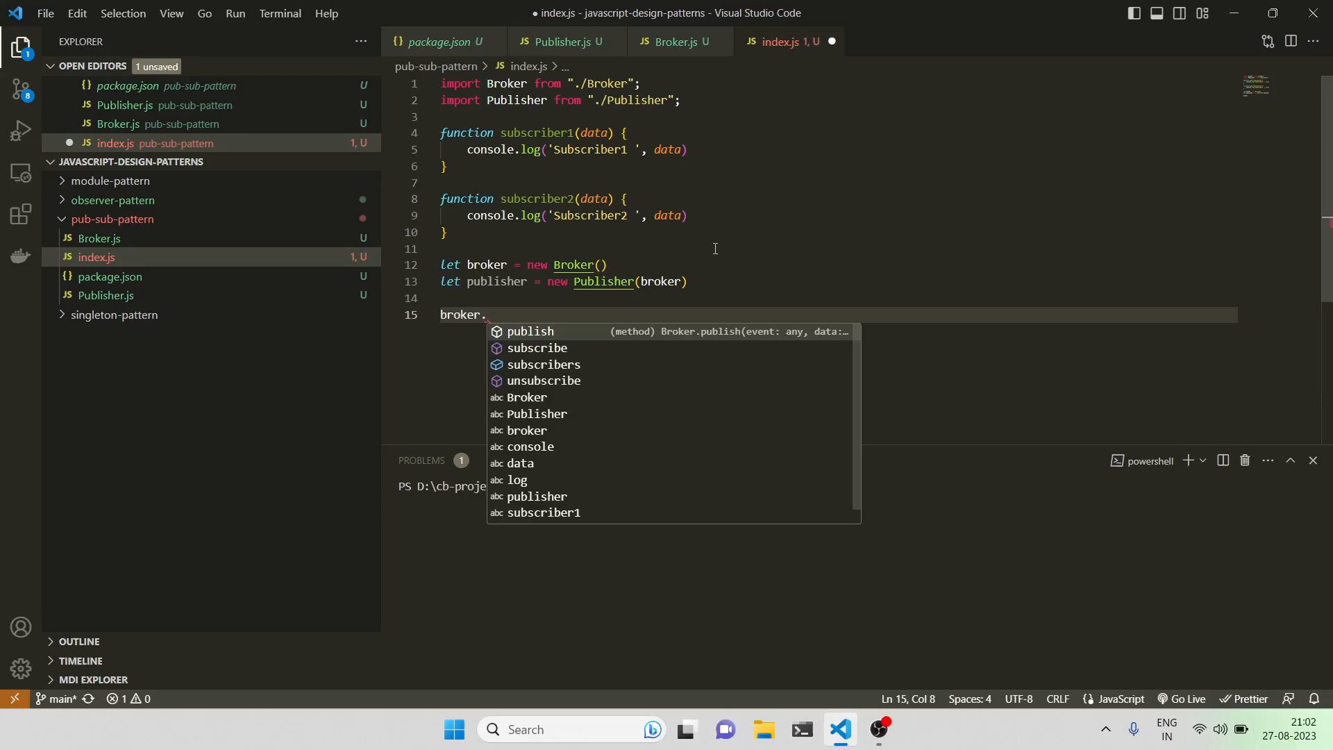
text(subscribe)
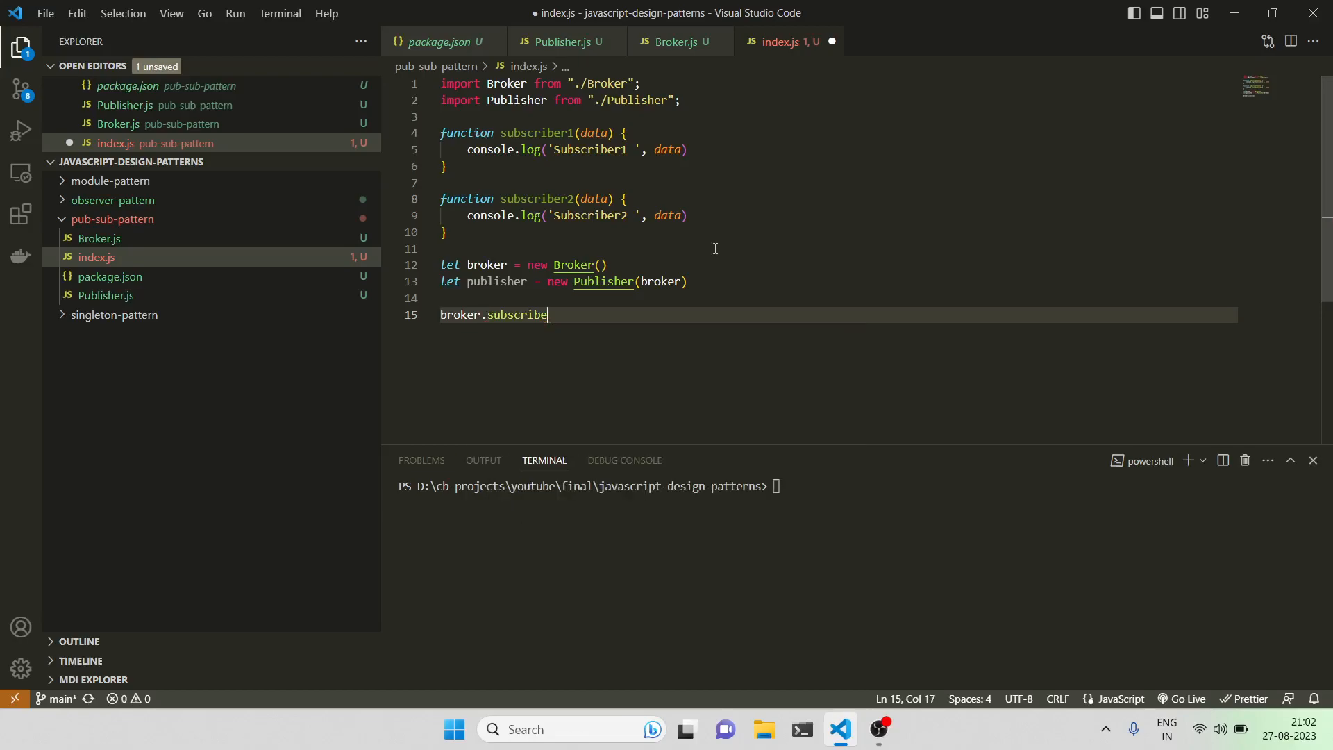
text(('EVENT')
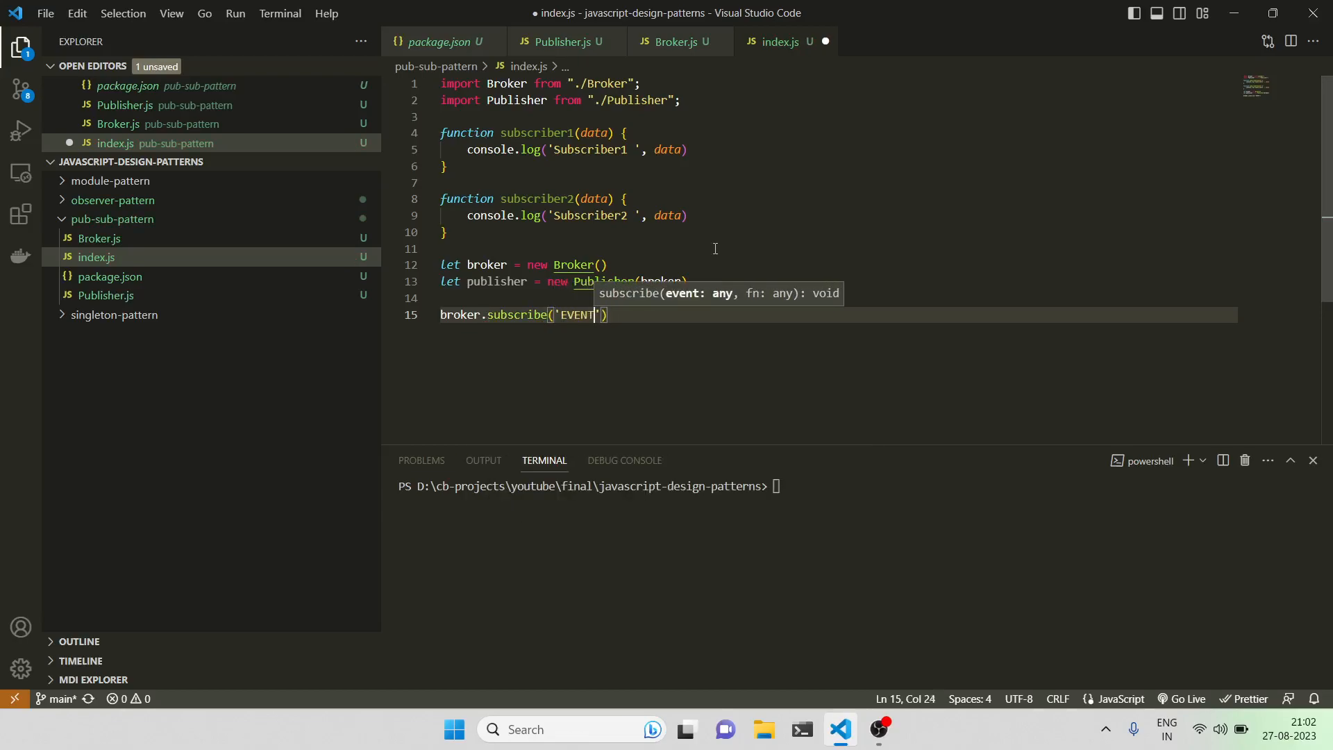
text(1', s)
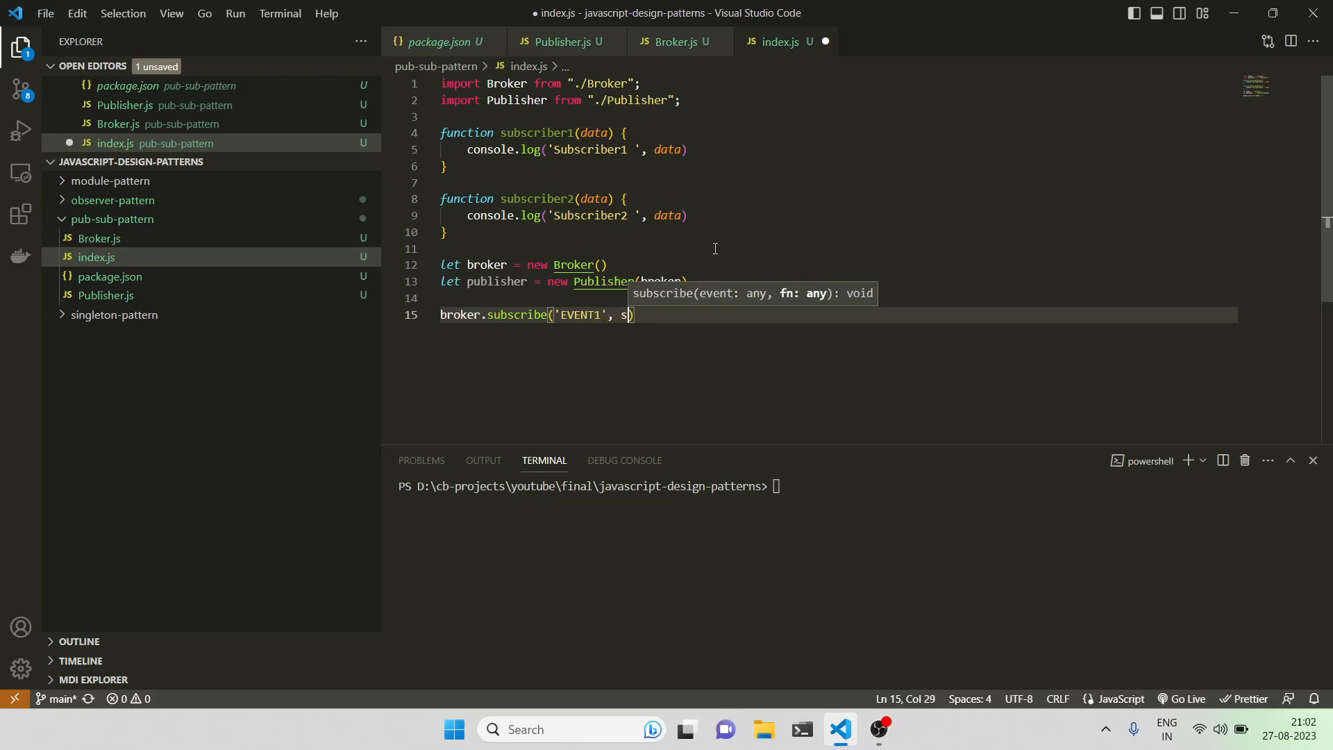
text(subscriber1))
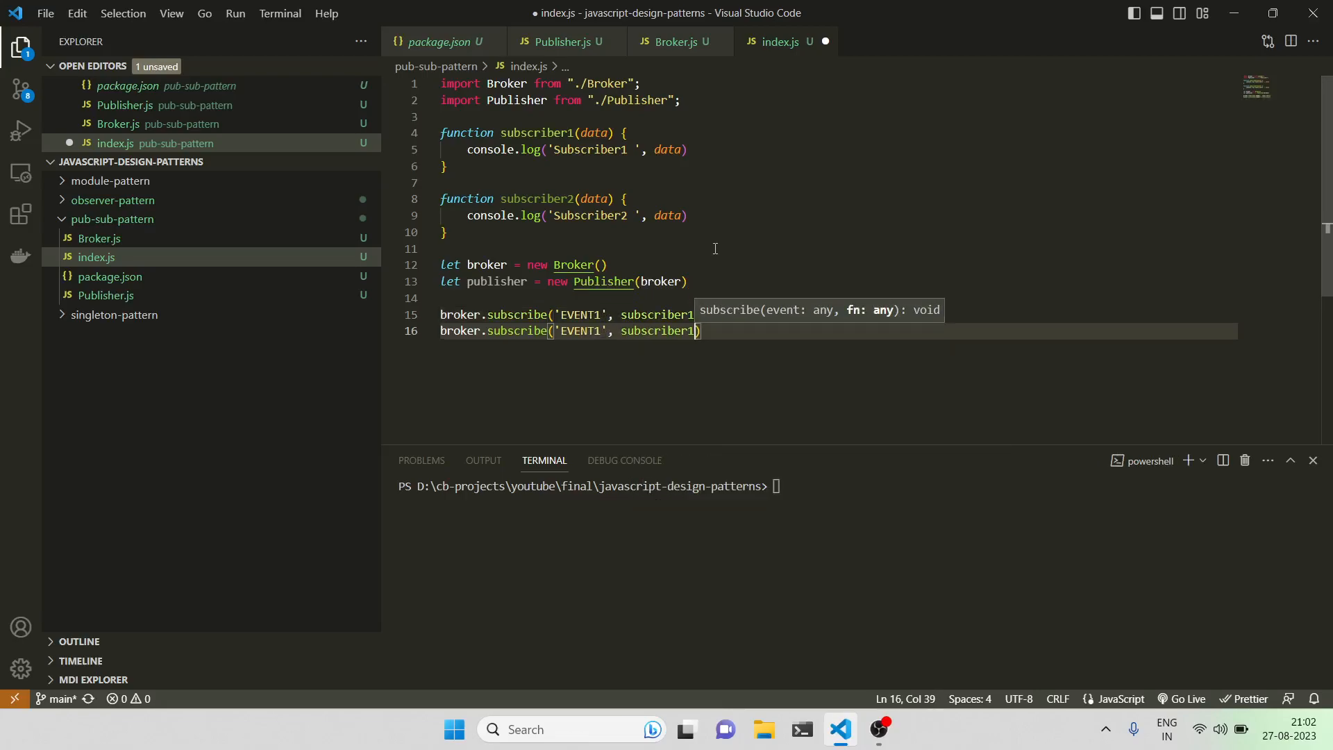
double_click(656, 314)
text(p)
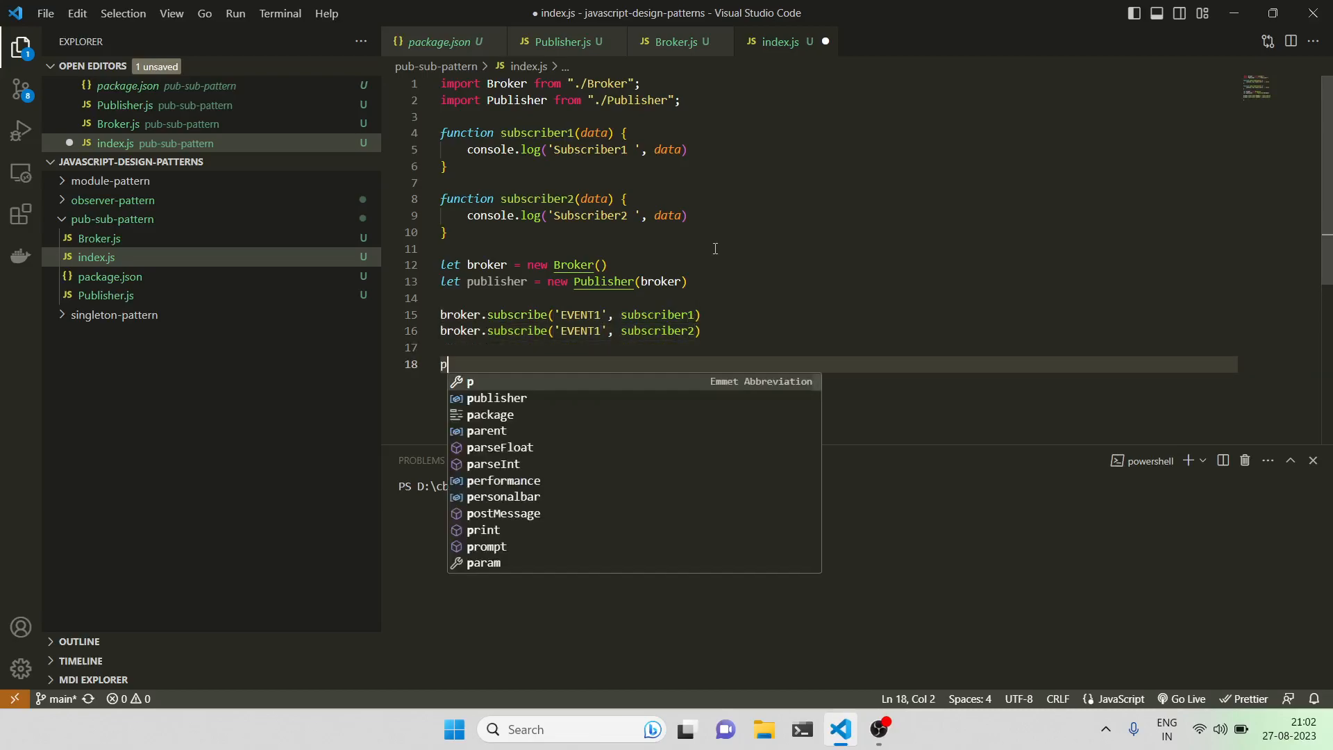
Step: Publish 'New Data' on 'EVENT1' through the publisher and save index.js
text(ublisher.pu)
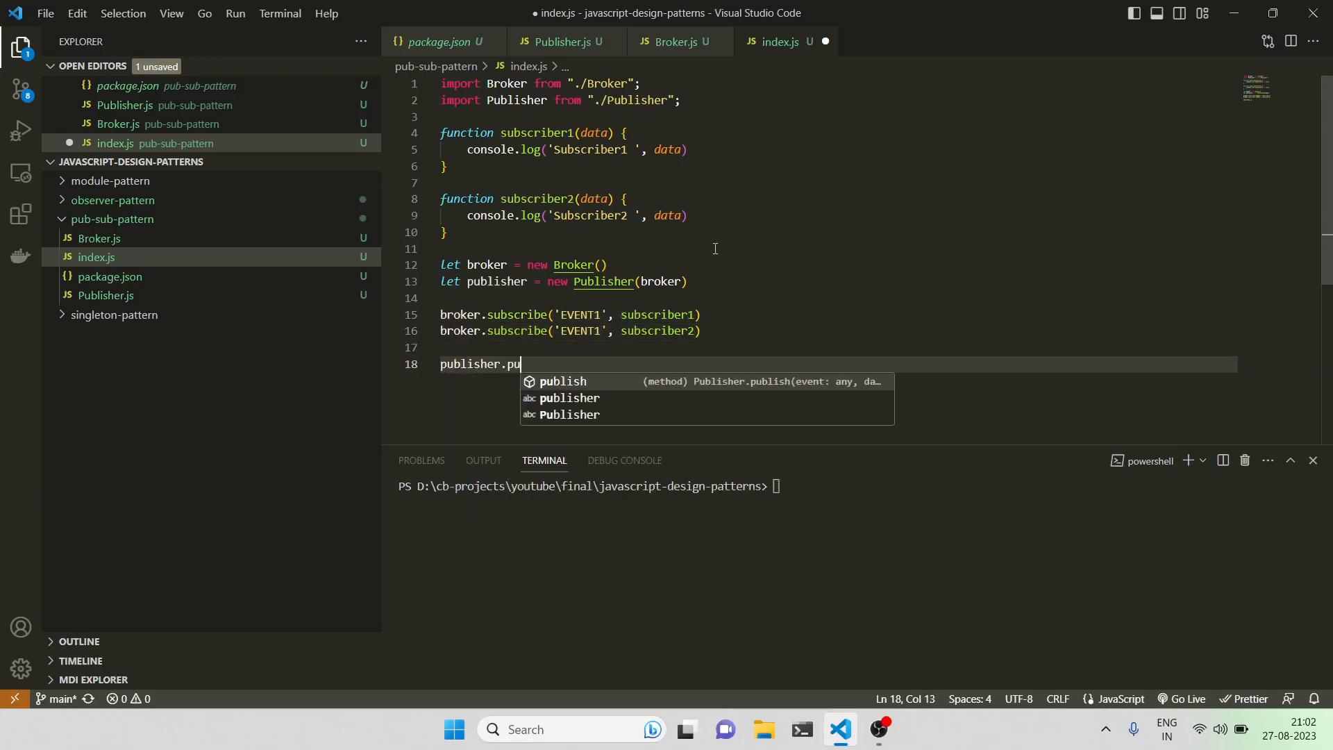
key(Tab)
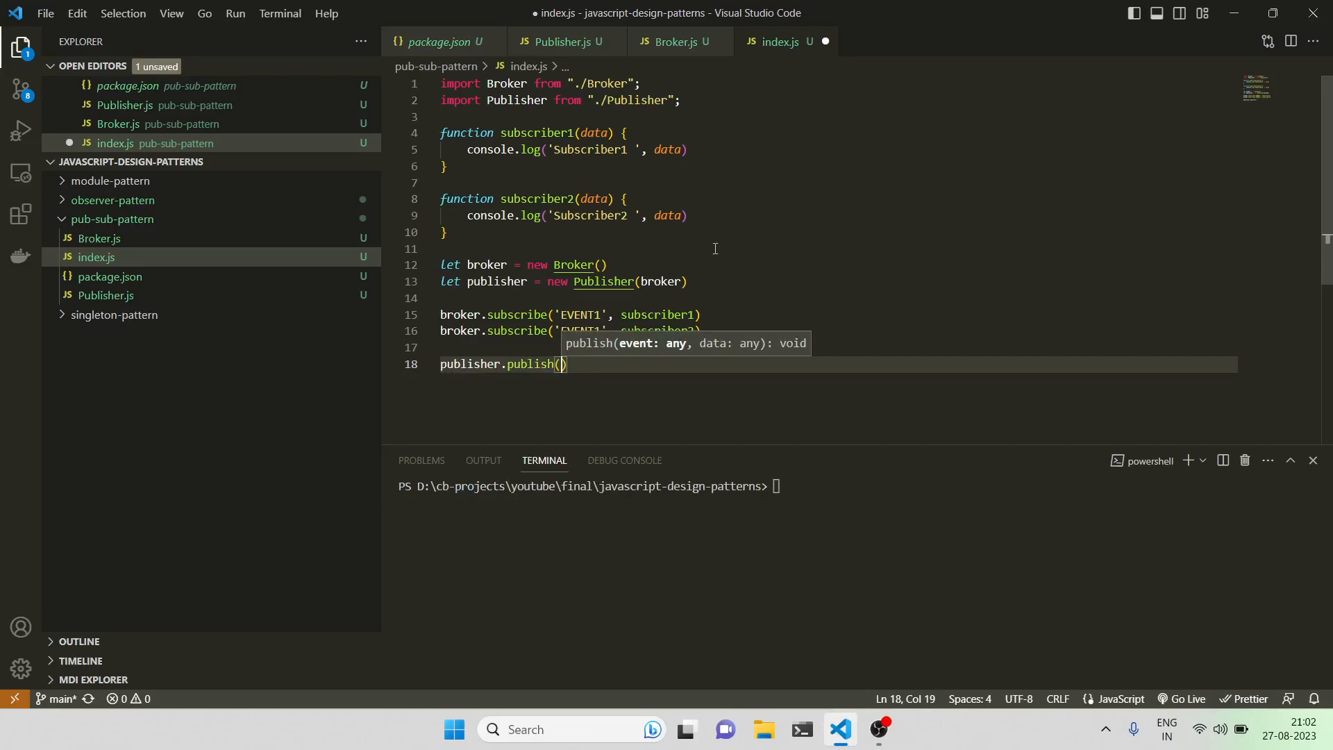
text('EVENT1)
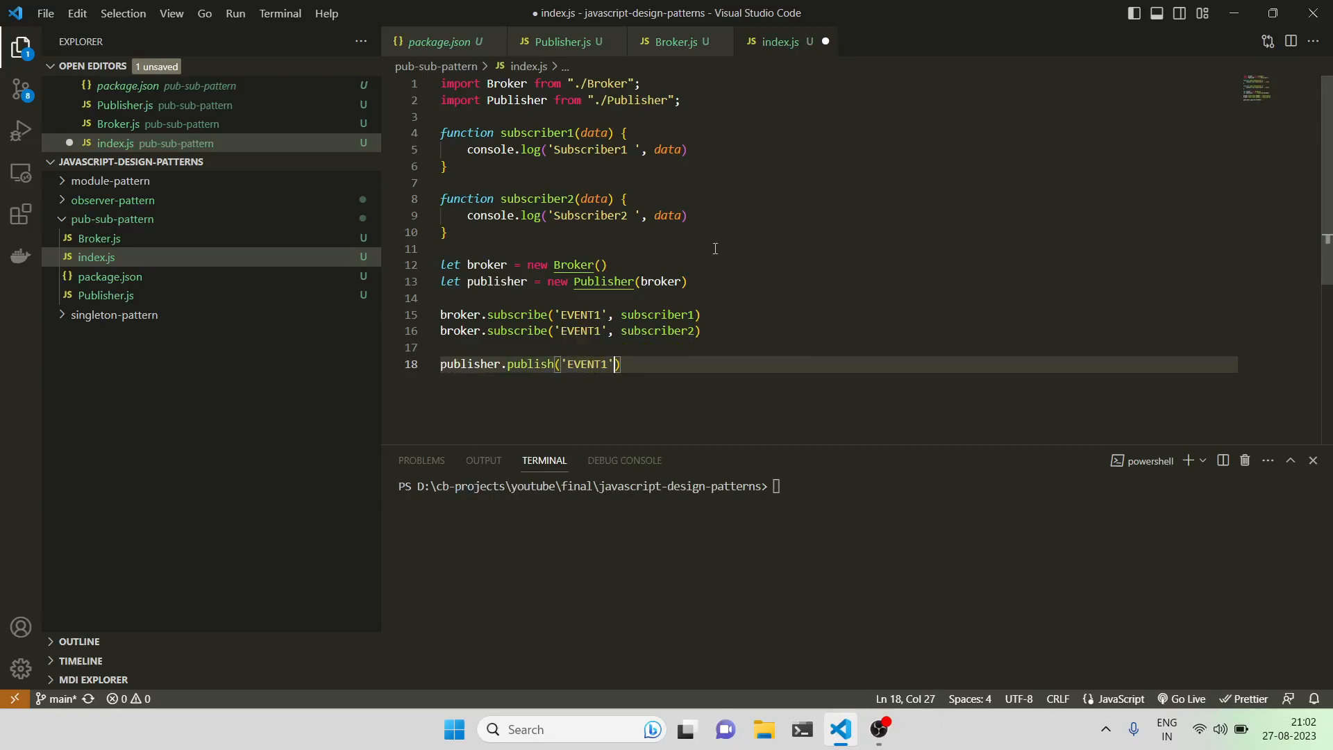
text(, 'new ')
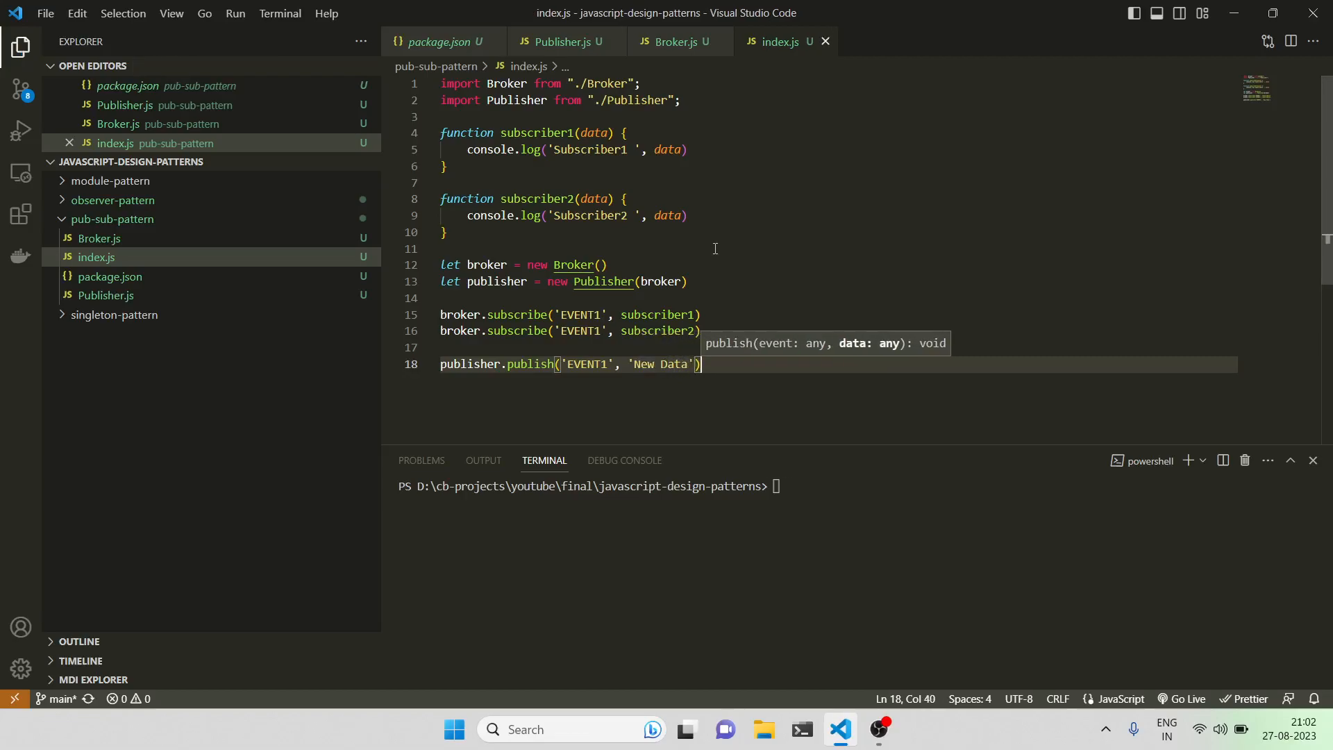
text(brok)
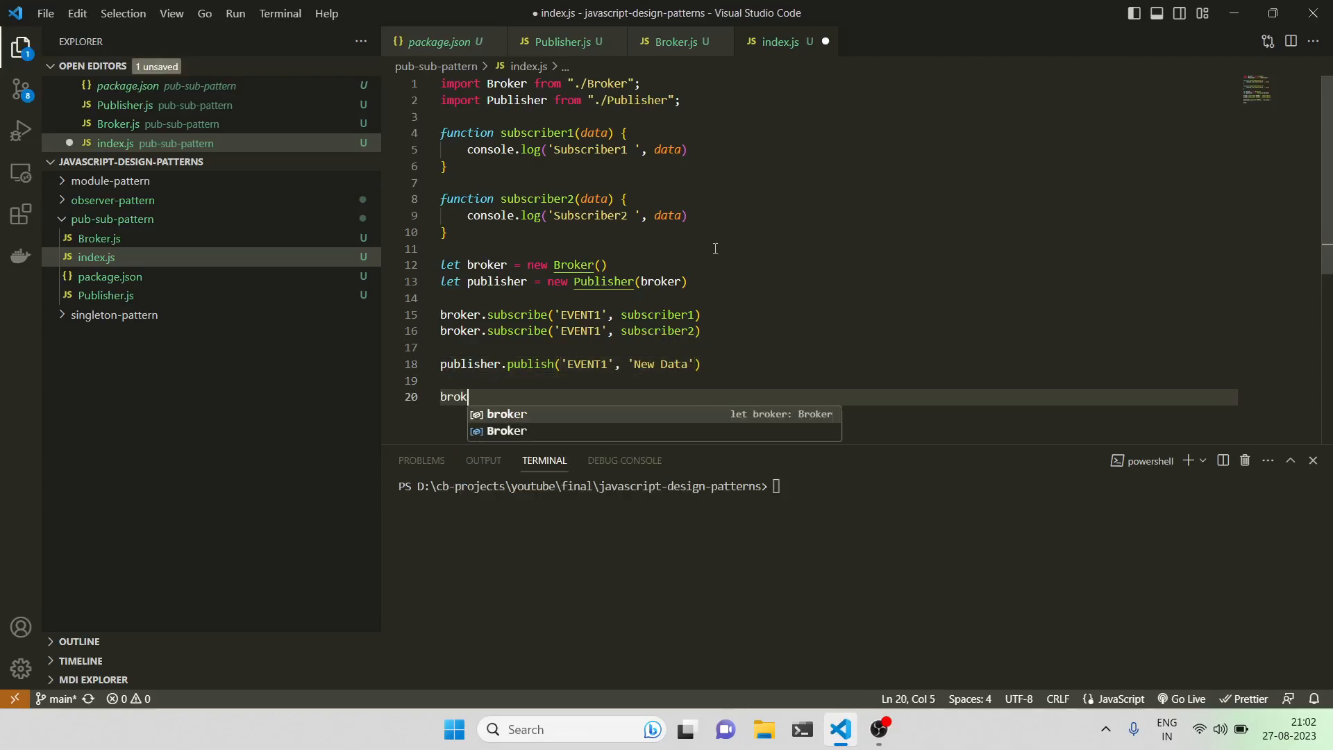
Step: Unsubscribe subscriber1 from 'EVENT1' with broker.unsubscribe
text(er.un)
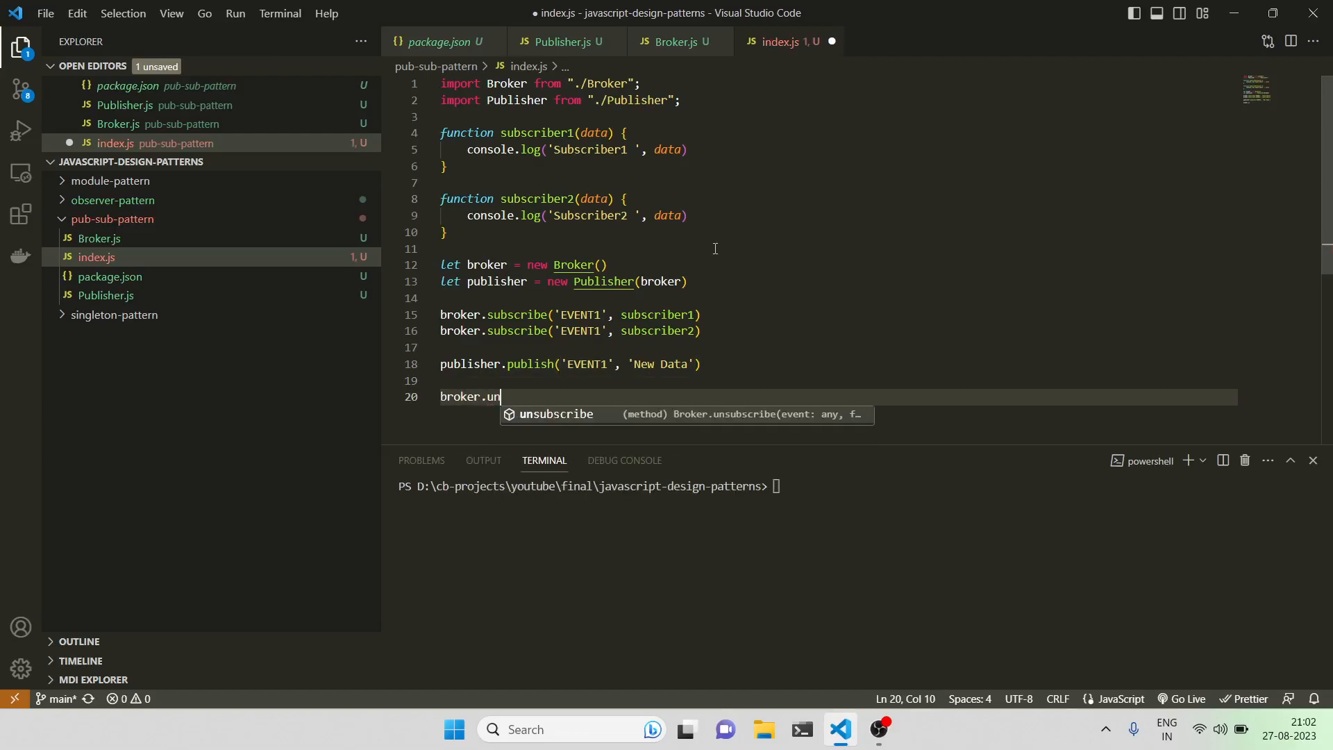
text(subscribe('E')
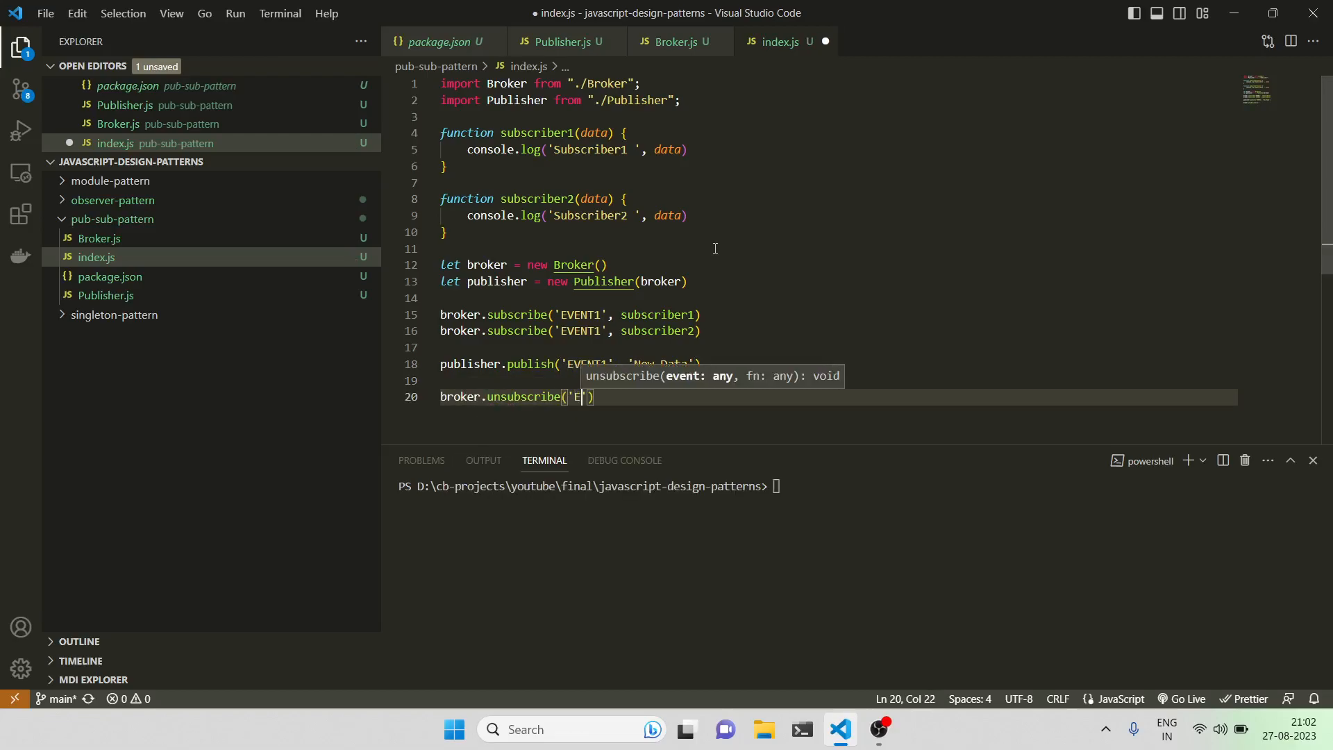
text(VENT)
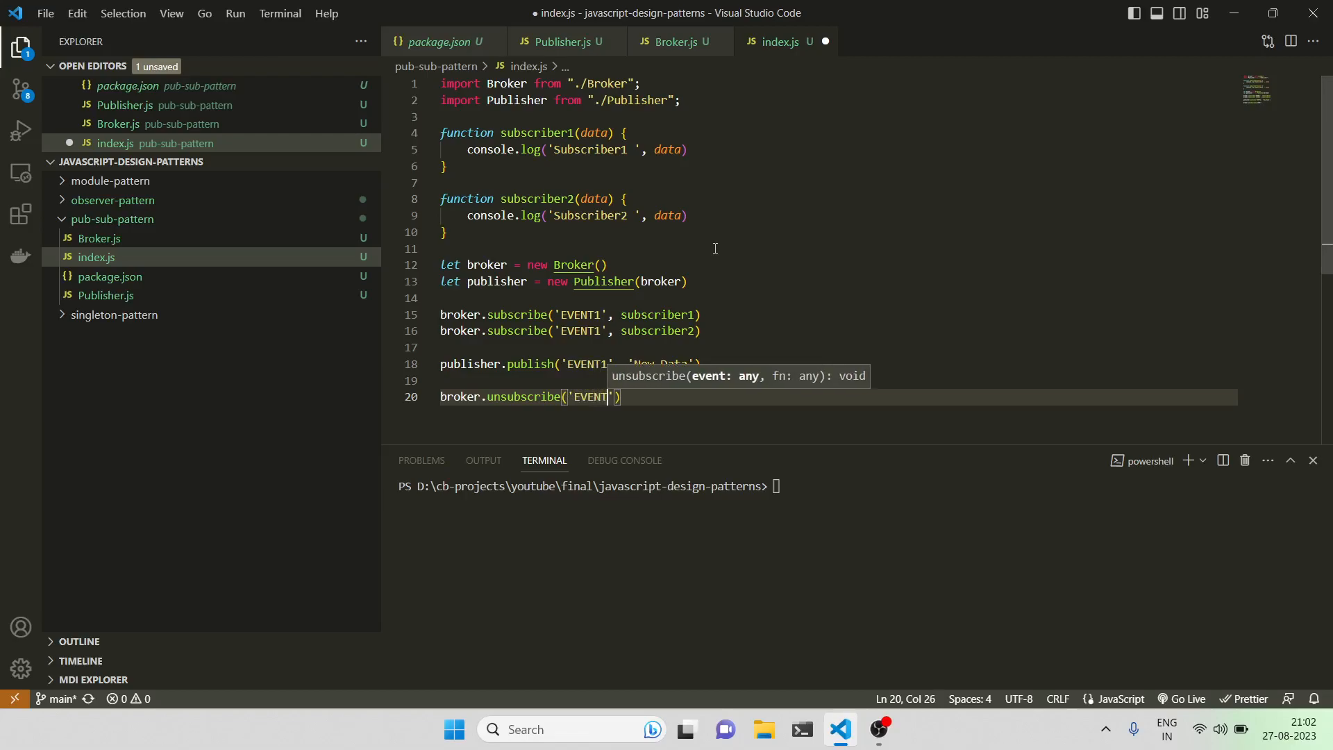
text(1', subscriber1)
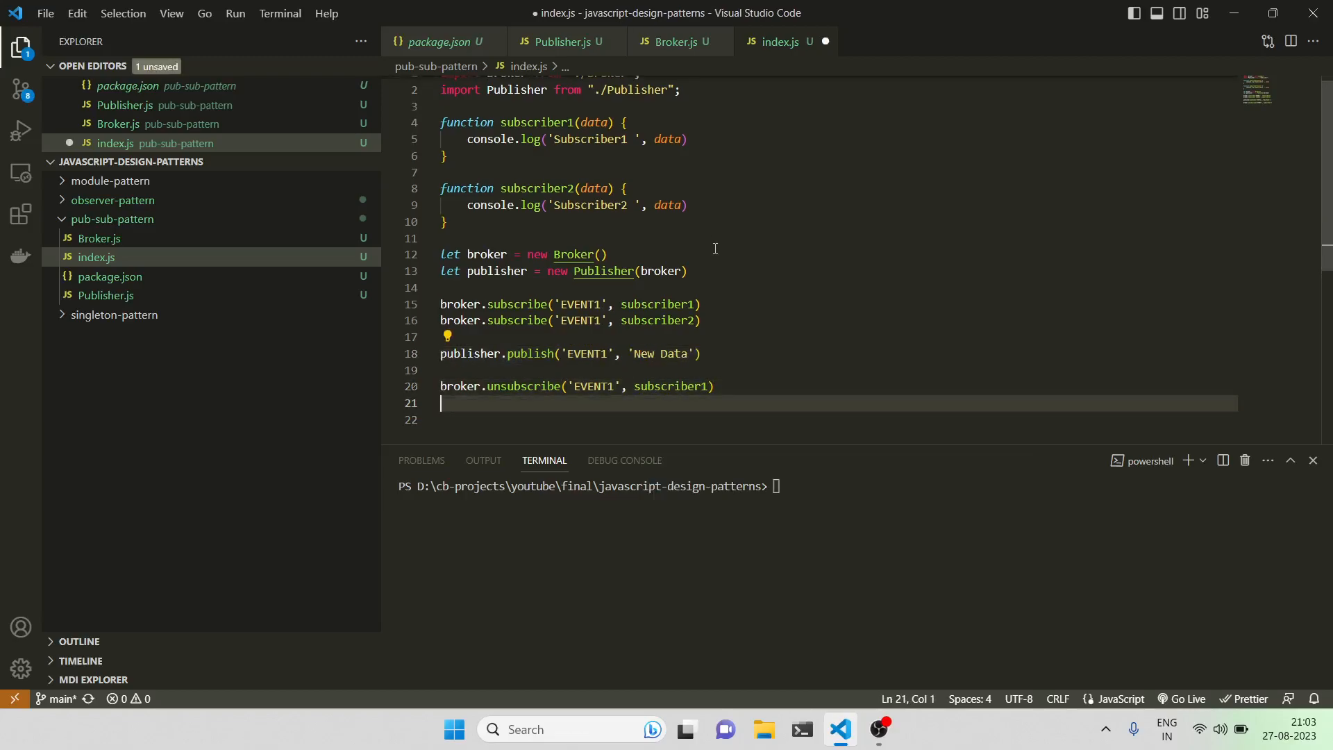
Step: Publish 'Subscriber 1 removed' on 'EVENT1' and save index.js
text(publisher.publish('EVENT1', 'New Data'))
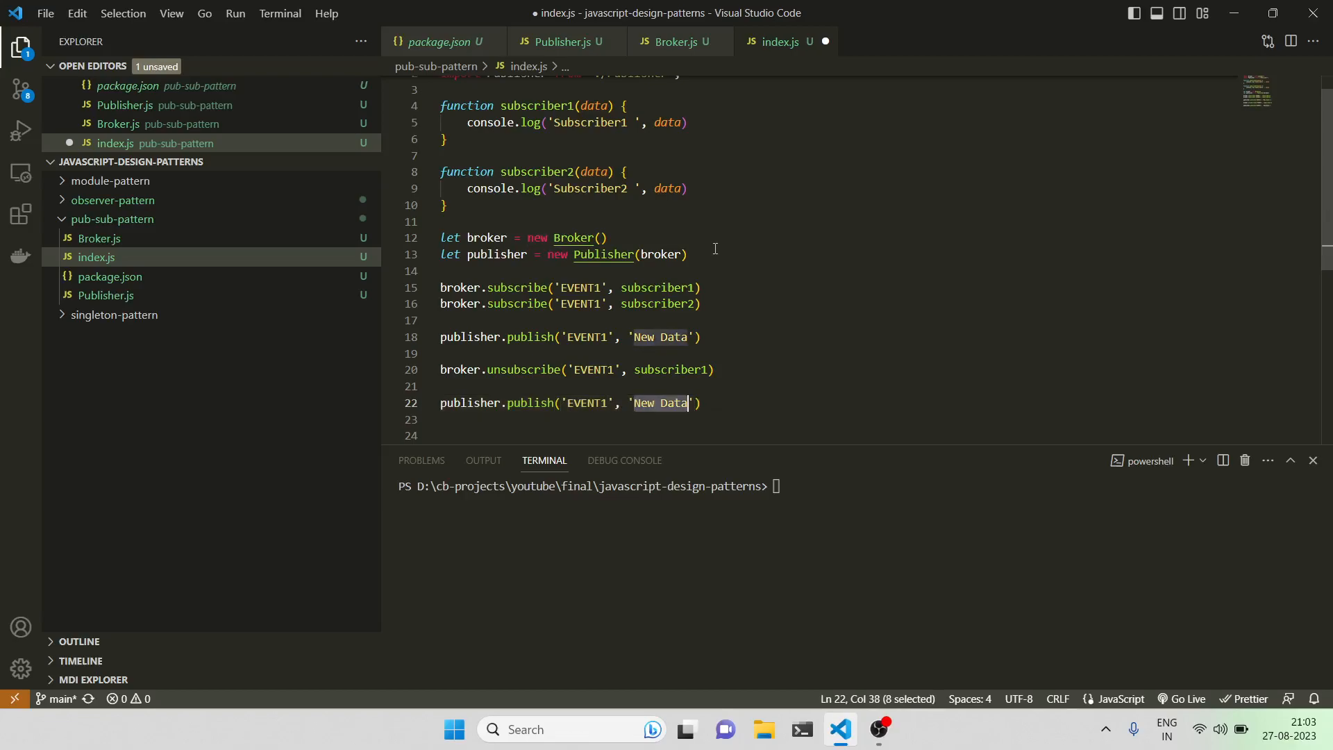
text(Subsc)
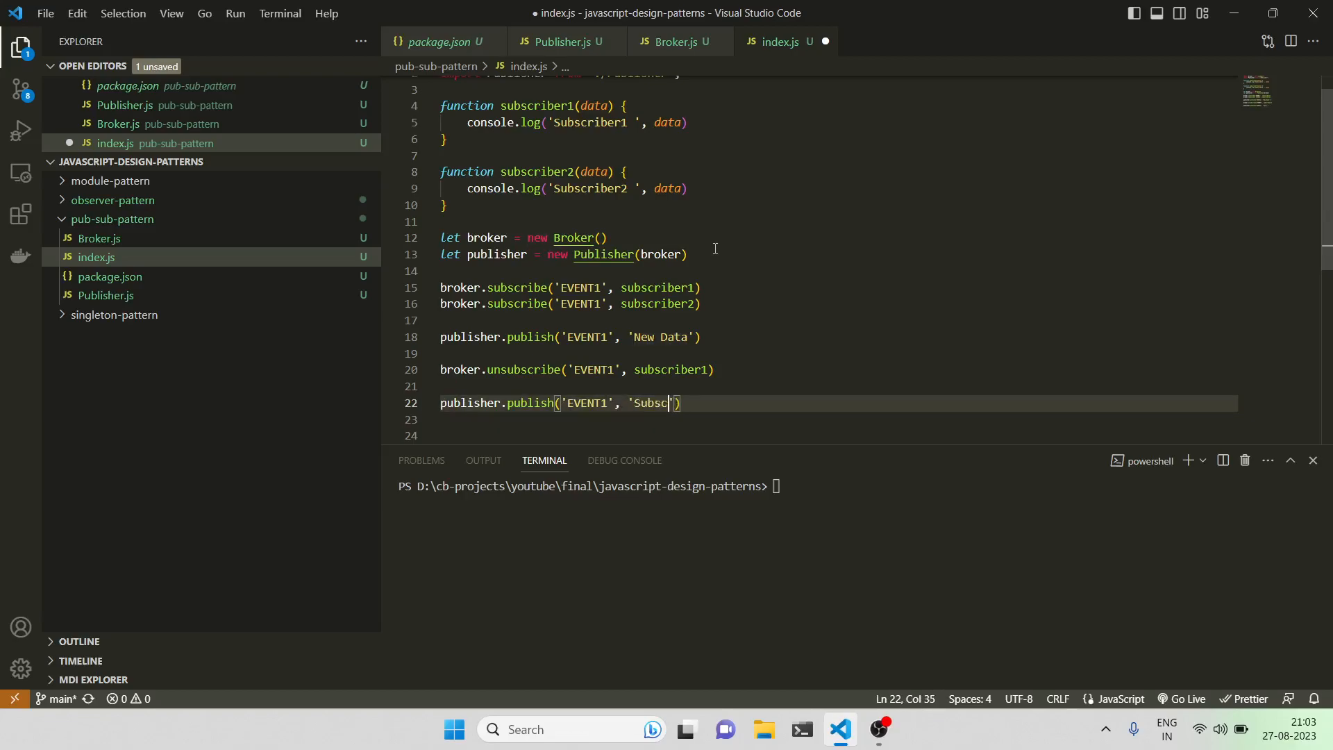
text(riber)
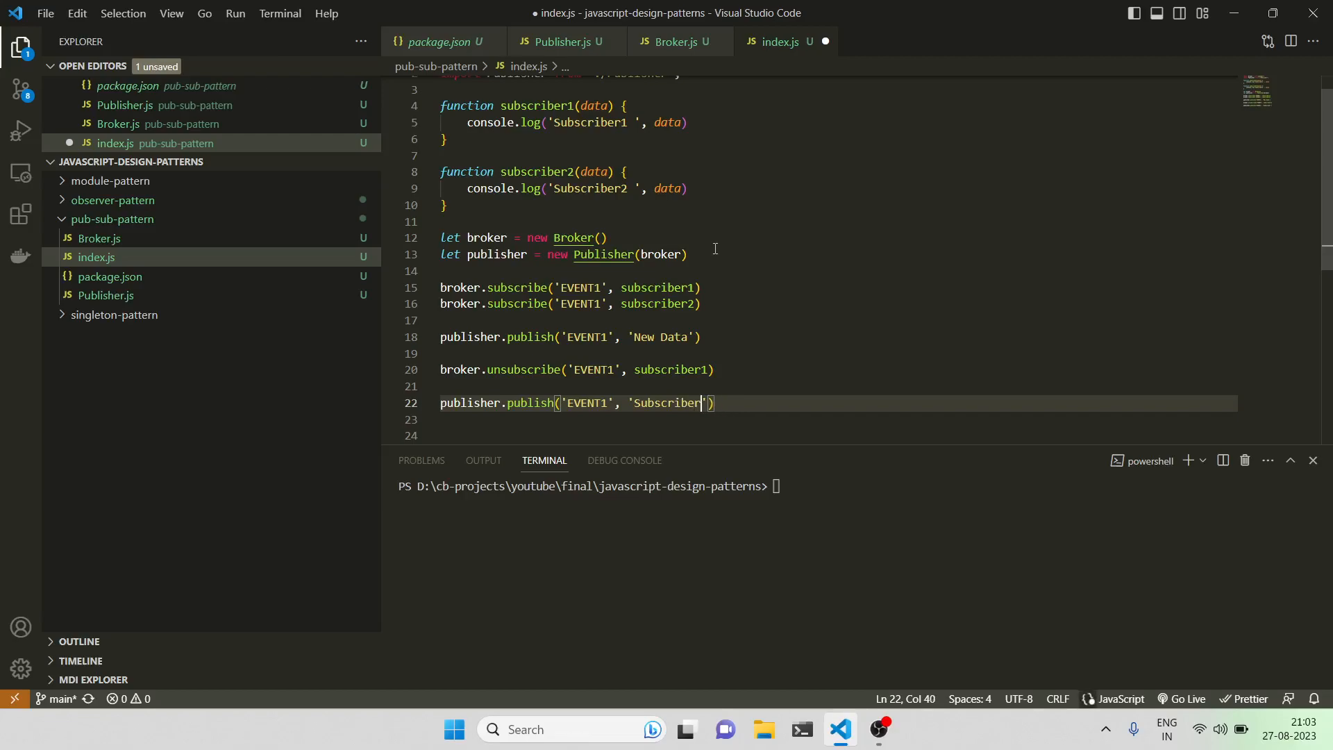
text(1)
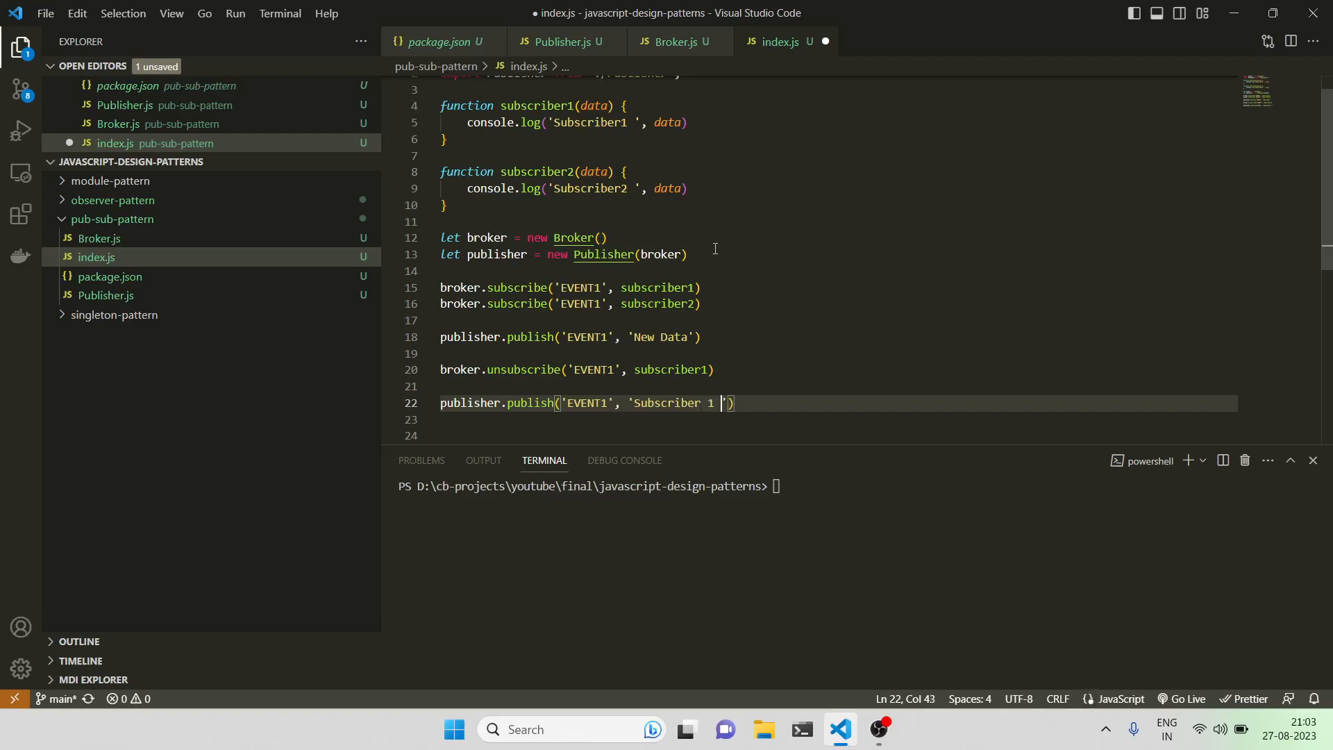
text(removed)
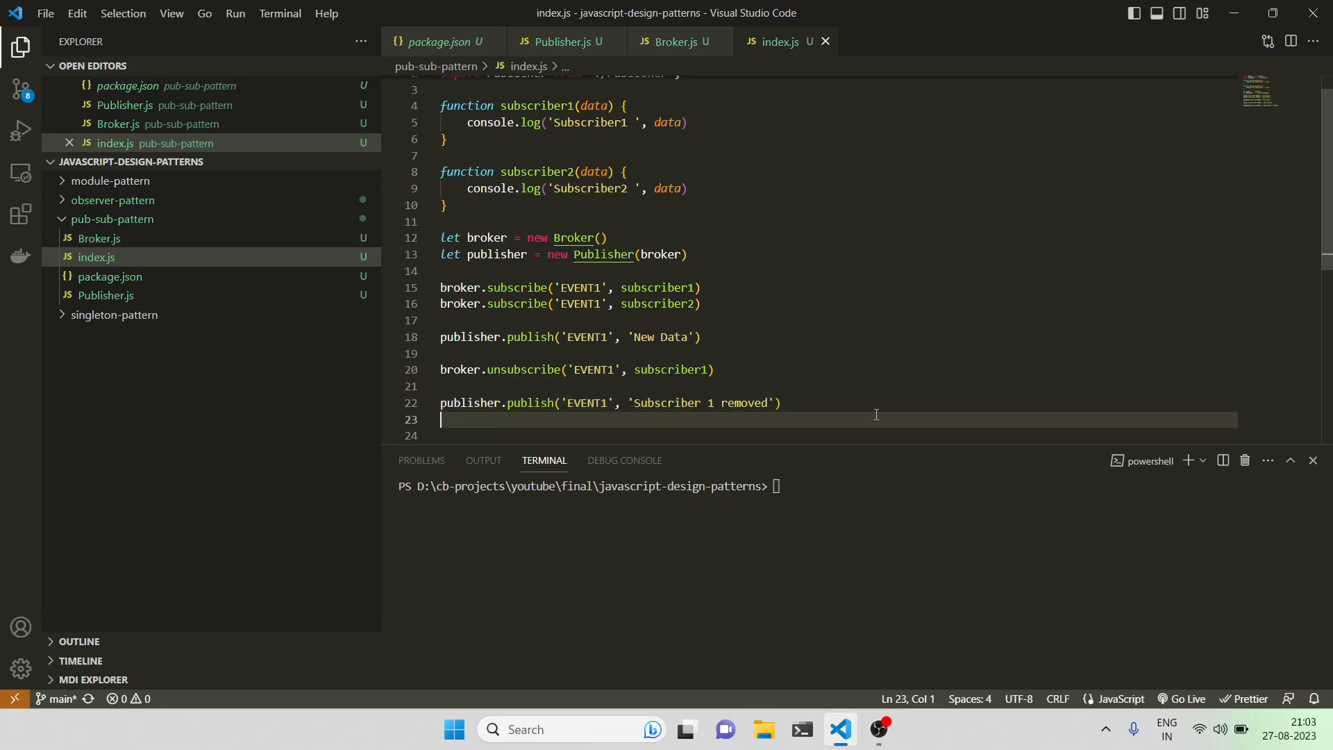
text(cd)
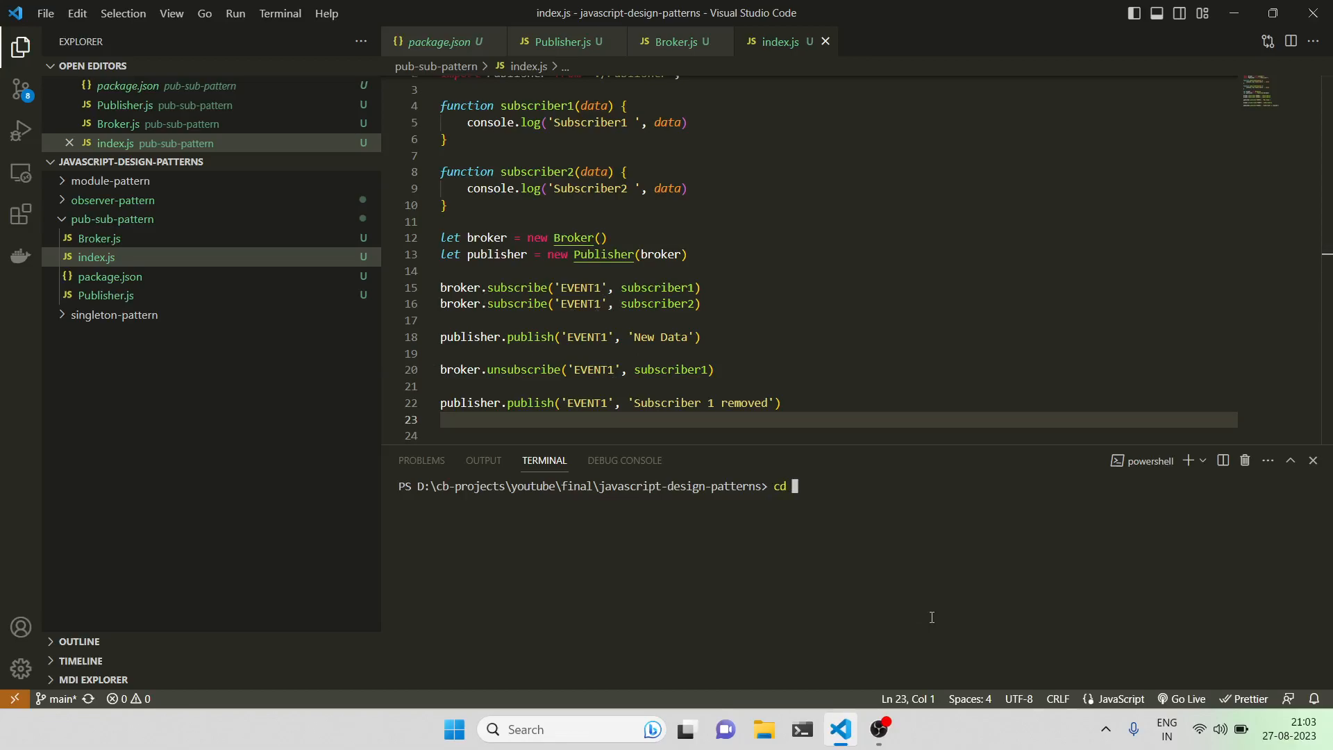
Step: Run node .\index.js, then add .js extensions to the Broker and Publisher imports
text(pub-sub-pattern\)
text(node)
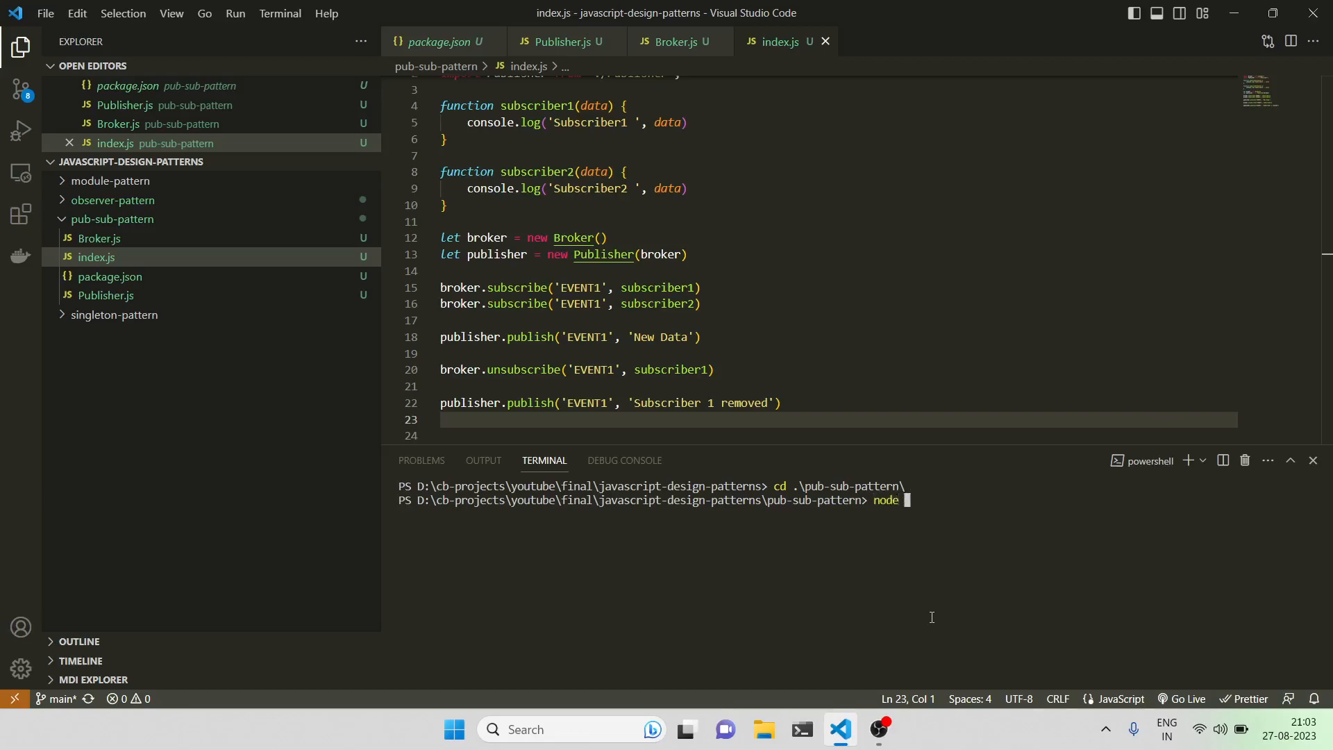
text(.\index.js)
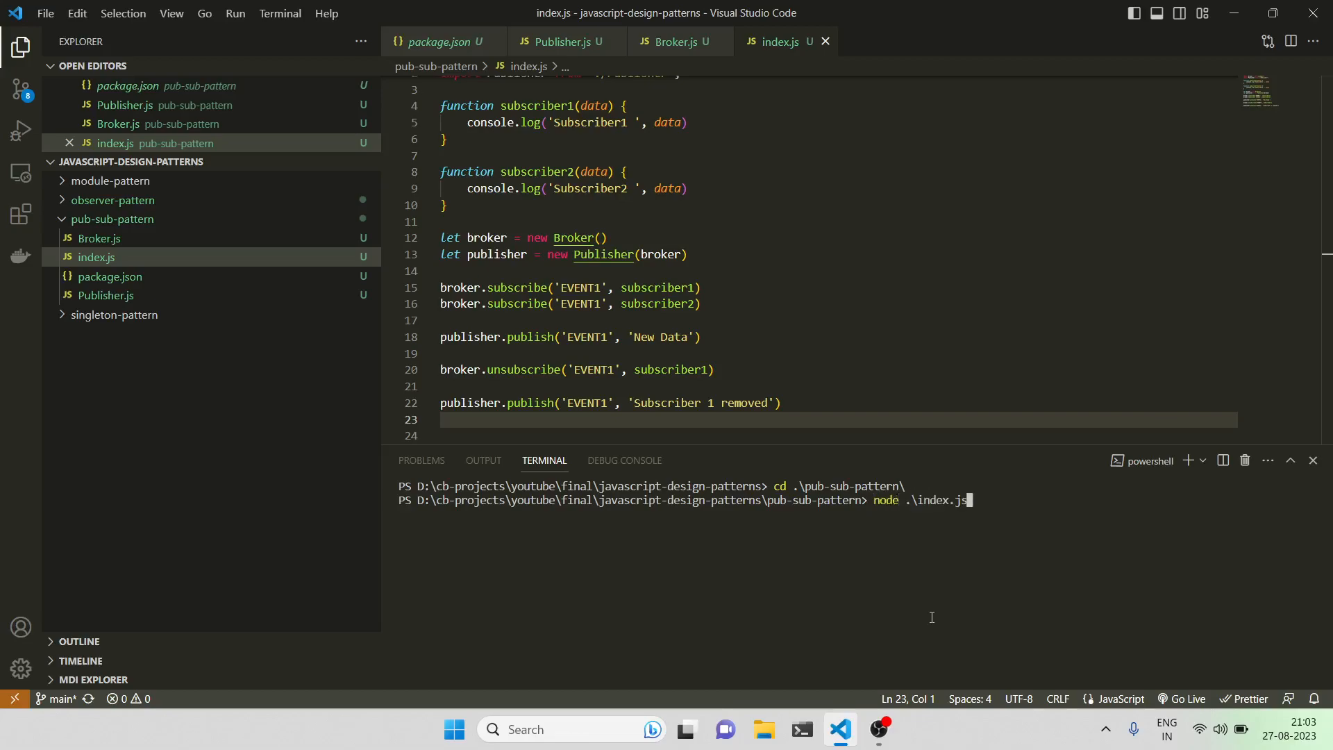
key(Enter)
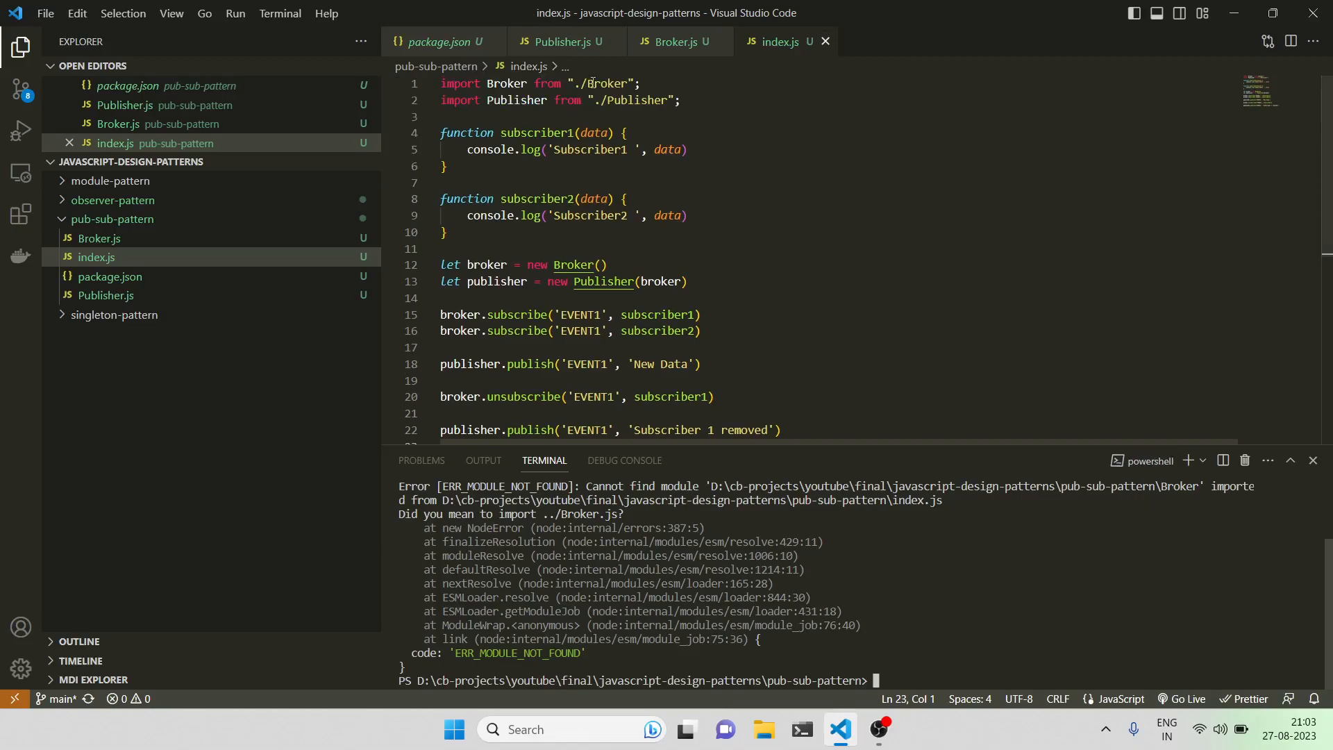
text(js)
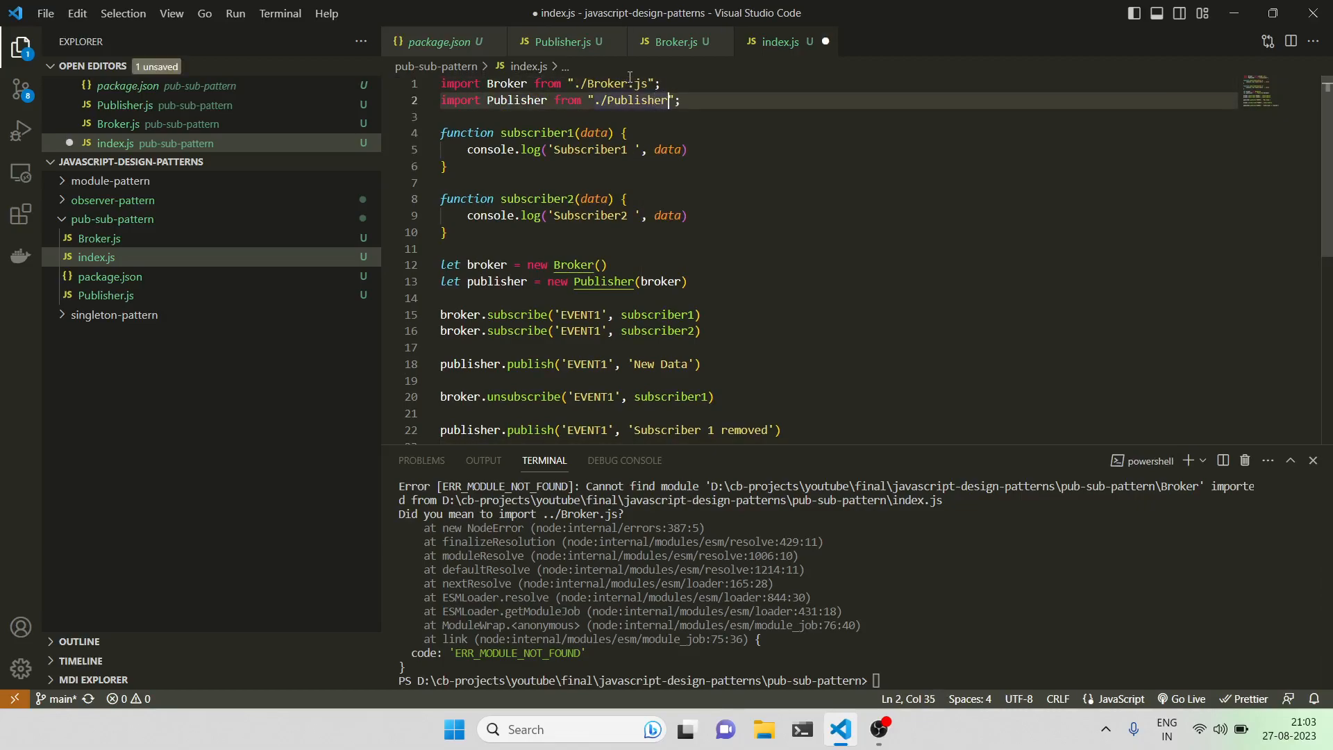
text(.js)
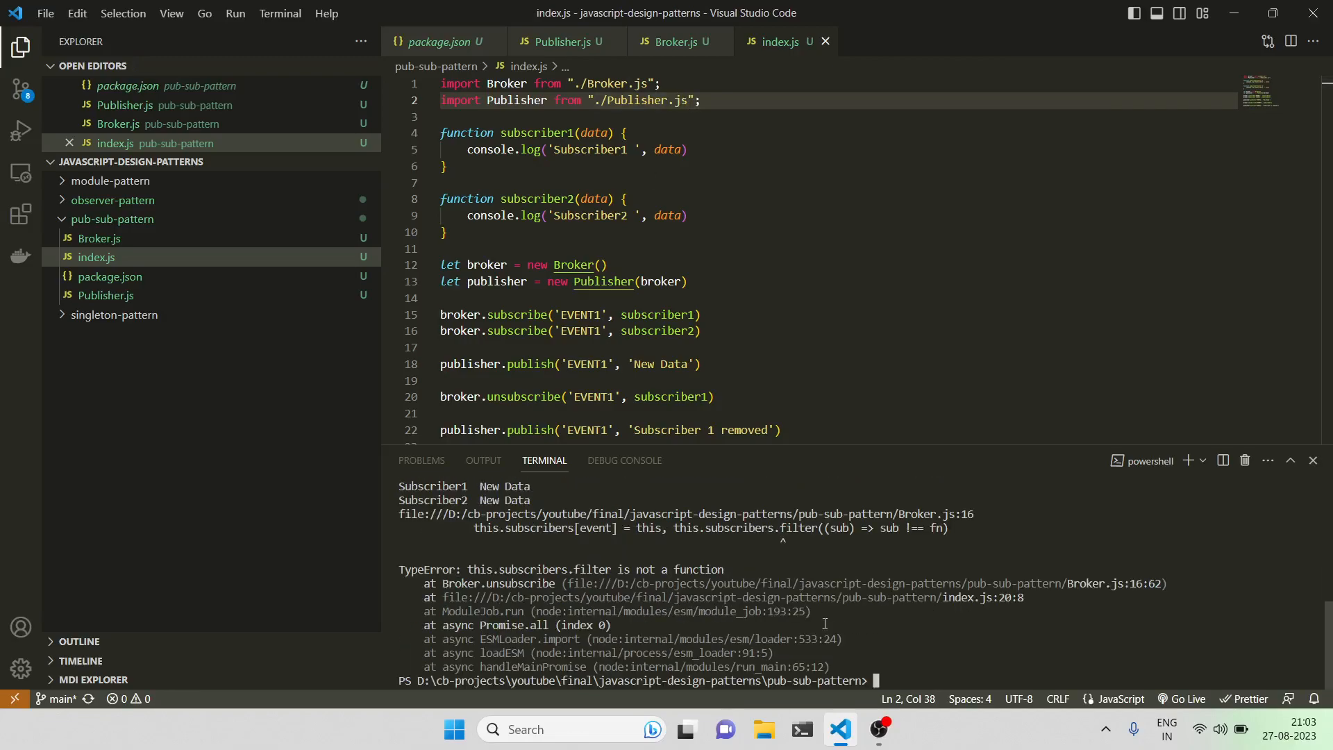
mouse_move(590, 78)
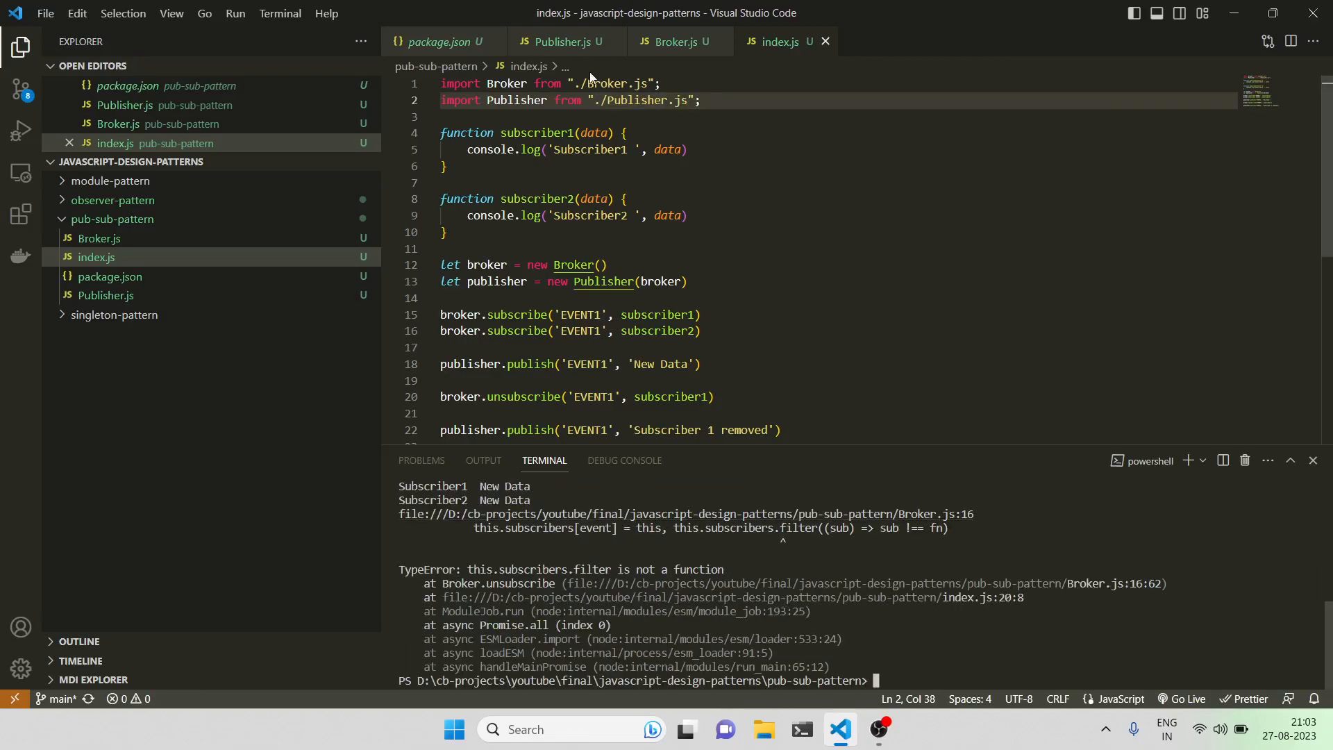
Step: Change Broker's unsubscribe to filter subscribers[event], then clear the terminal and rerun
click(565, 41)
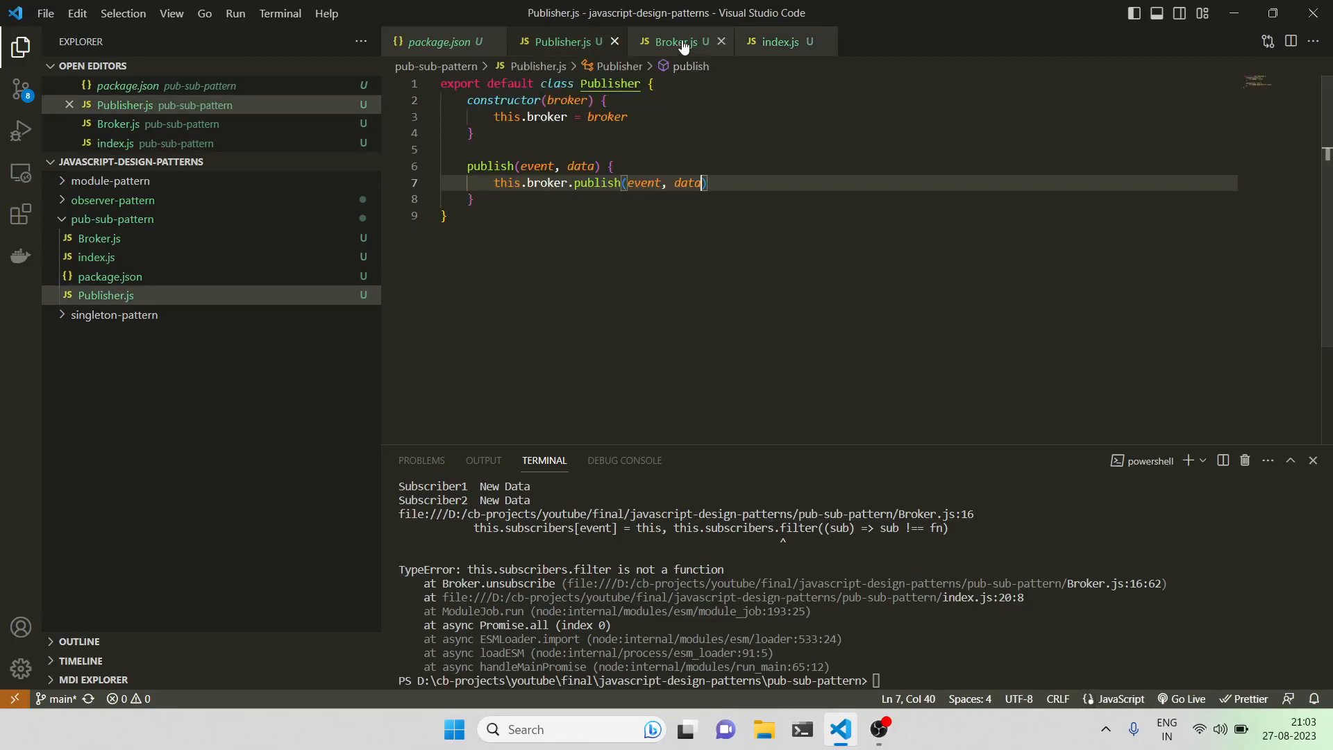
click(676, 42)
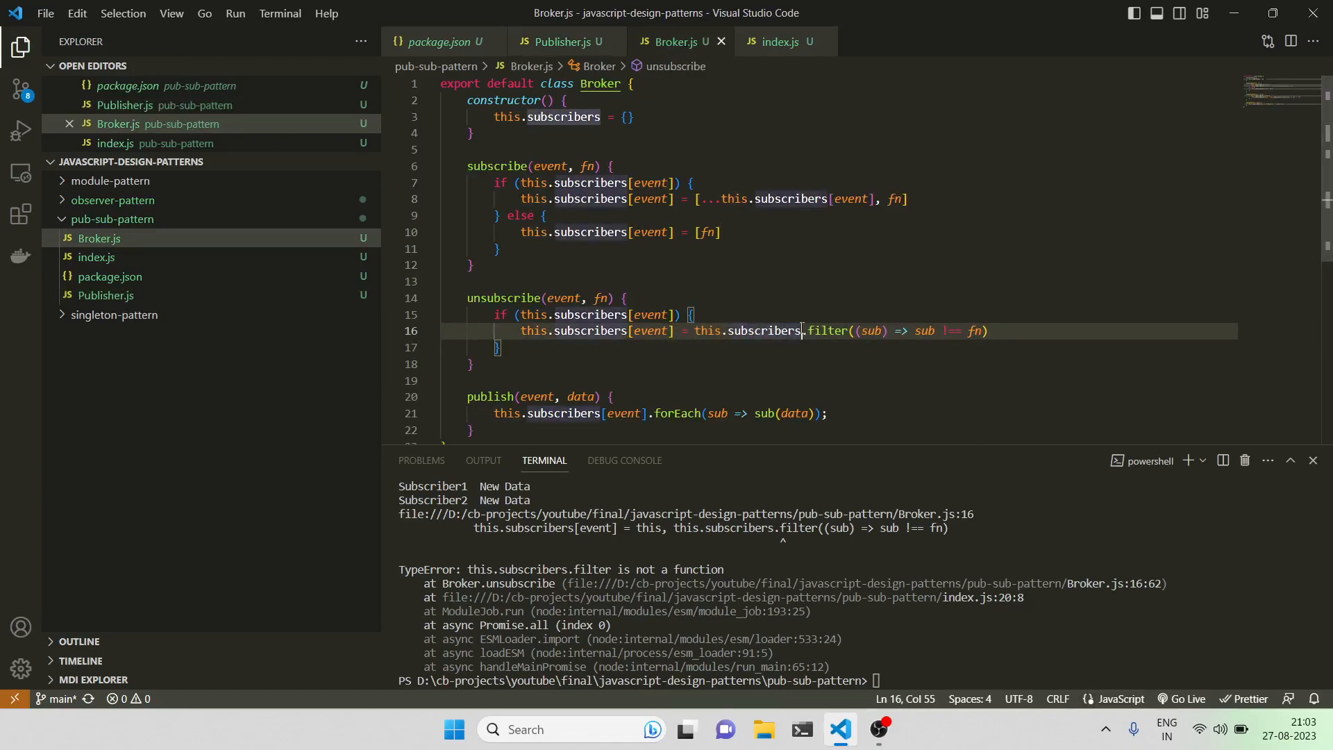
text([event])
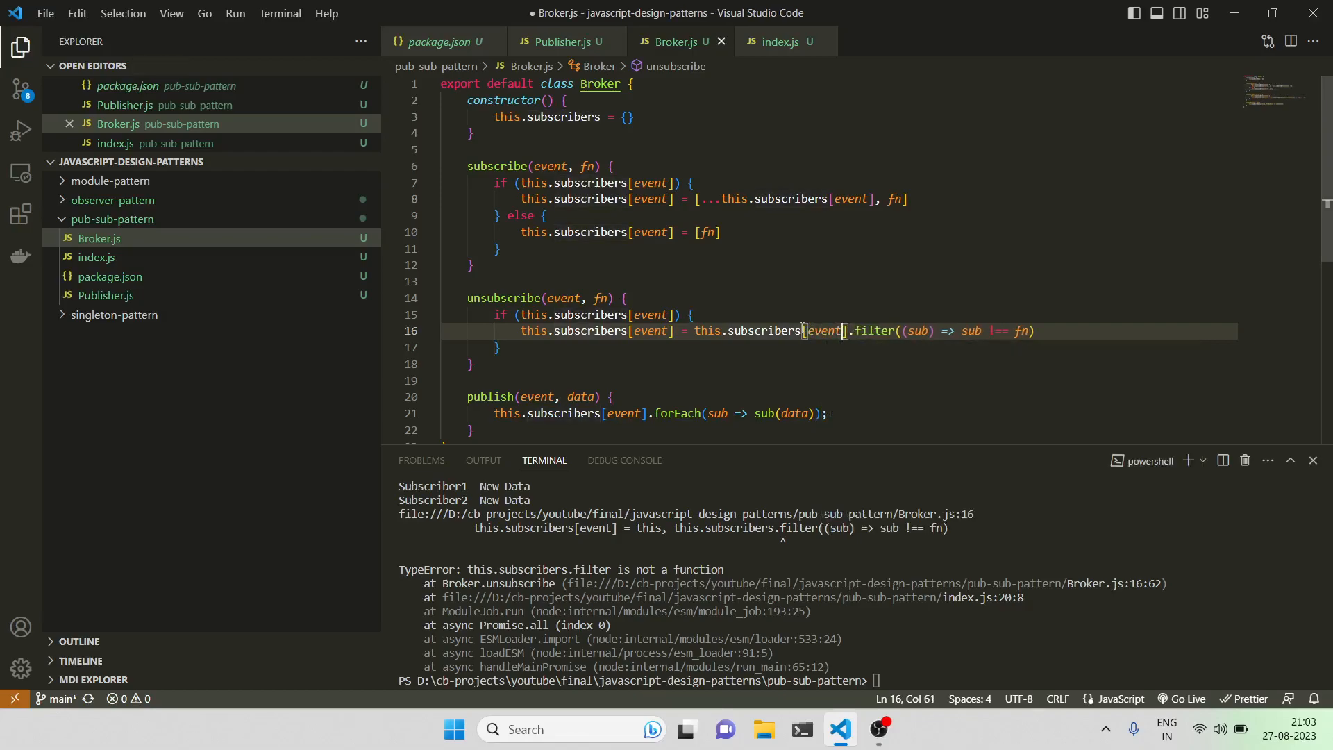
text(clea)
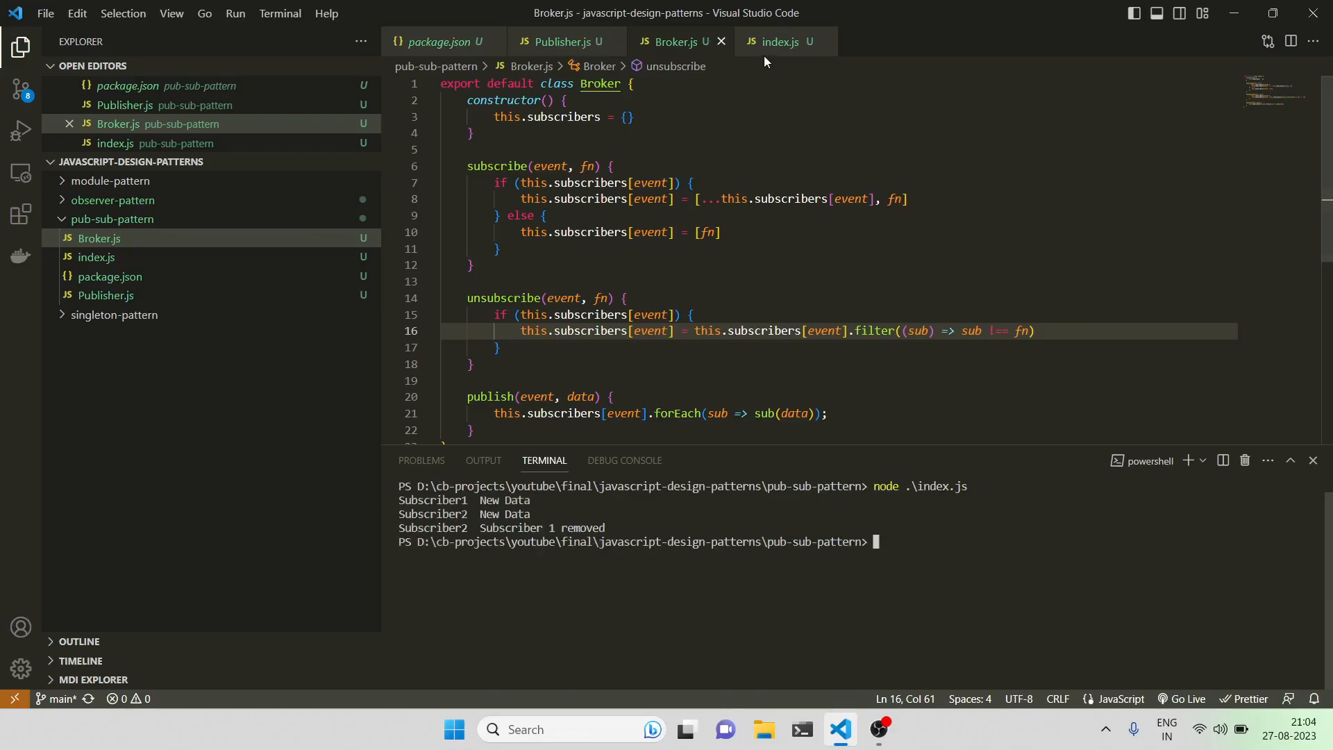
Step: Return to index.js and highlight the line 20 unsubscribe call against the terminal output
click(777, 41)
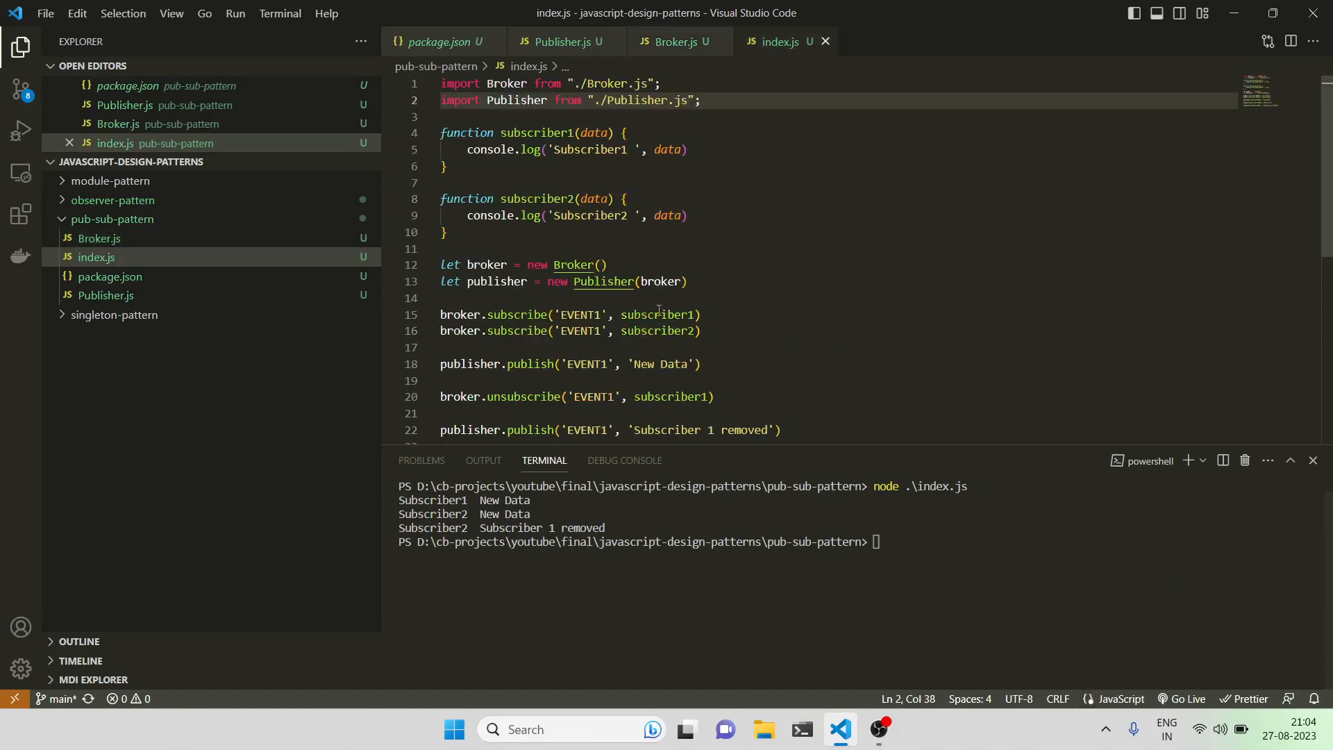
mouse_move(667, 342)
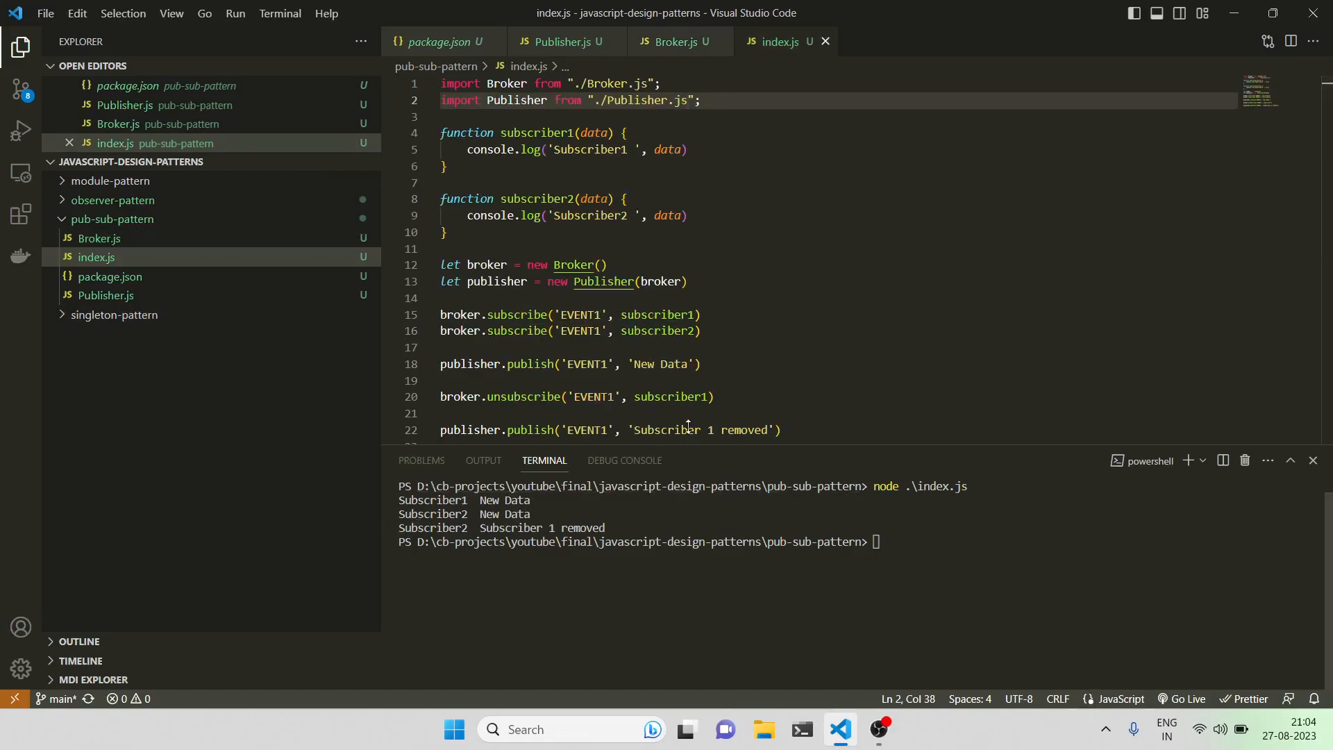
drag(466, 396, 715, 396)
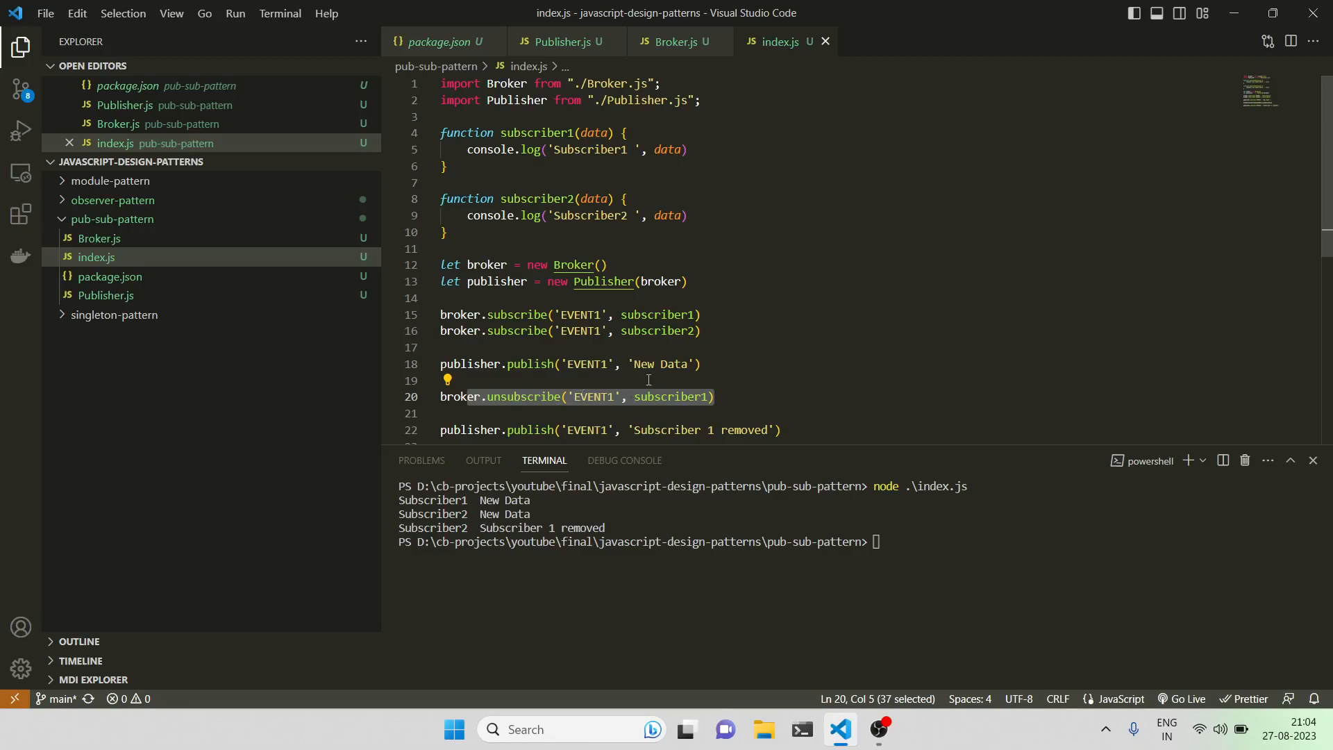
scroll(down, 3)
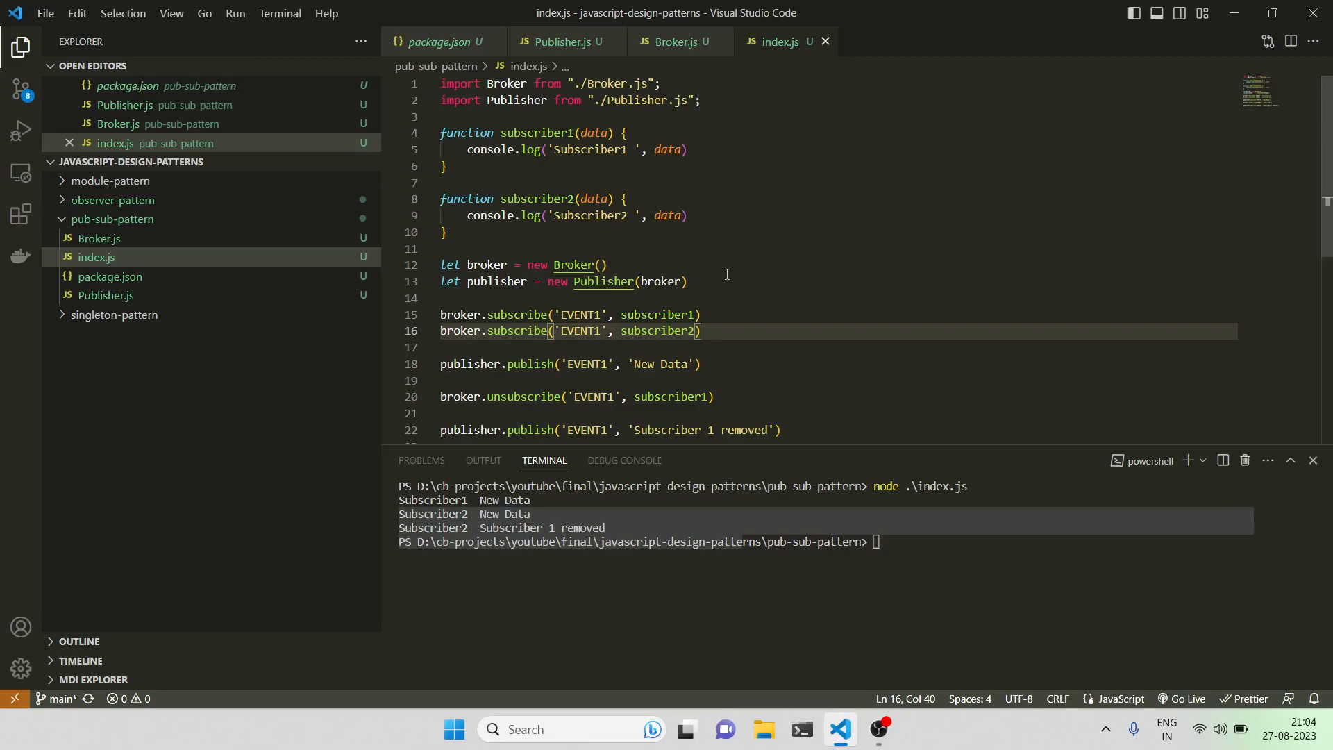
mouse_move(1065, 568)
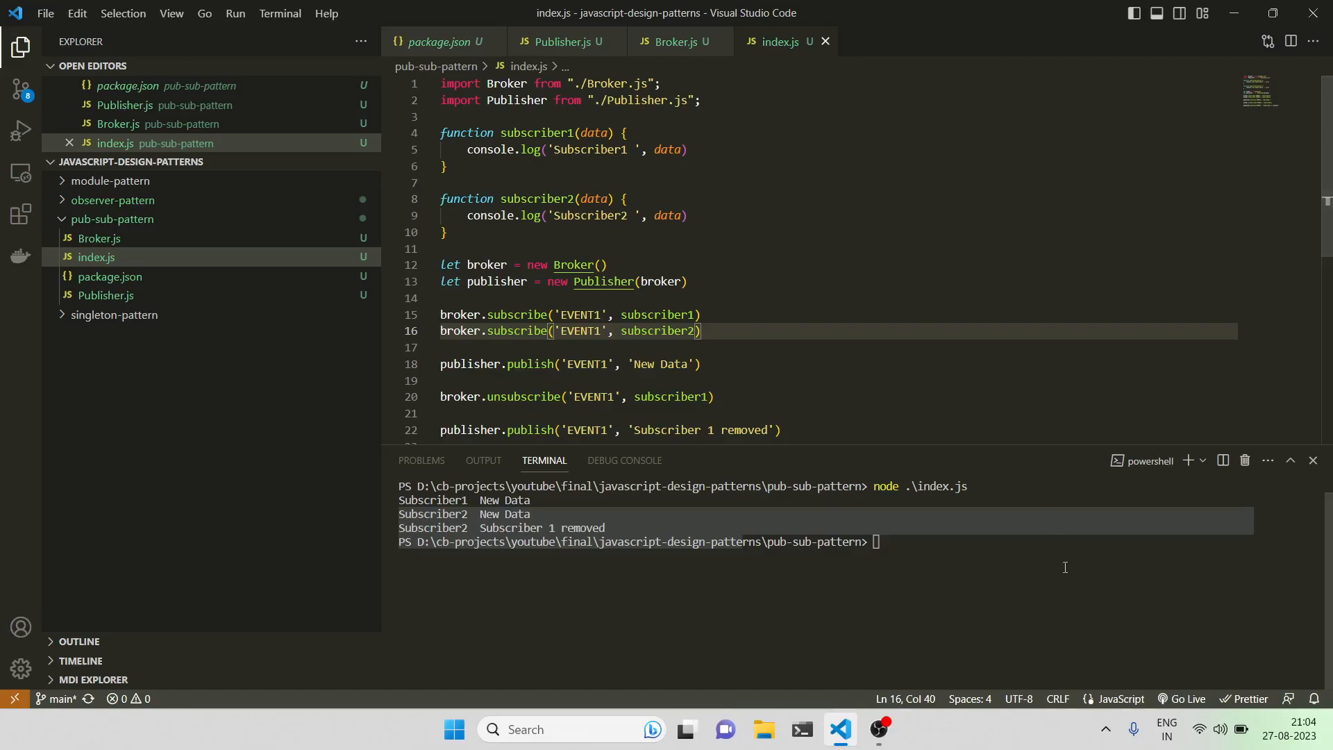